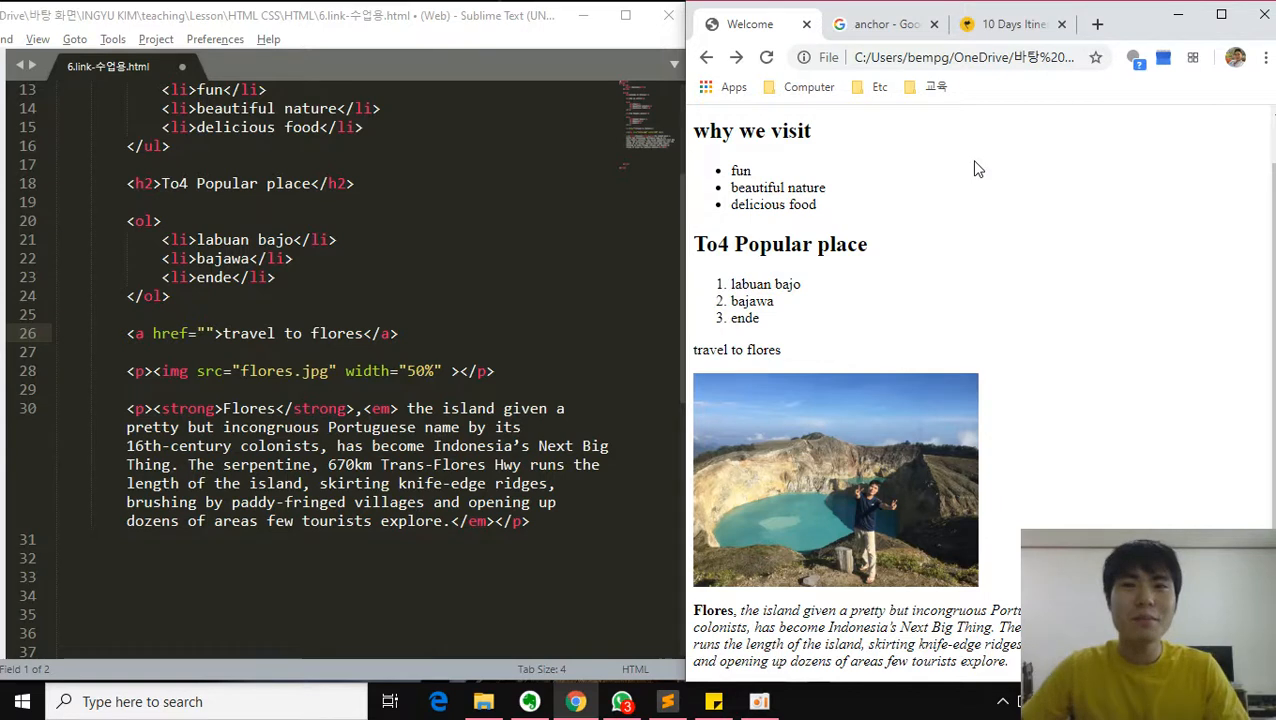
# - Insert an empty <a></a> anchor on a new line above the travel to flores link
pyautogui.press('enter')
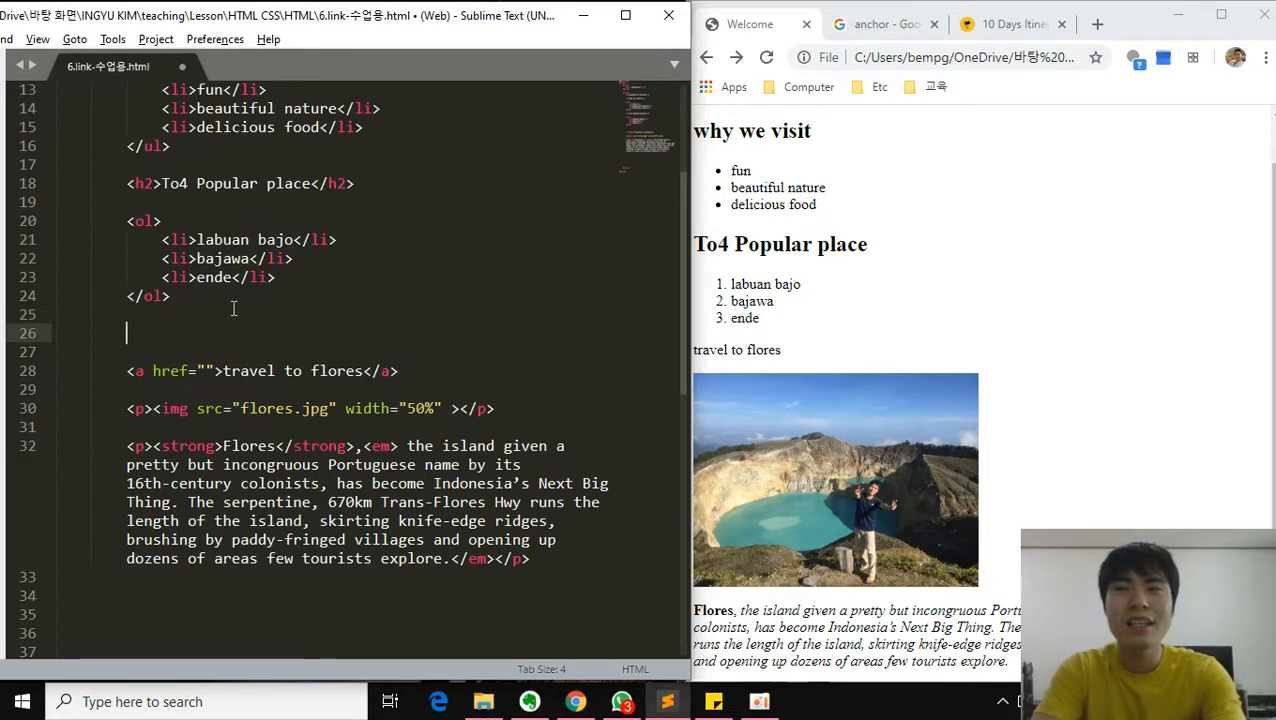
pyautogui.write('<link>')
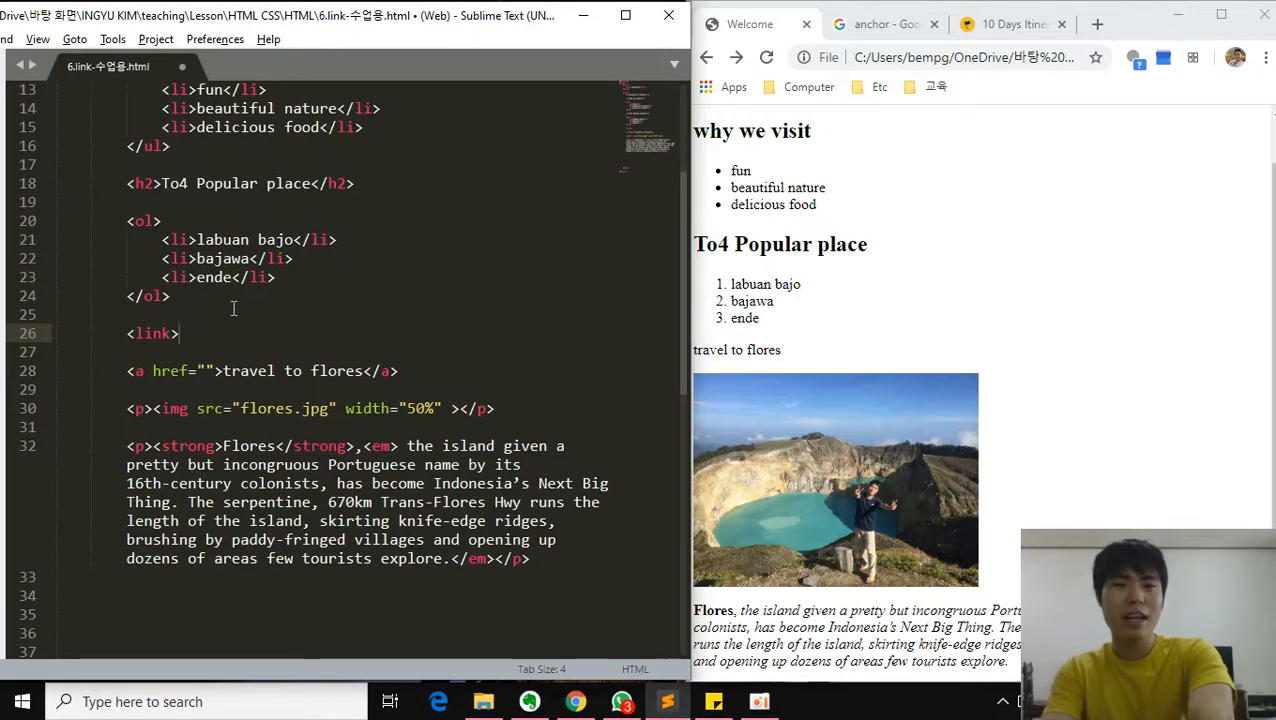
pyautogui.press('Backspace')
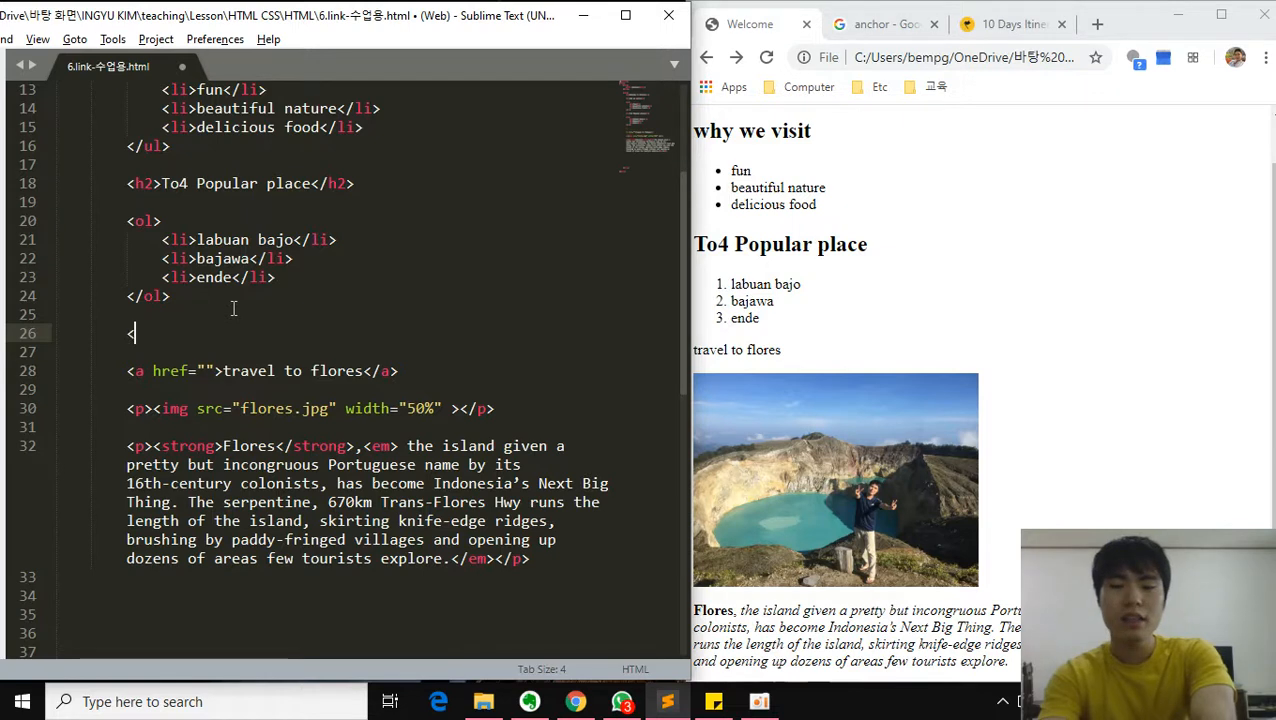
pyautogui.write('a>')
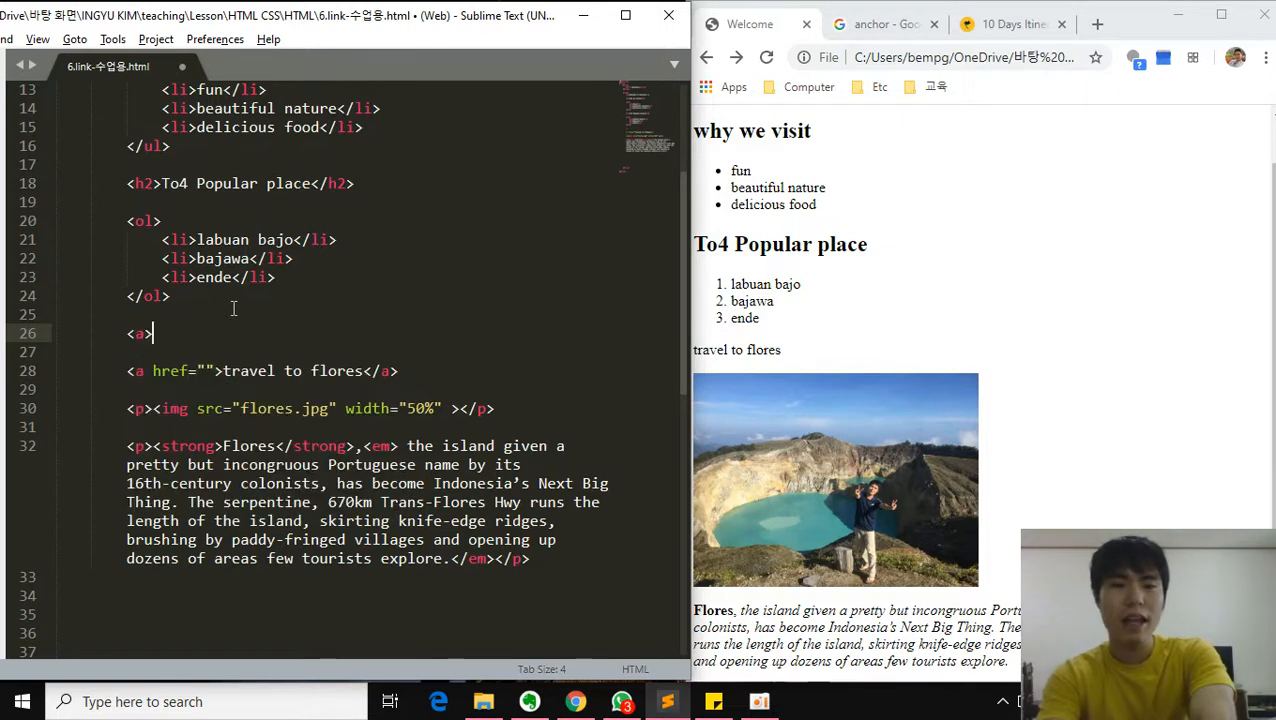
pyautogui.write('</a>')
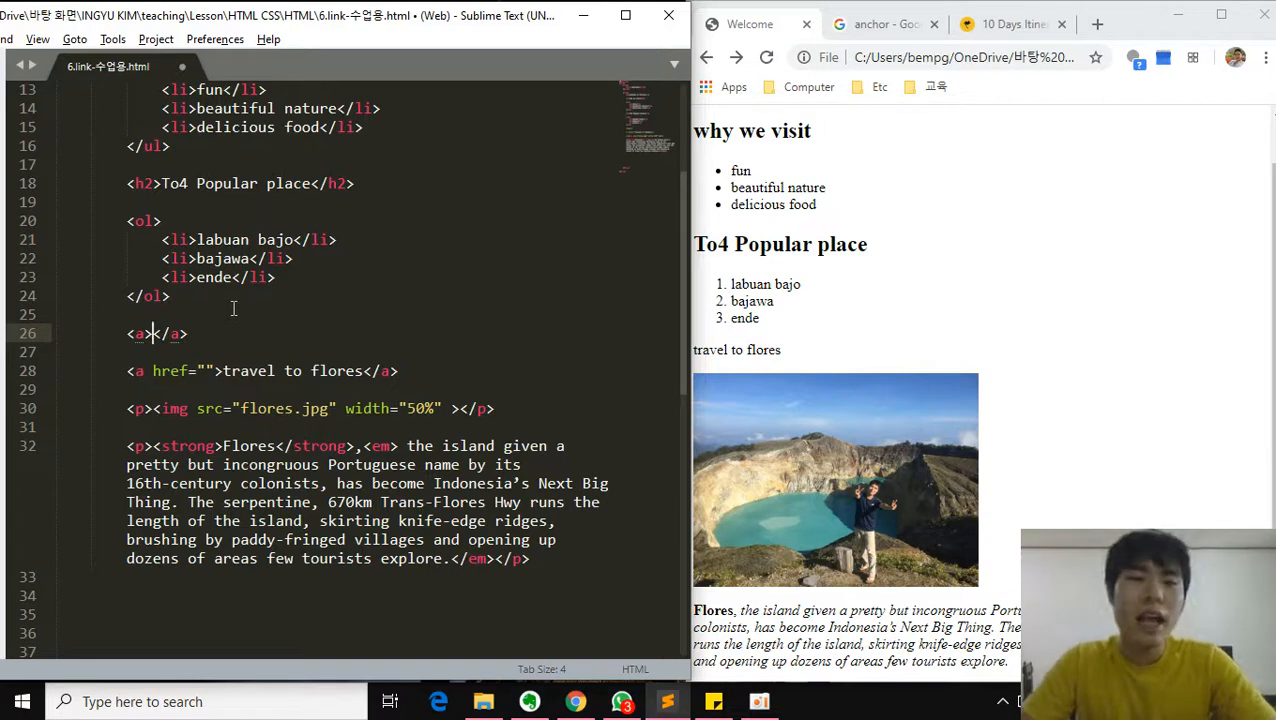
pyautogui.moveTo(412, 227)
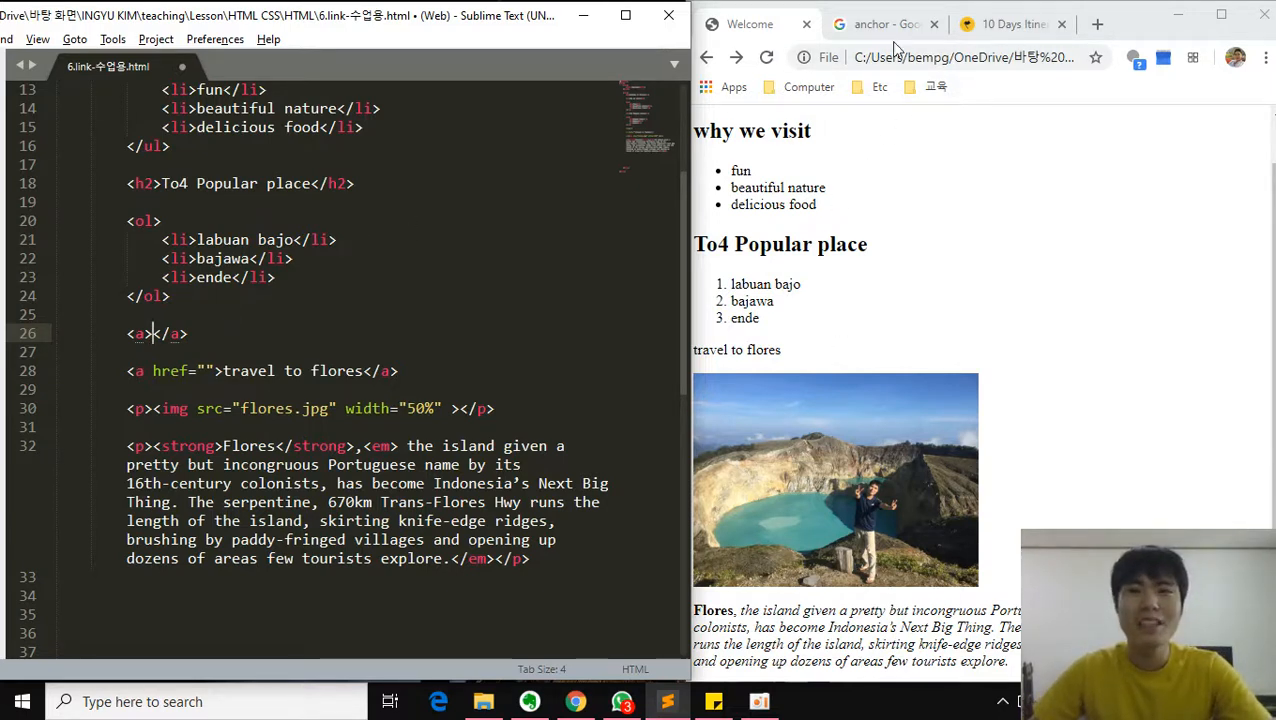
pyautogui.moveTo(884, 24)
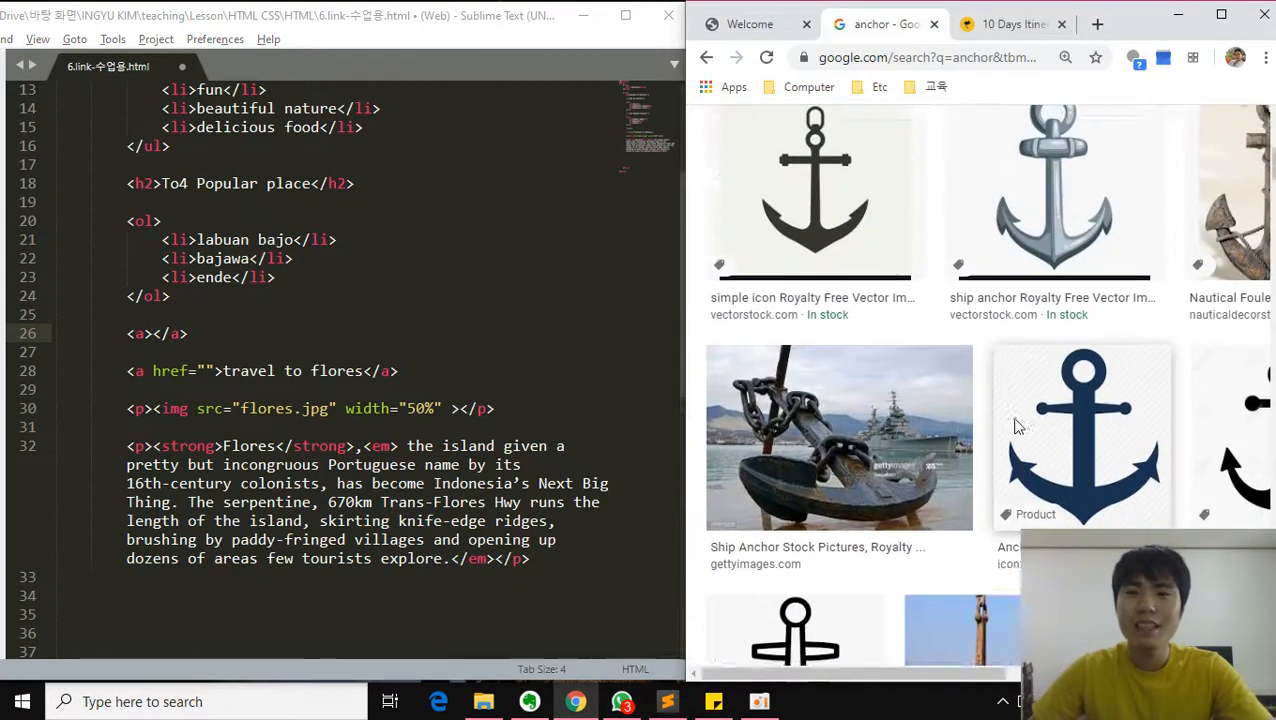
pyautogui.scroll(3)
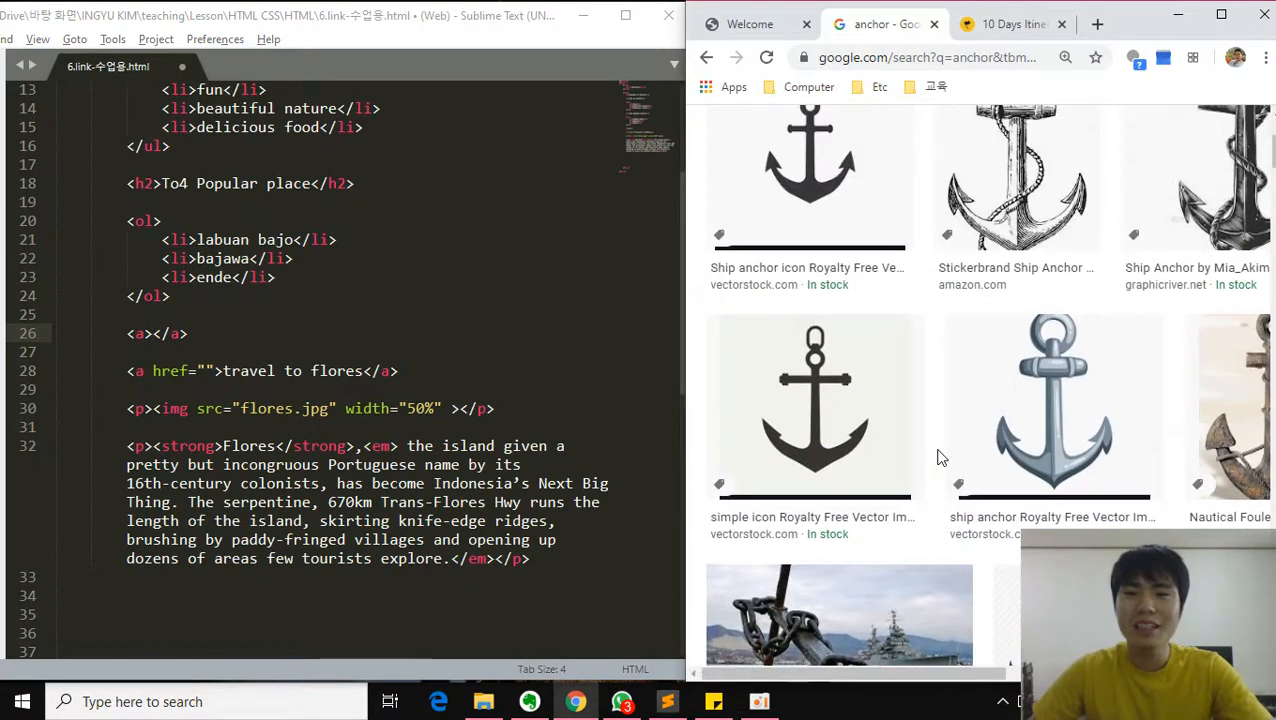
pyautogui.scroll(-3)
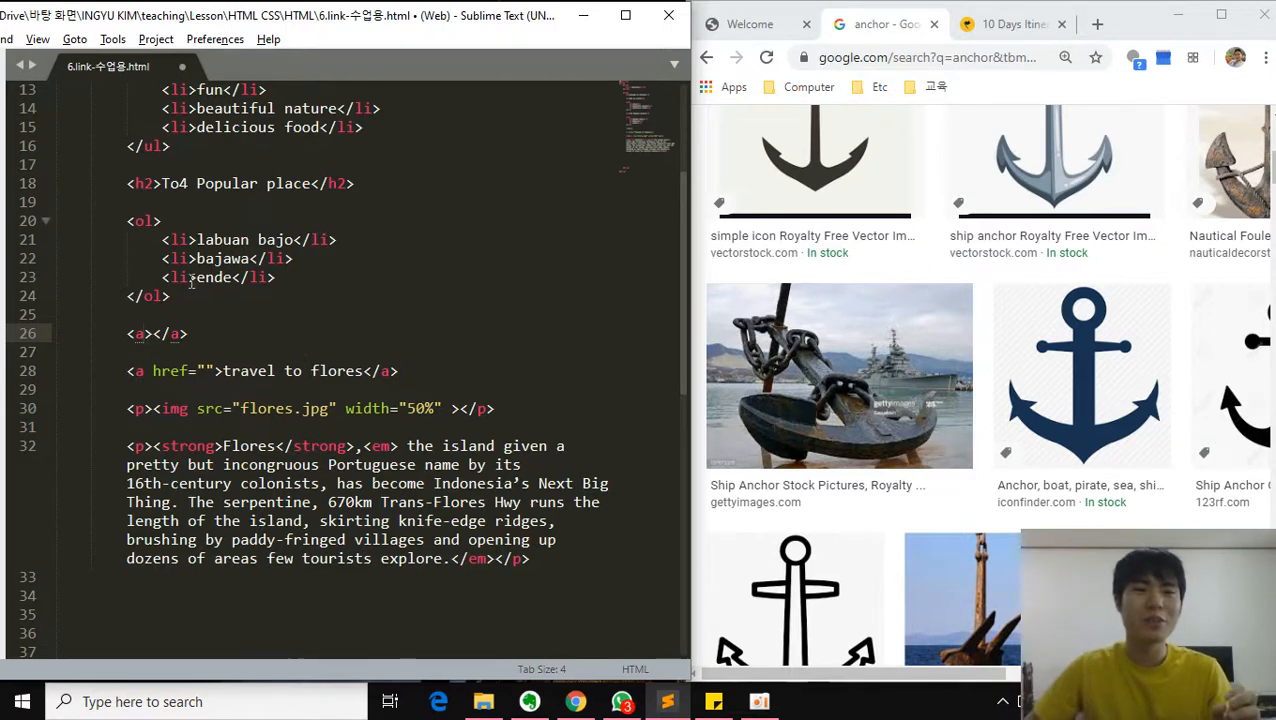
pyautogui.click(148, 333)
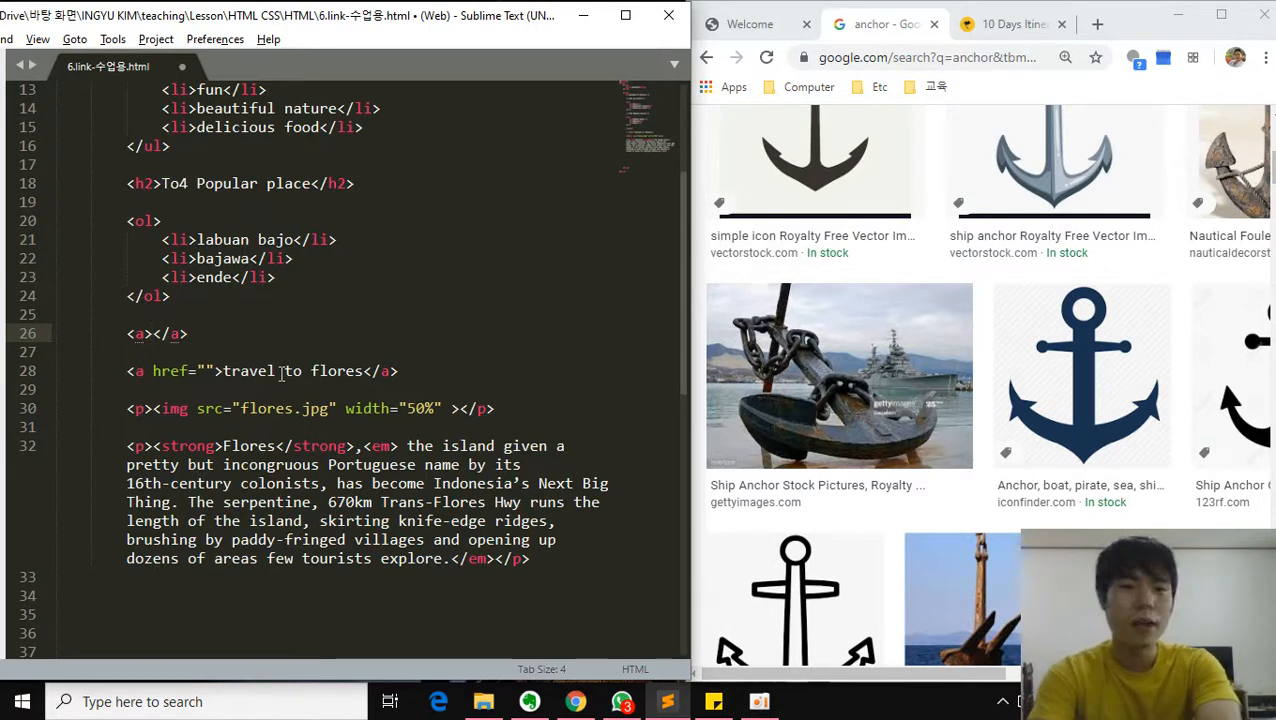
# - Type 'Travel to flores' text into the new anchor in the HTML source
pyautogui.write('Travel to flores')
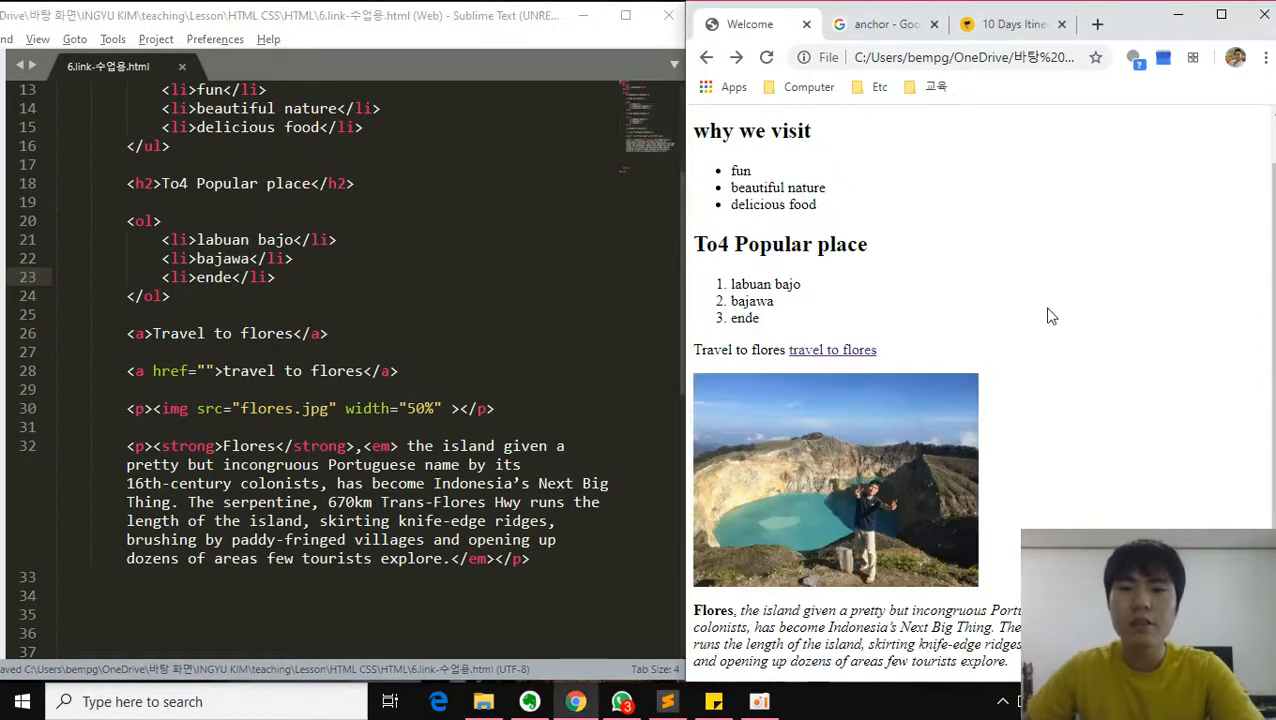
pyautogui.click(353, 352)
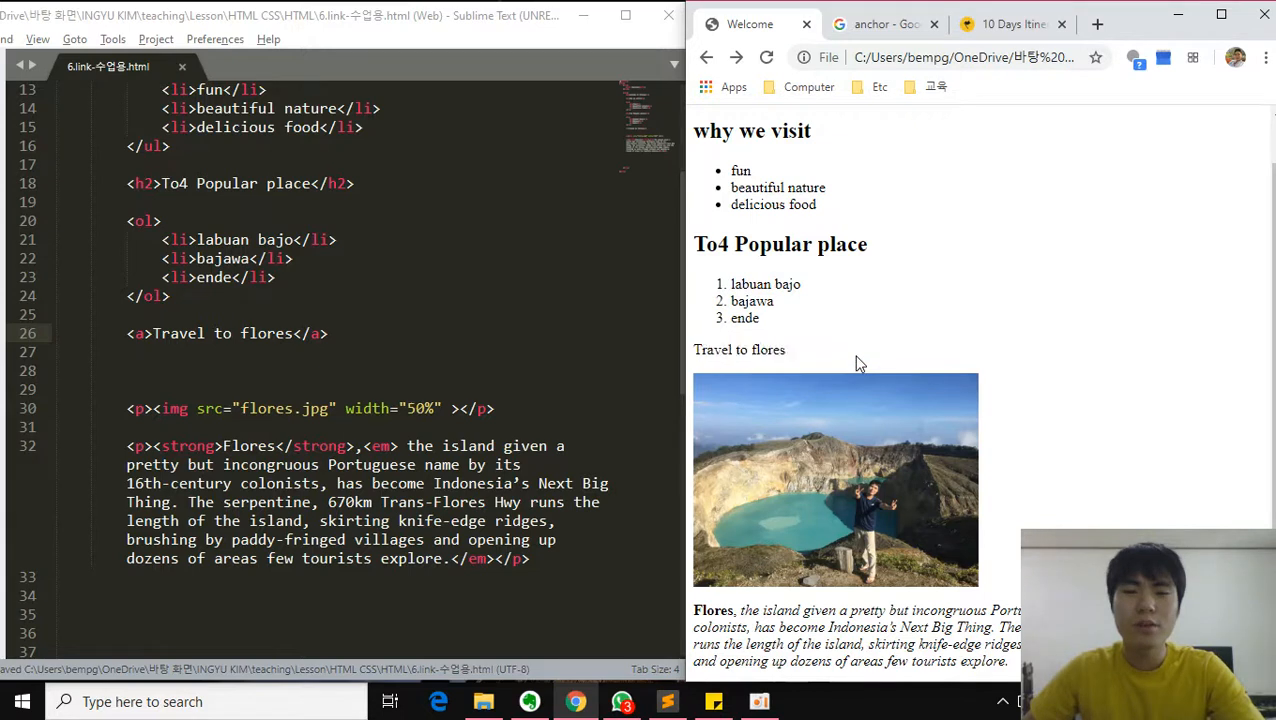
pyautogui.moveTo(830, 363)
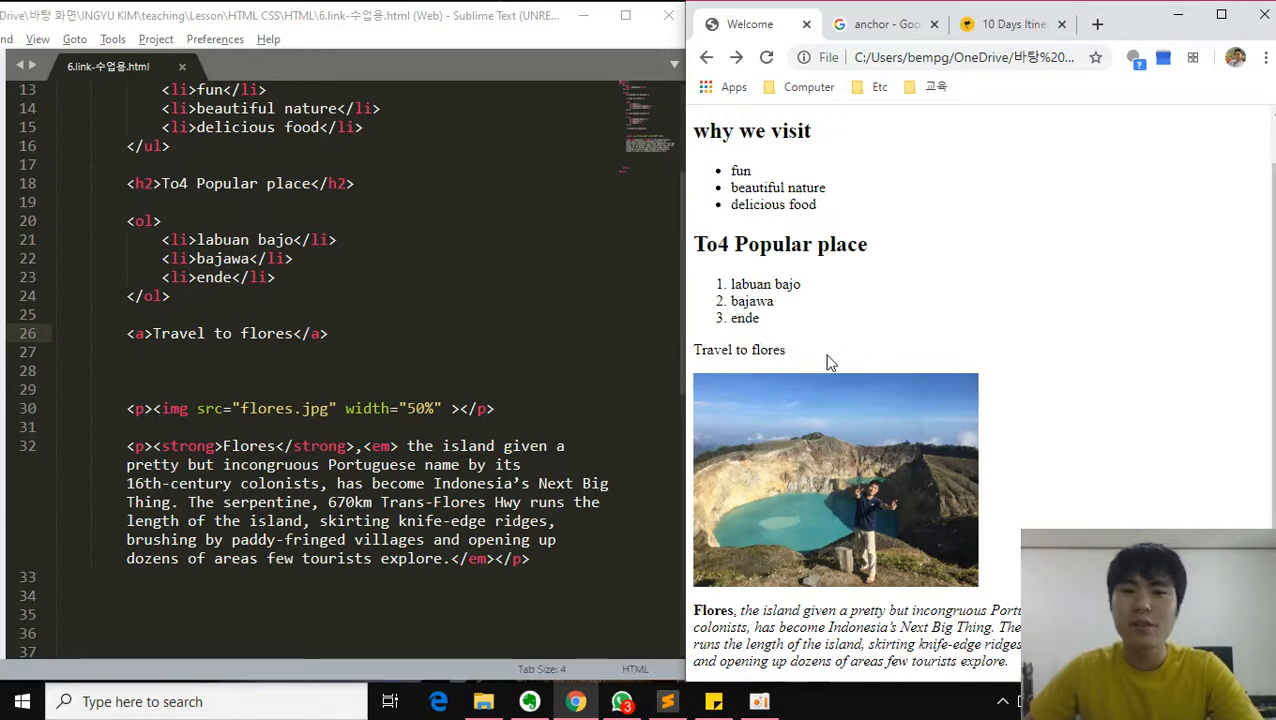
pyautogui.moveTo(890, 367)
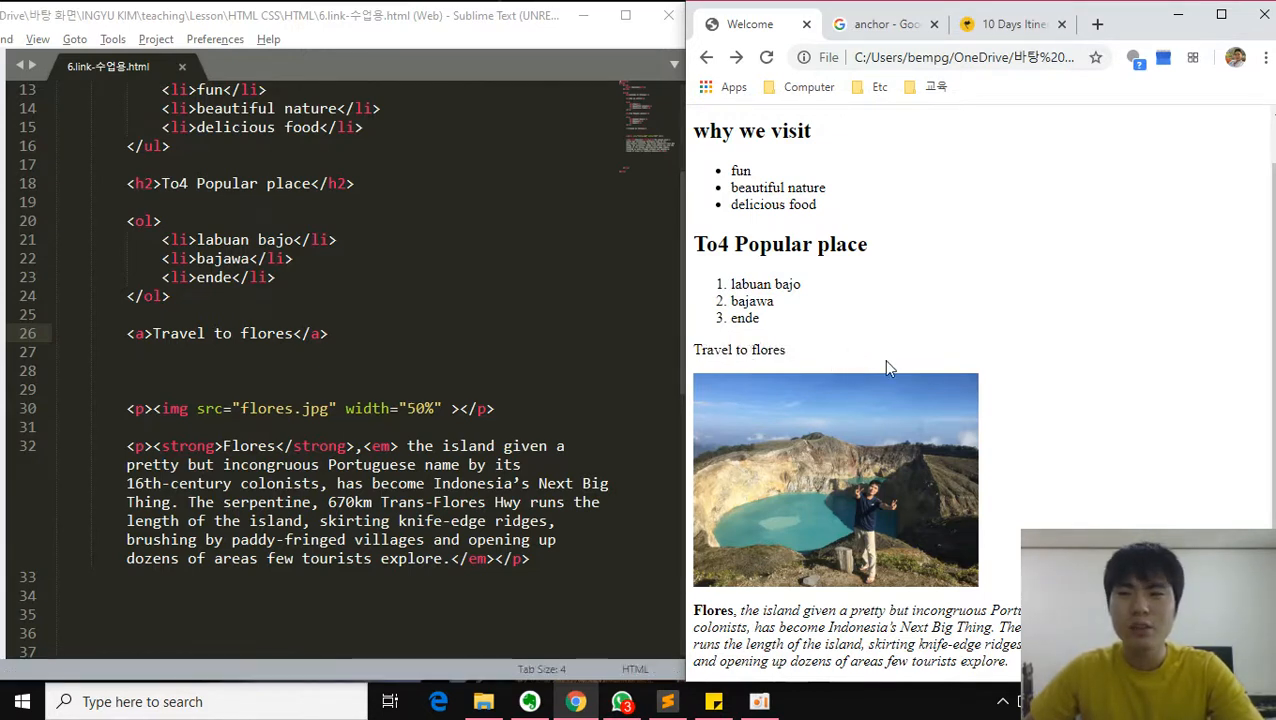
pyautogui.moveTo(843, 360)
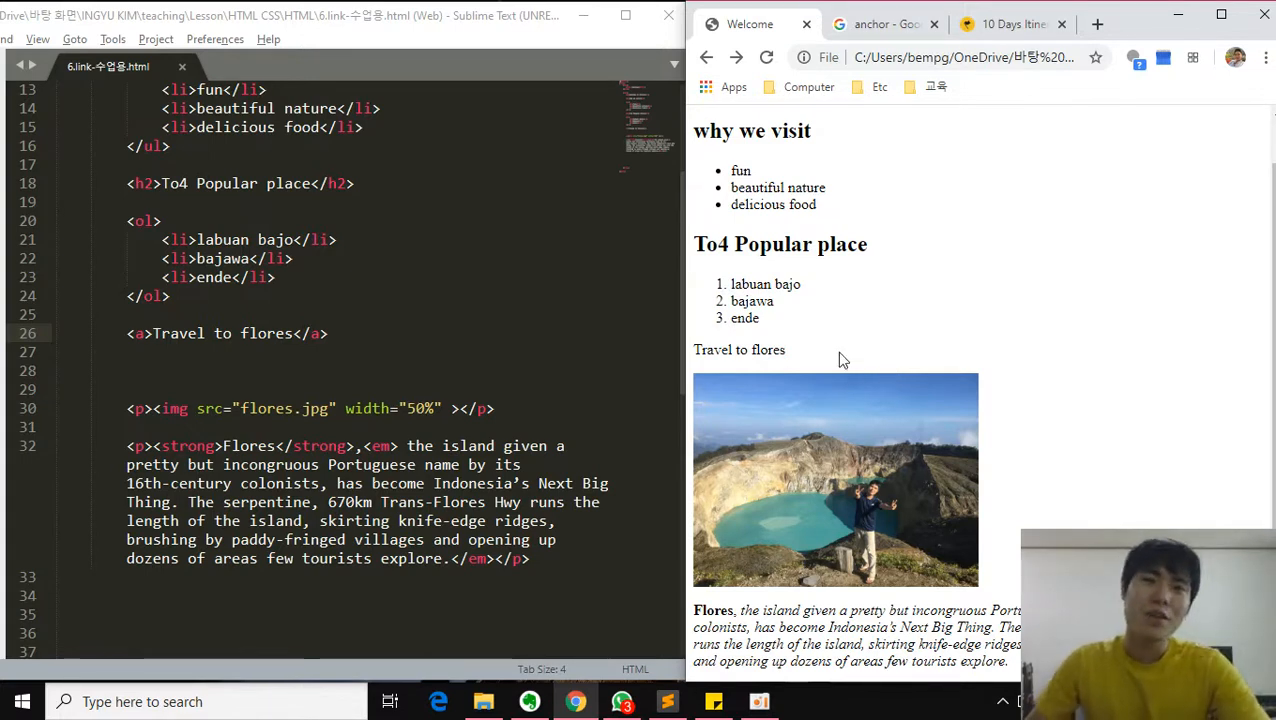
pyautogui.moveTo(780, 374)
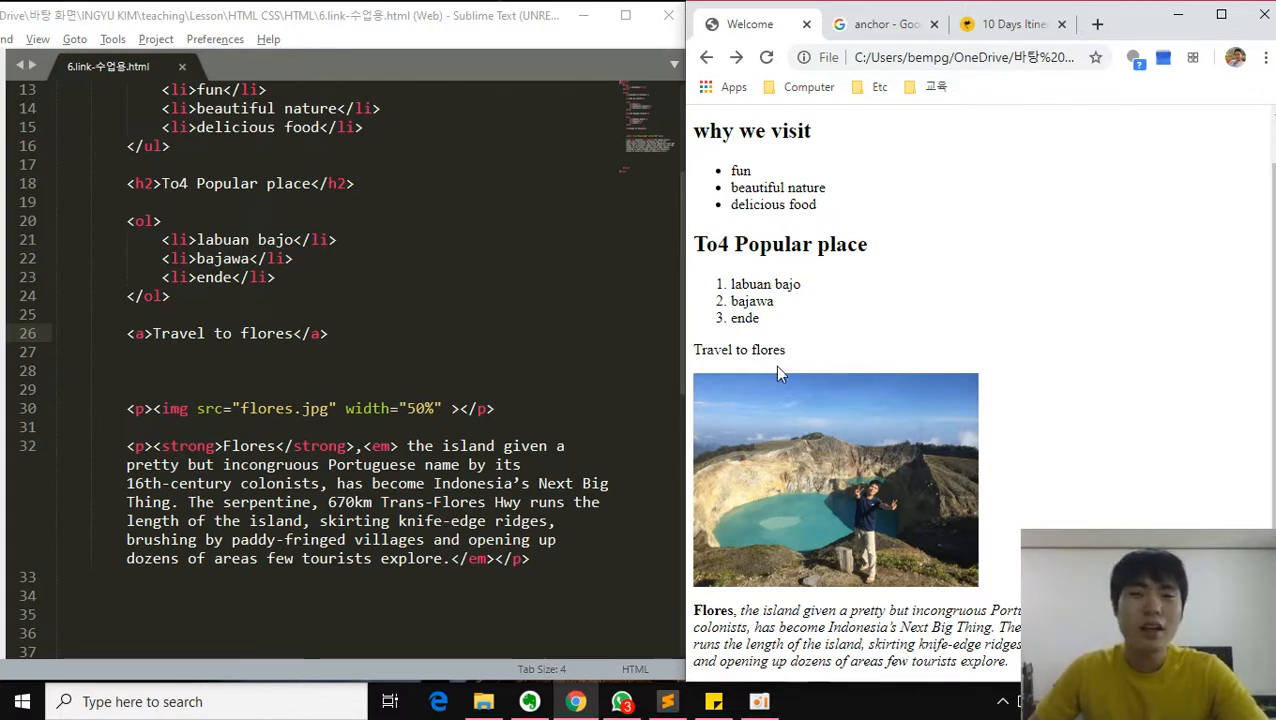
pyautogui.moveTo(716, 404)
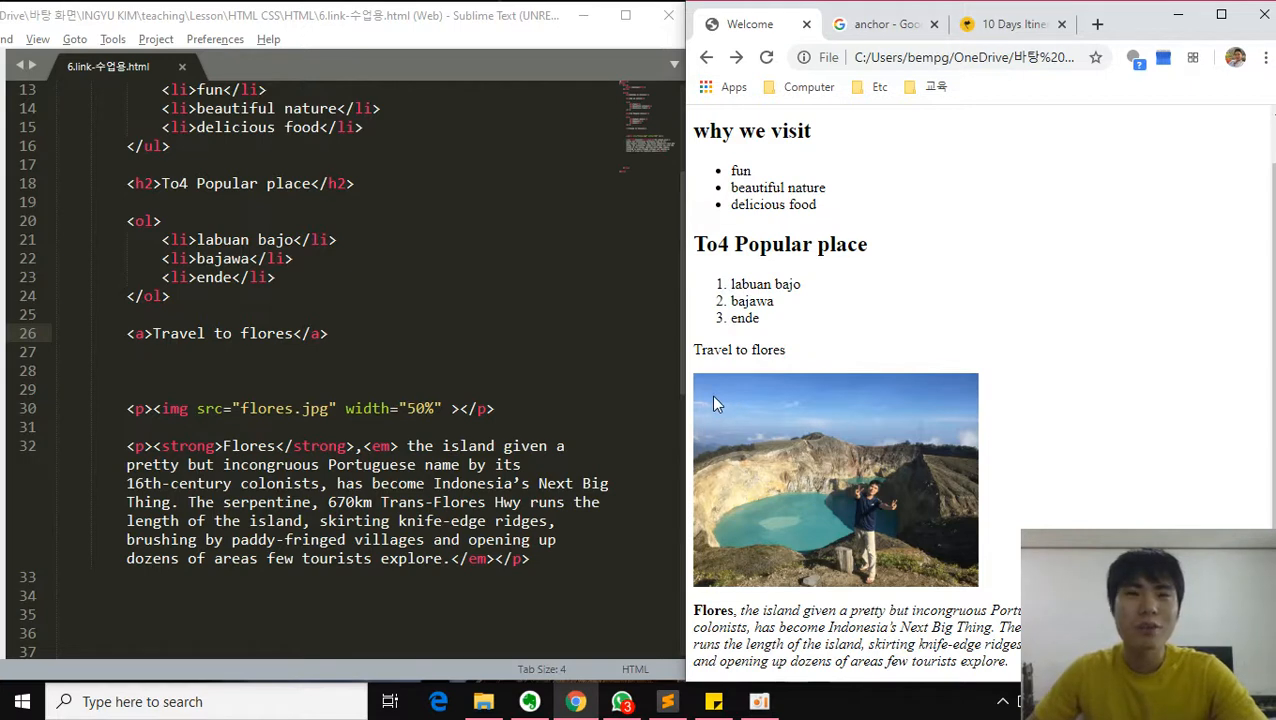
pyautogui.moveTo(725, 408)
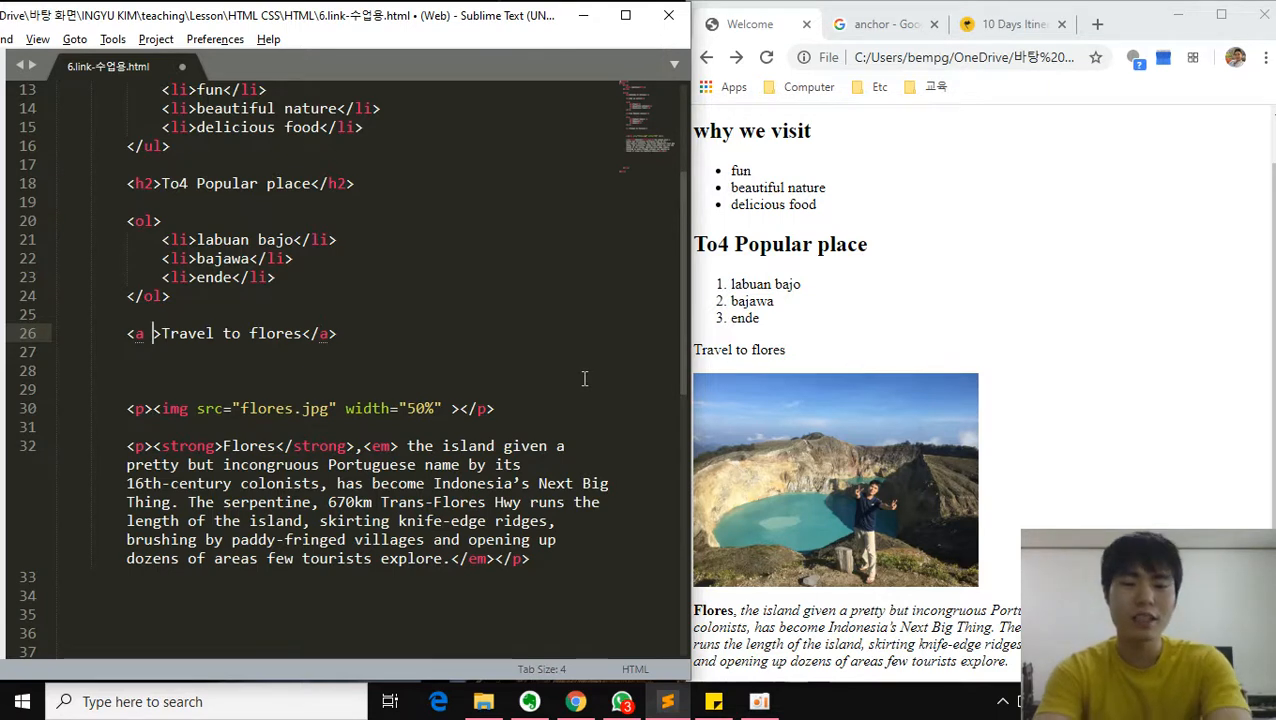
pyautogui.write('href=""')
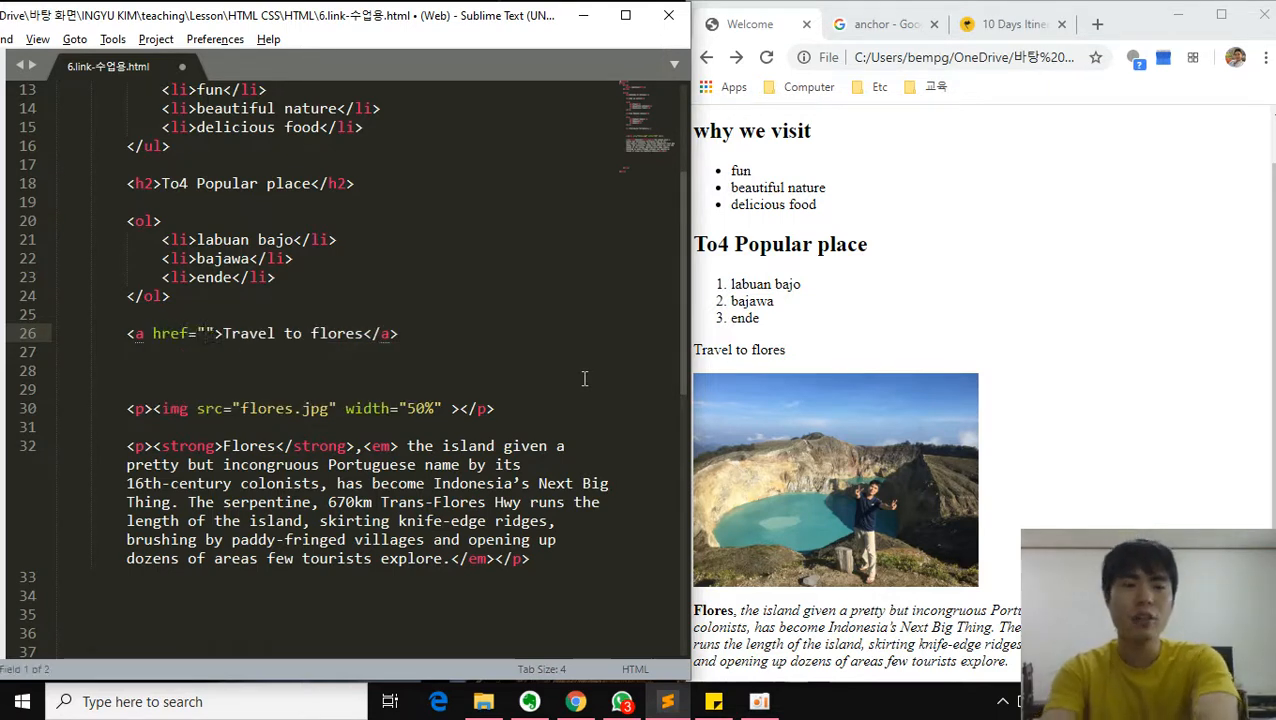
pyautogui.click(205, 333)
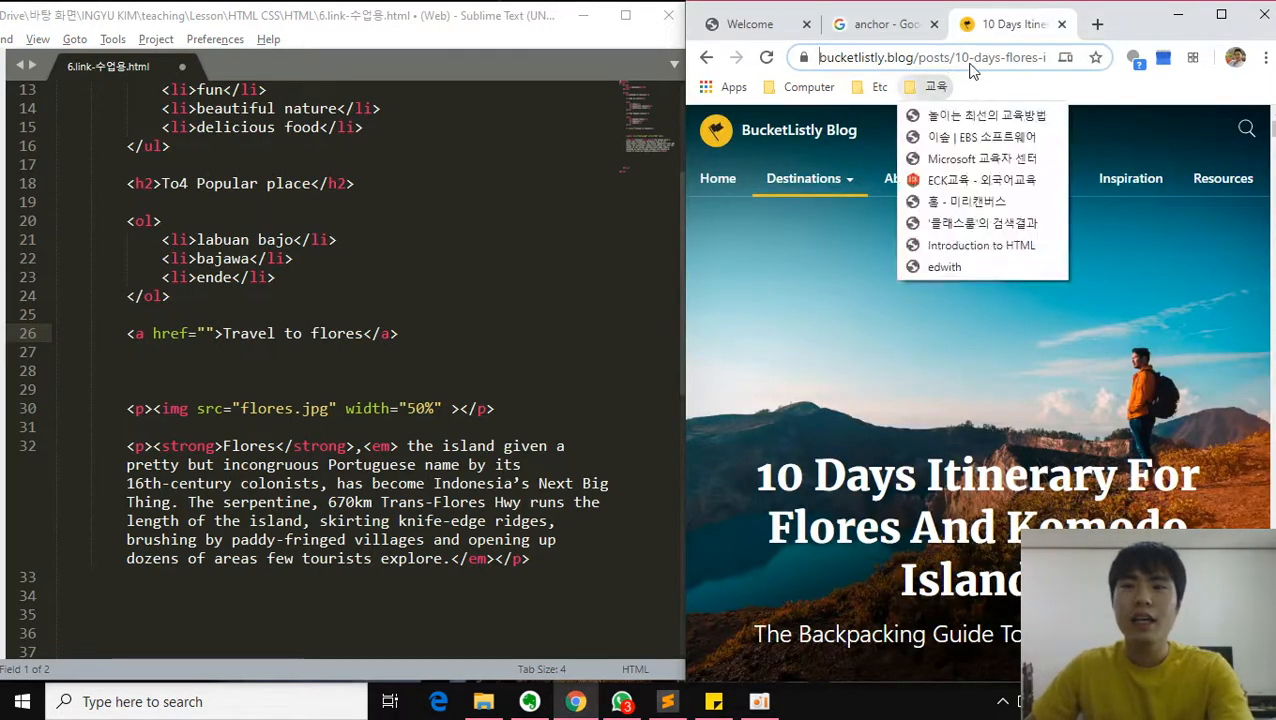
pyautogui.rightClick(930, 57)
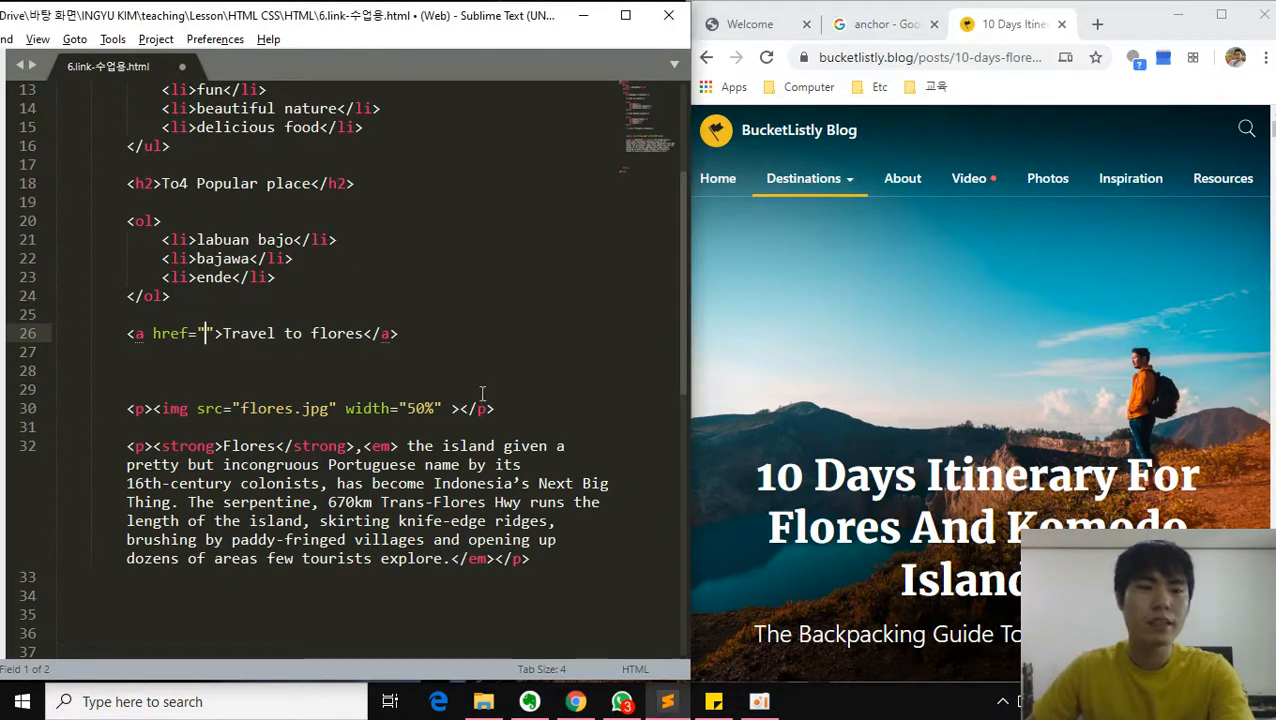
pyautogui.write('https://www.bucketlistly.blog/posts/10-days-flores-indonesia-itinerary')
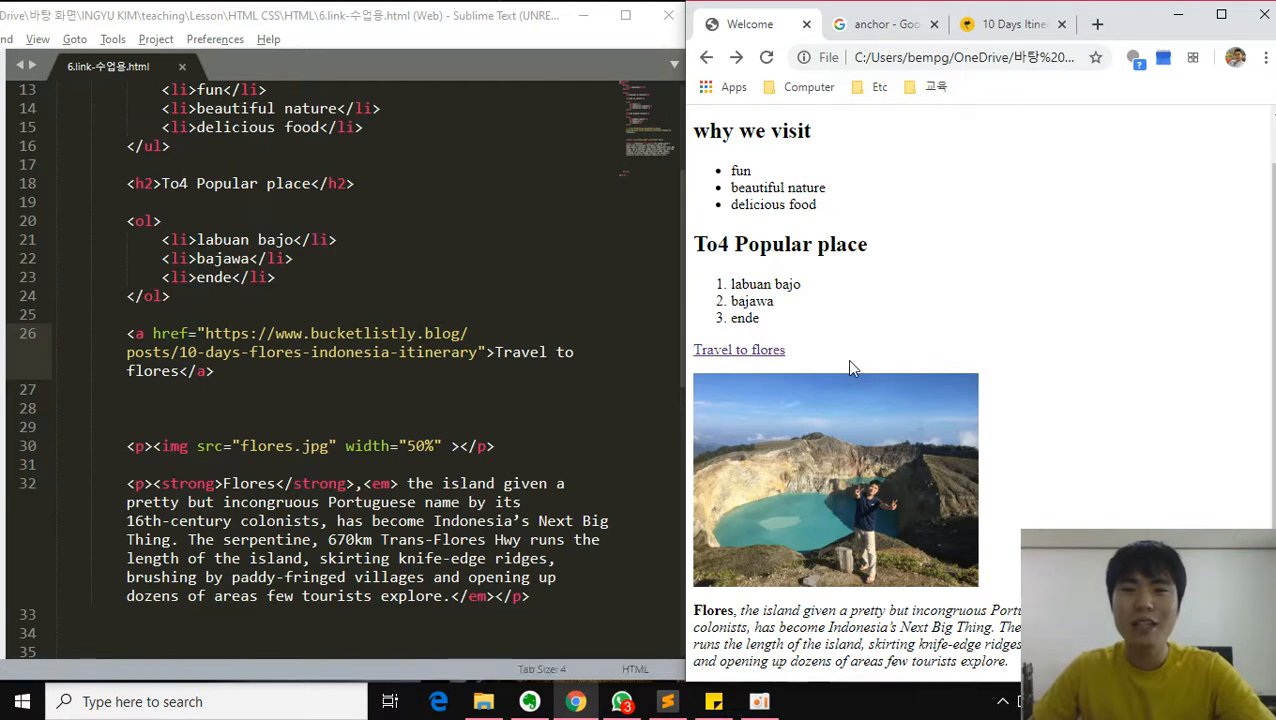
pyautogui.moveTo(849, 356)
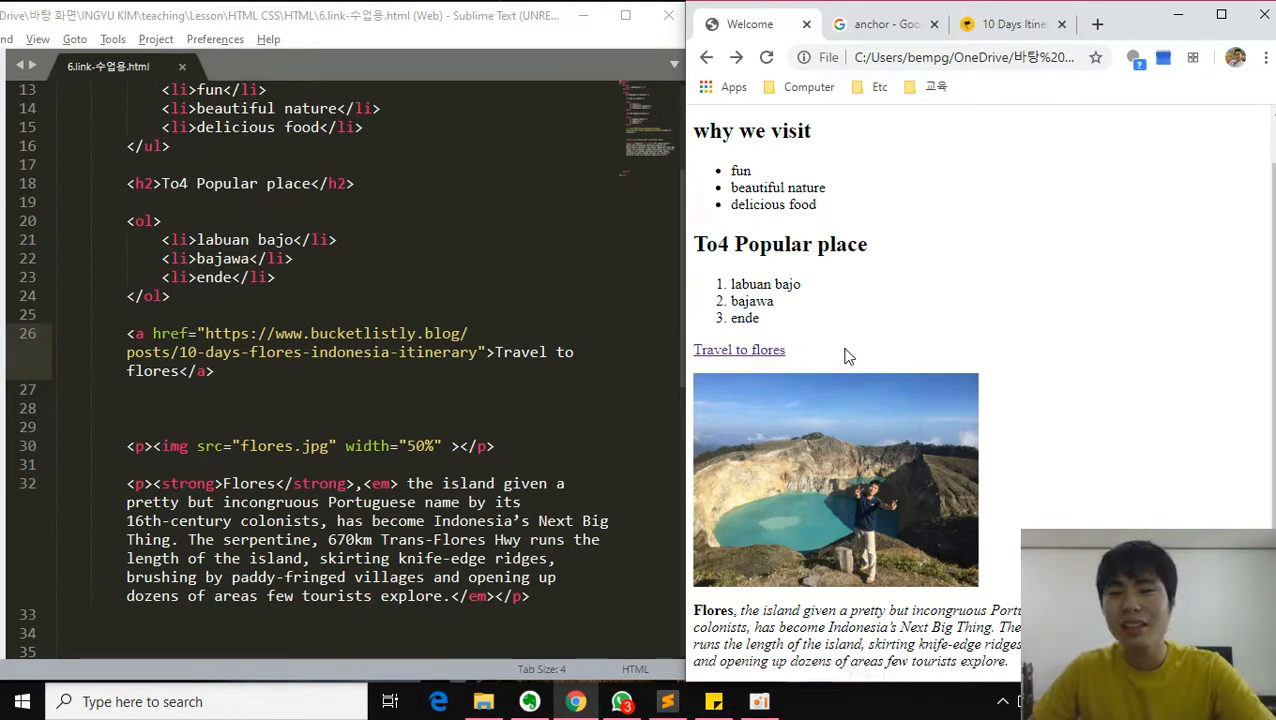
pyautogui.moveTo(790, 361)
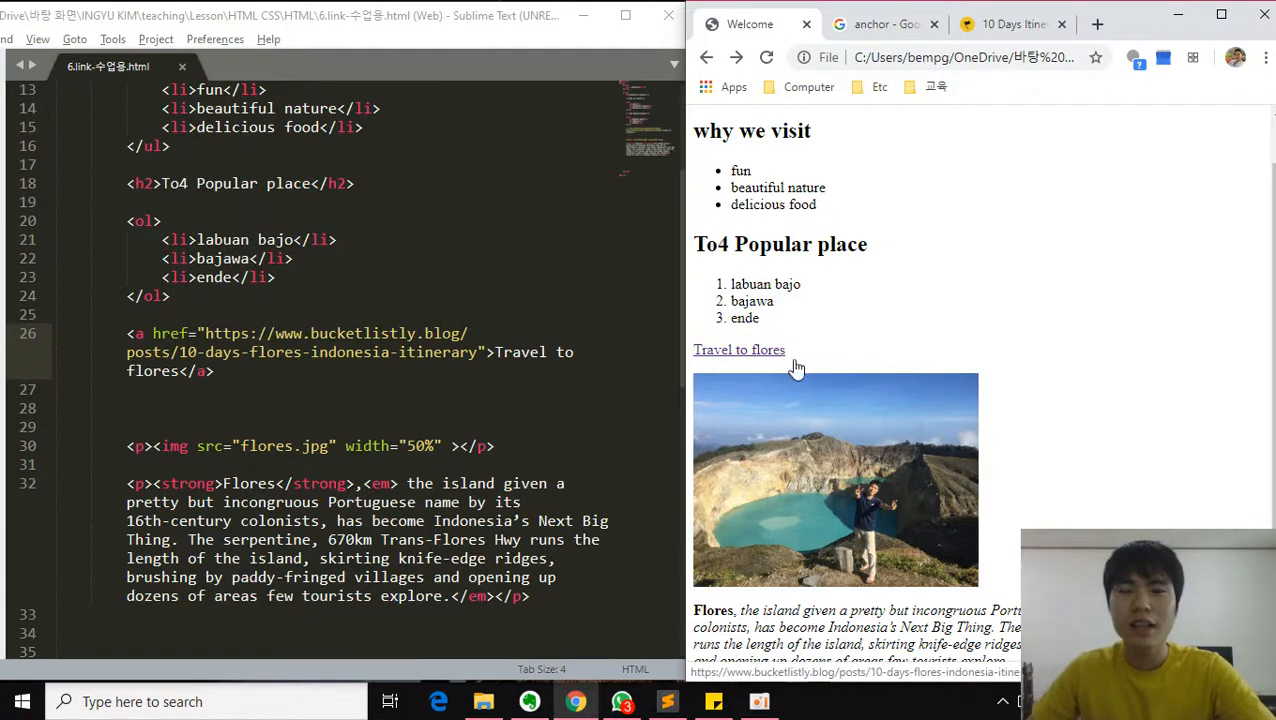
pyautogui.moveTo(810, 376)
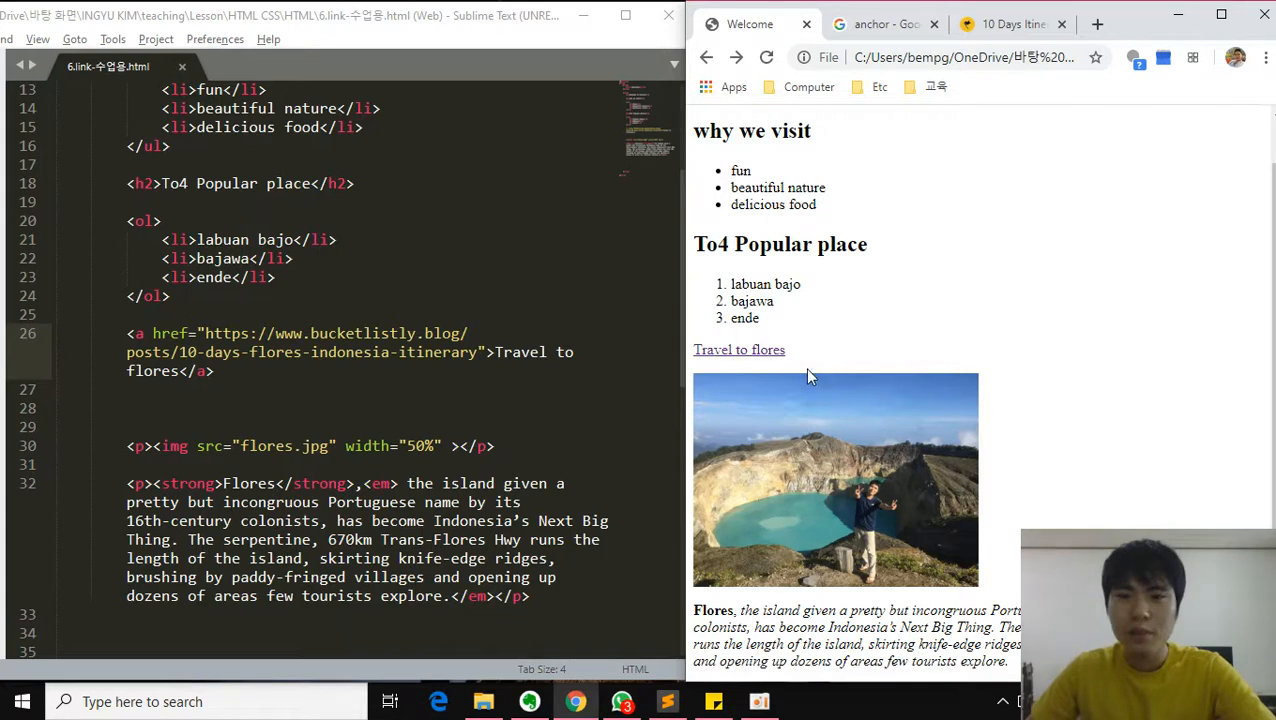
pyautogui.moveTo(770, 352)
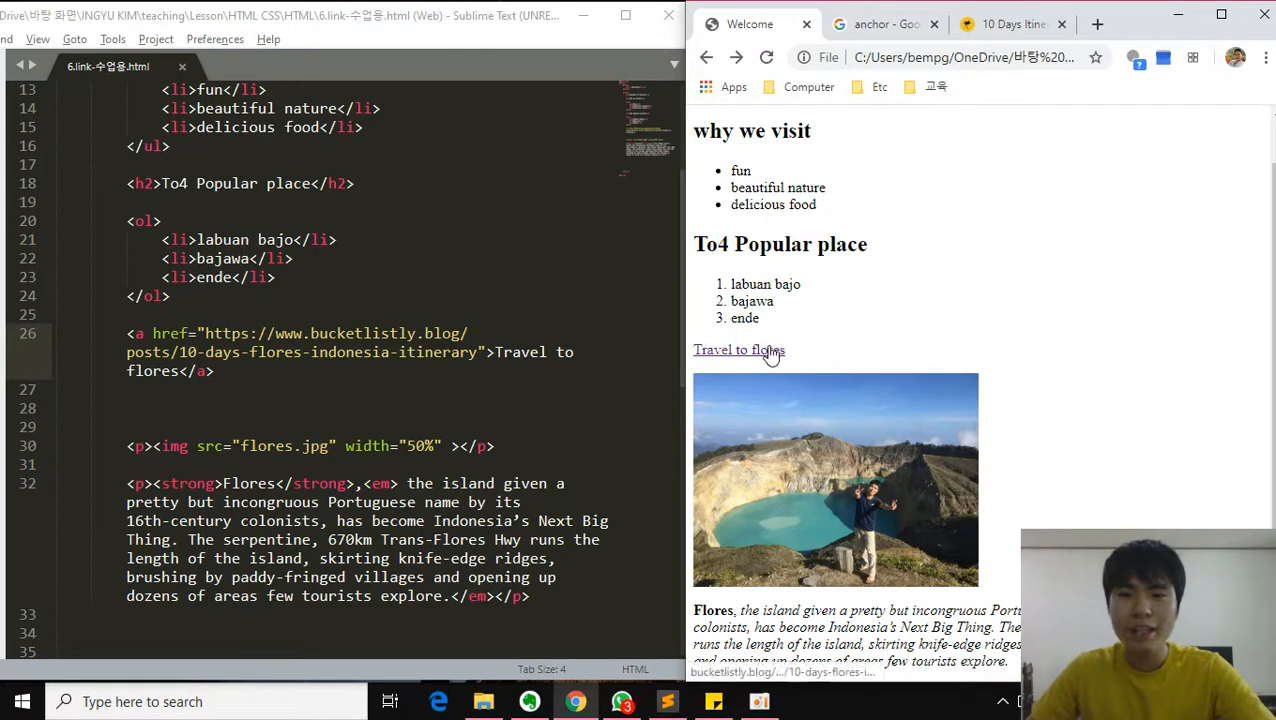
pyautogui.moveTo(739, 350)
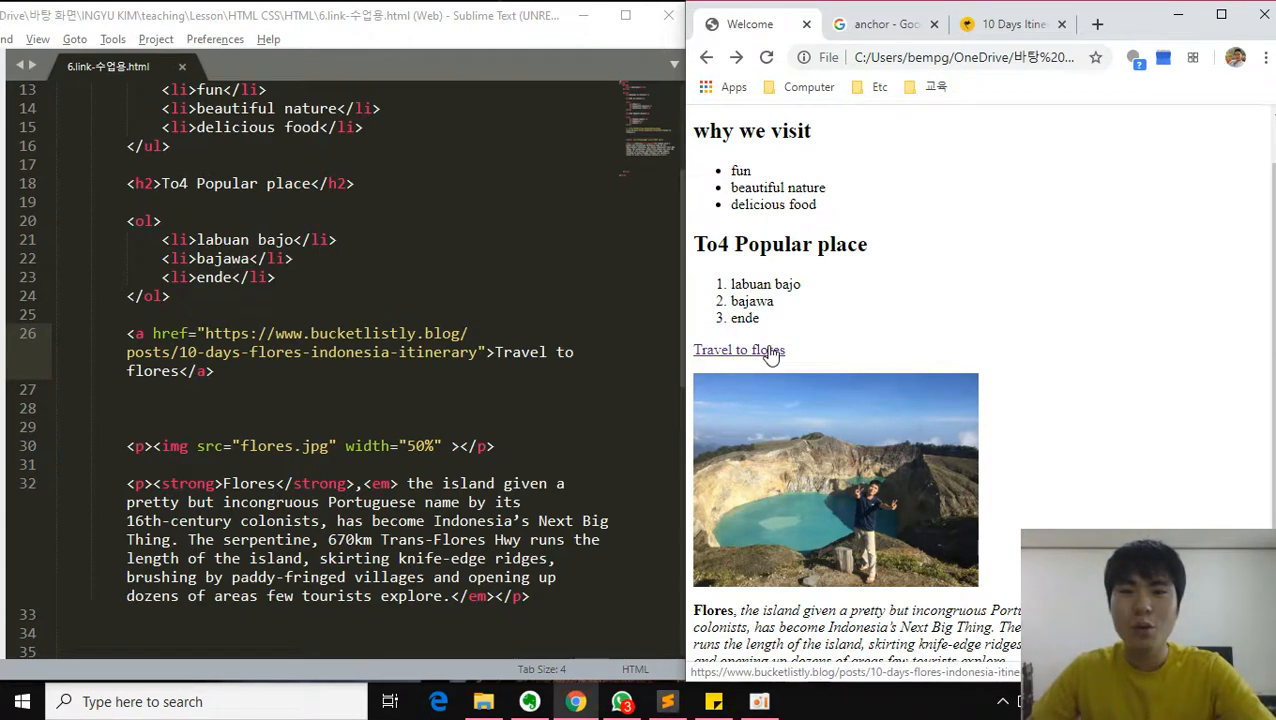
pyautogui.moveTo(776, 363)
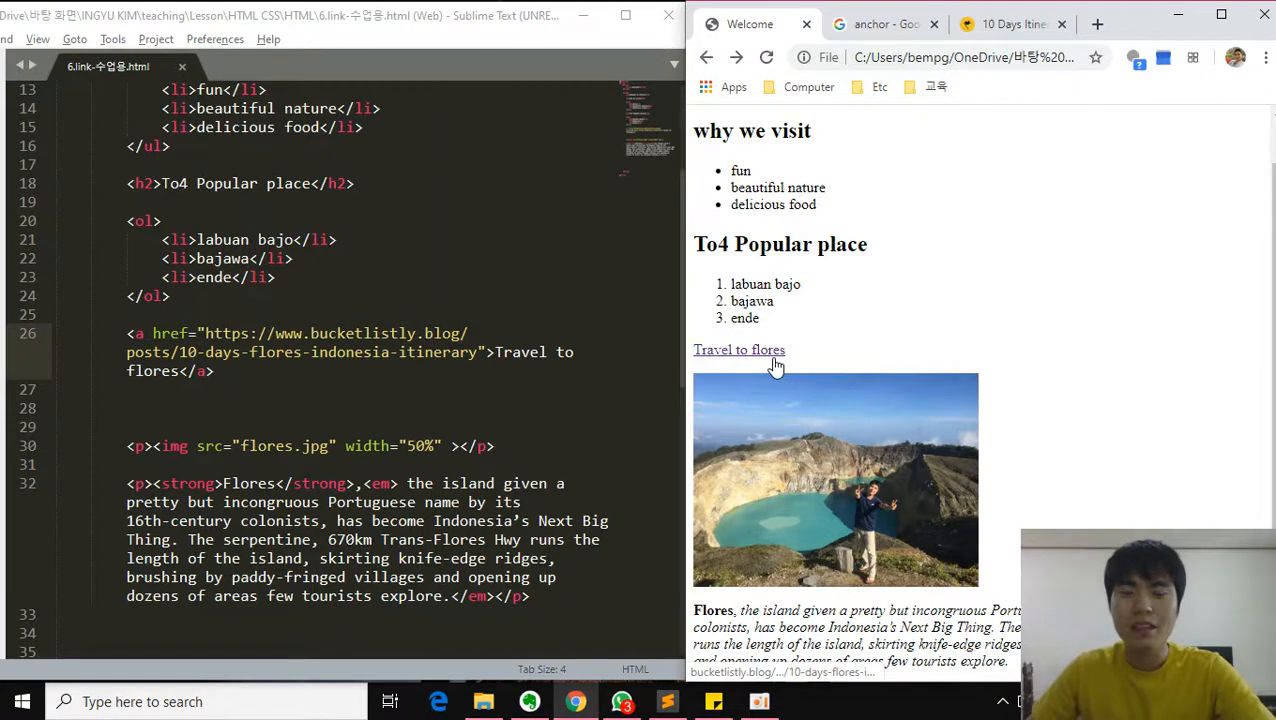
pyautogui.moveTo(775, 355)
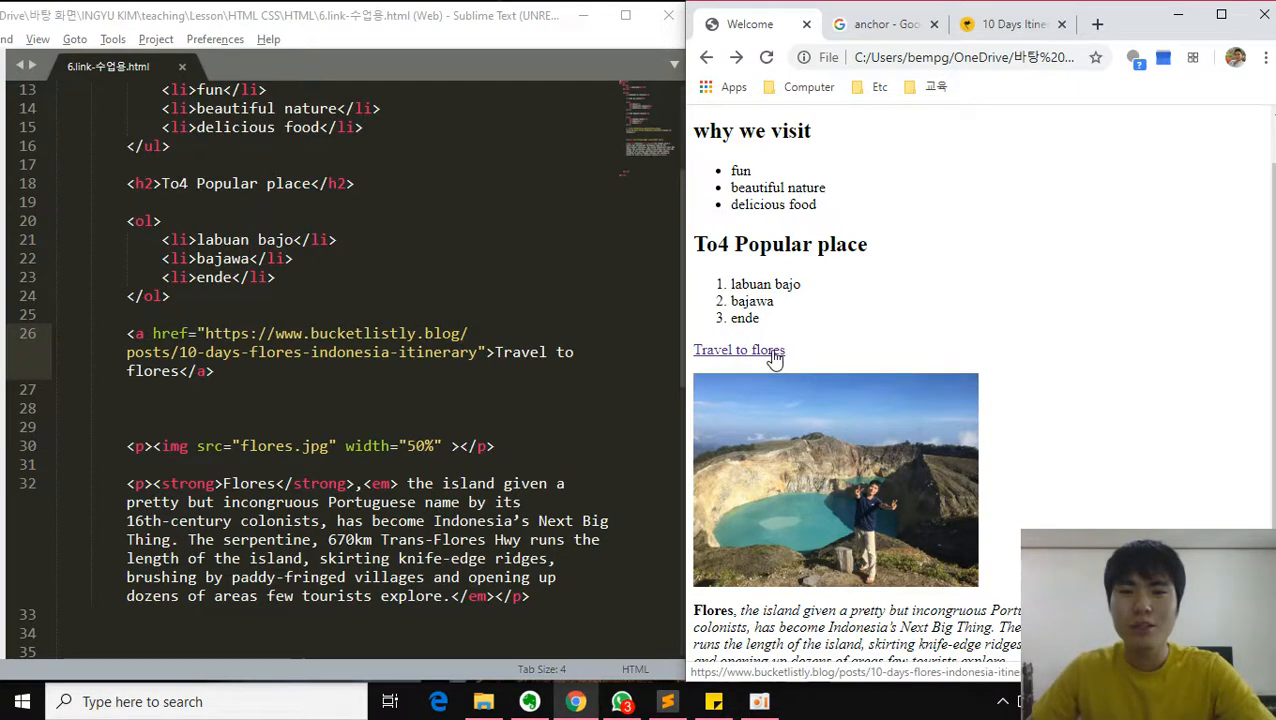
pyautogui.moveTo(795, 358)
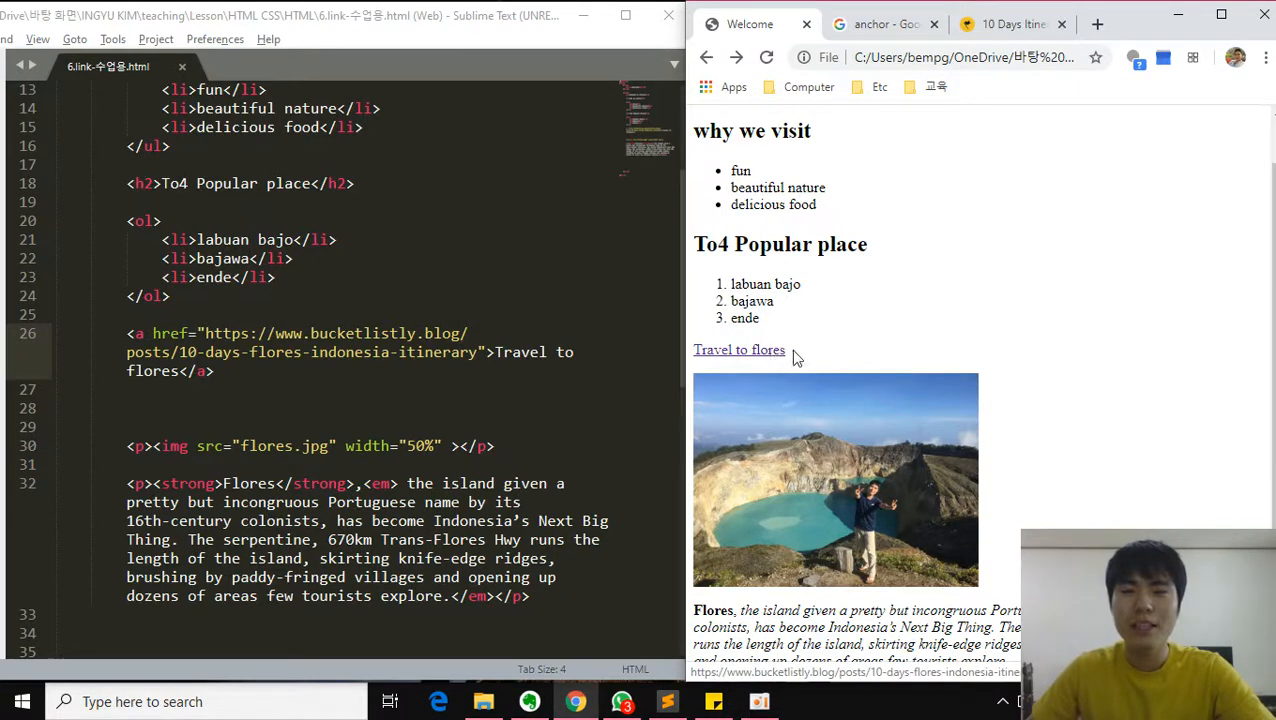
pyautogui.click(739, 349)
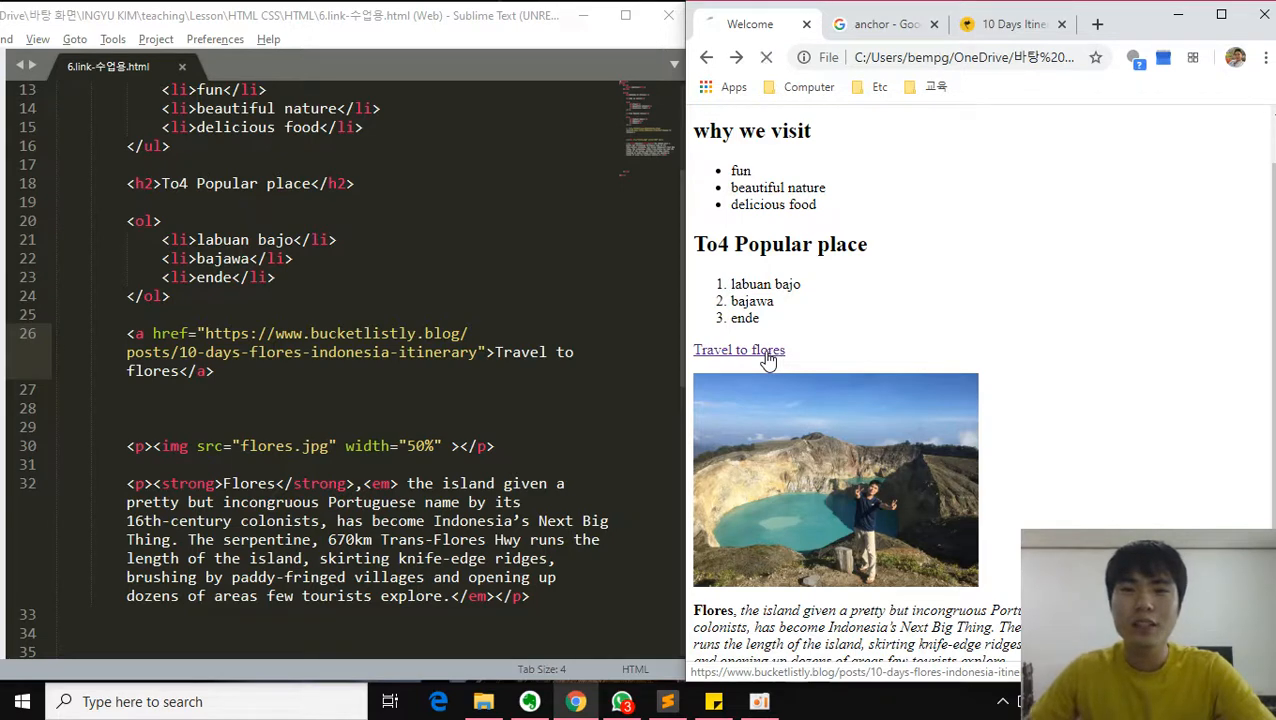
pyautogui.click(739, 349)
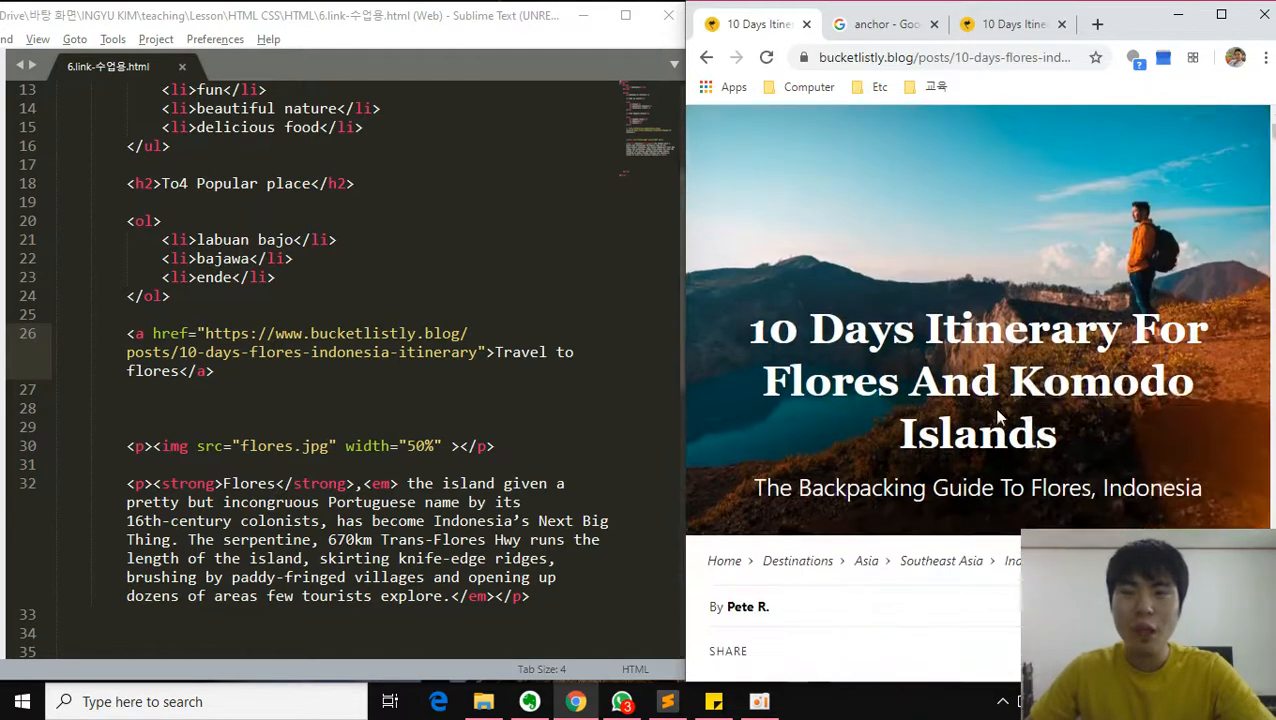
pyautogui.scroll(3)
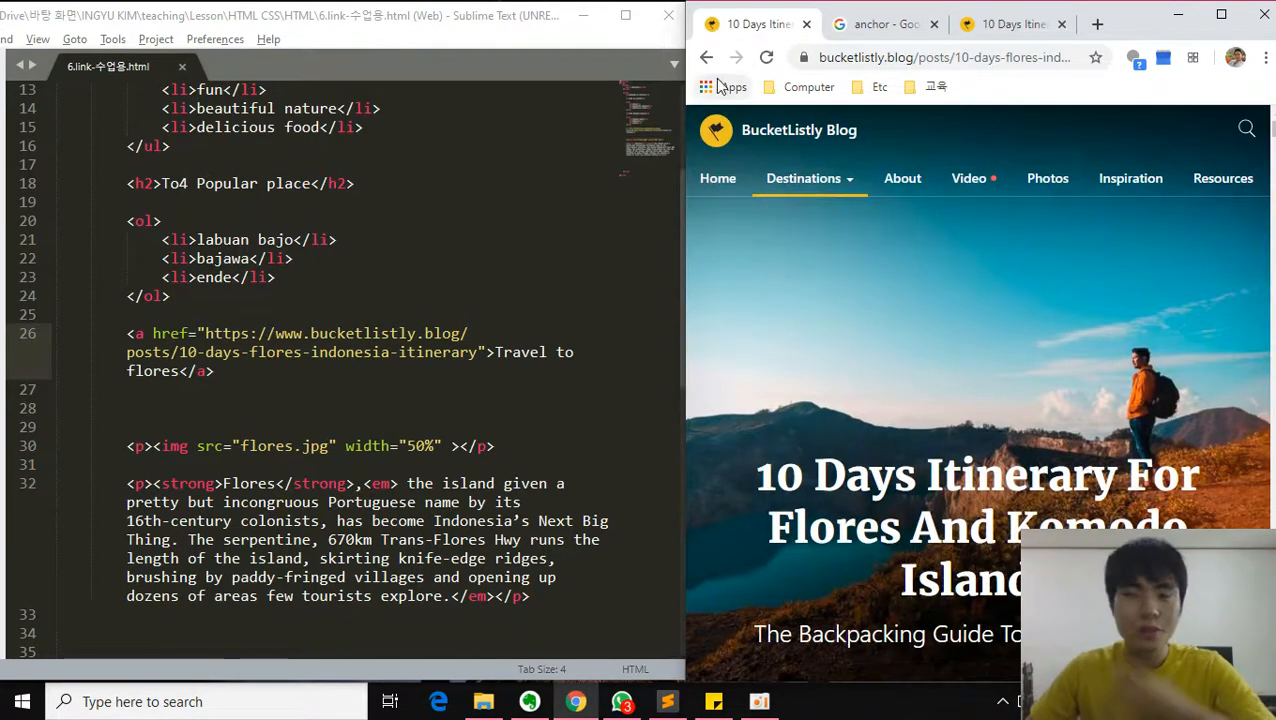
pyautogui.moveTo(706, 57)
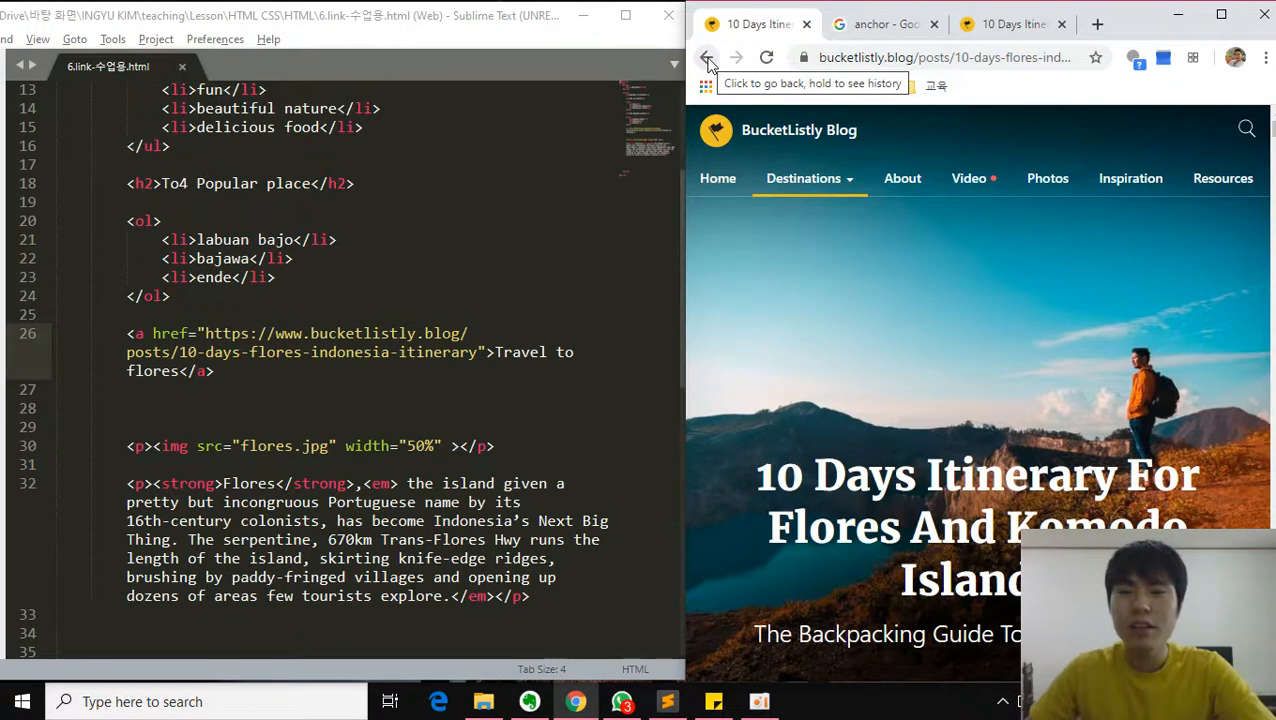
pyautogui.click(707, 57)
pyautogui.write(' target="')
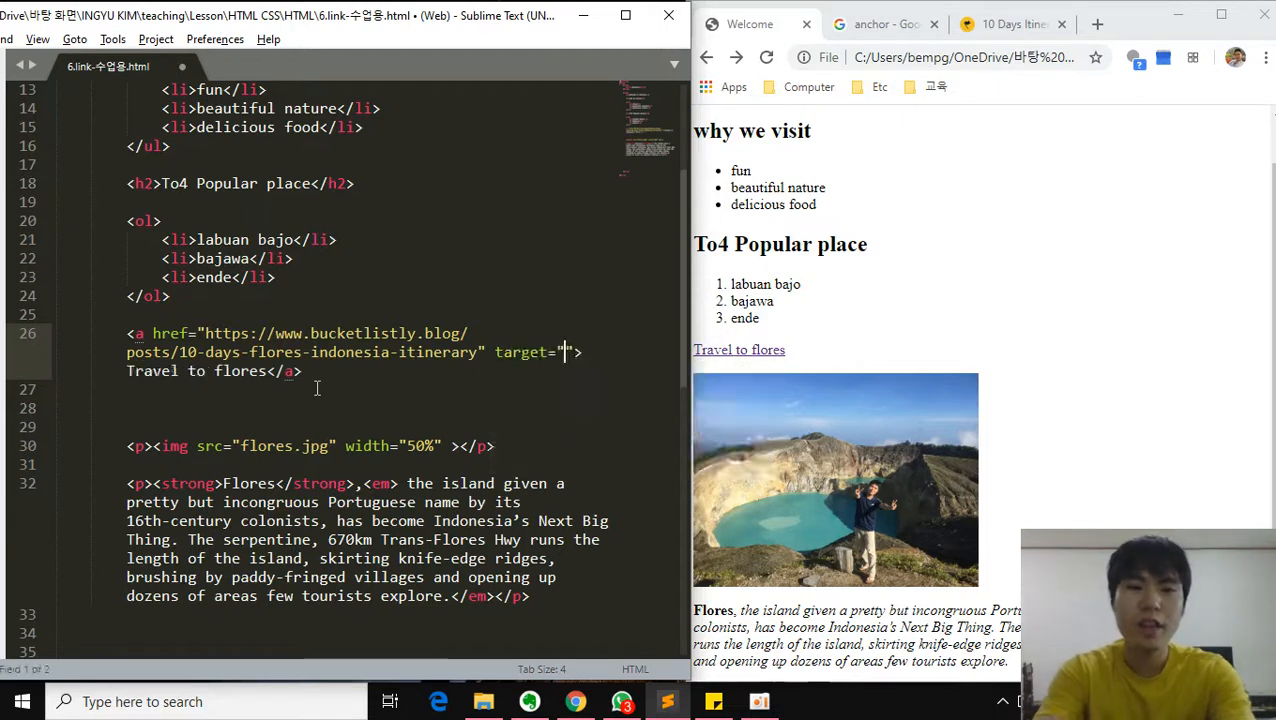
# - Type the _blank value into the anchor's target attribute
pyautogui.write('_')
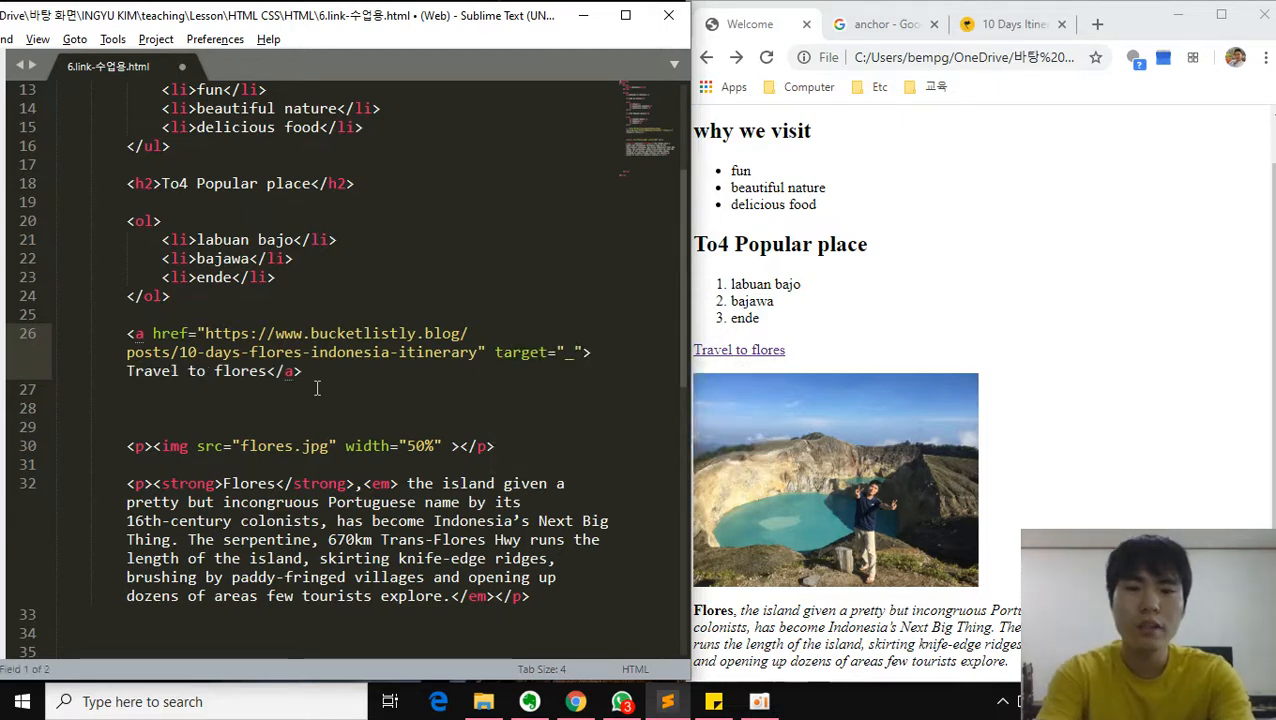
pyautogui.write('bal')
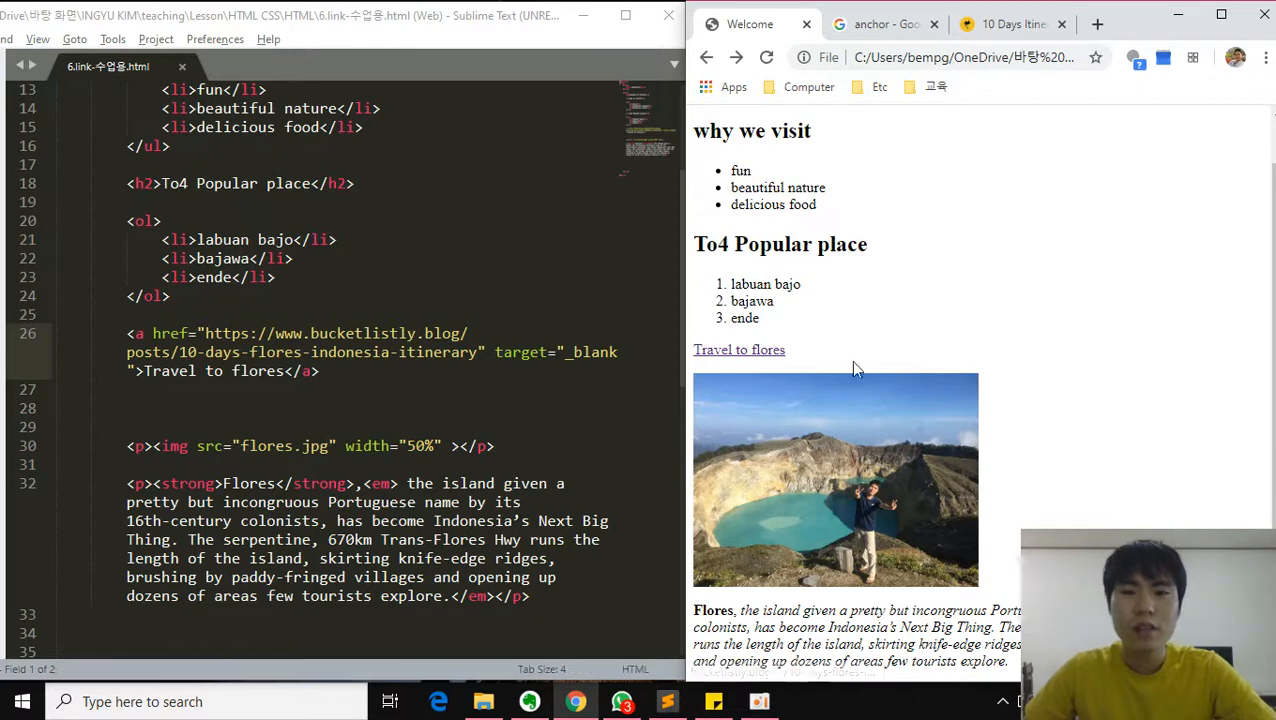
pyautogui.moveTo(1135, 22)
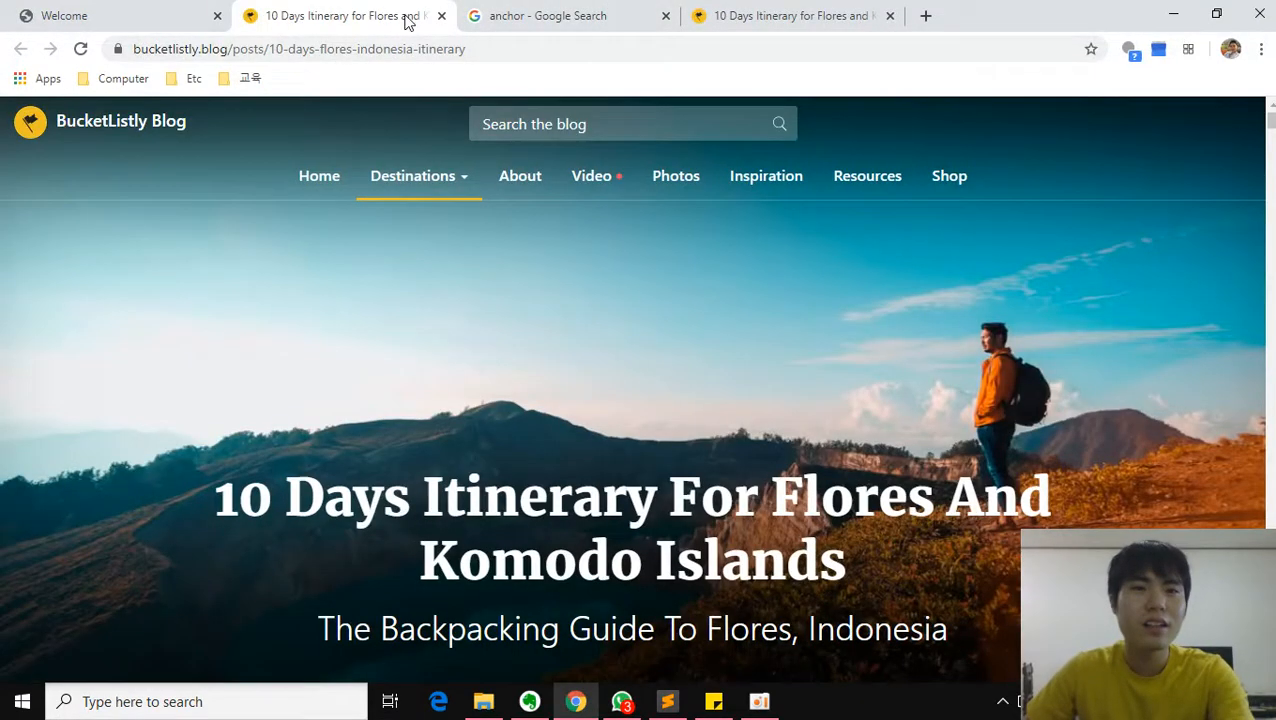
pyautogui.moveTo(310, 42)
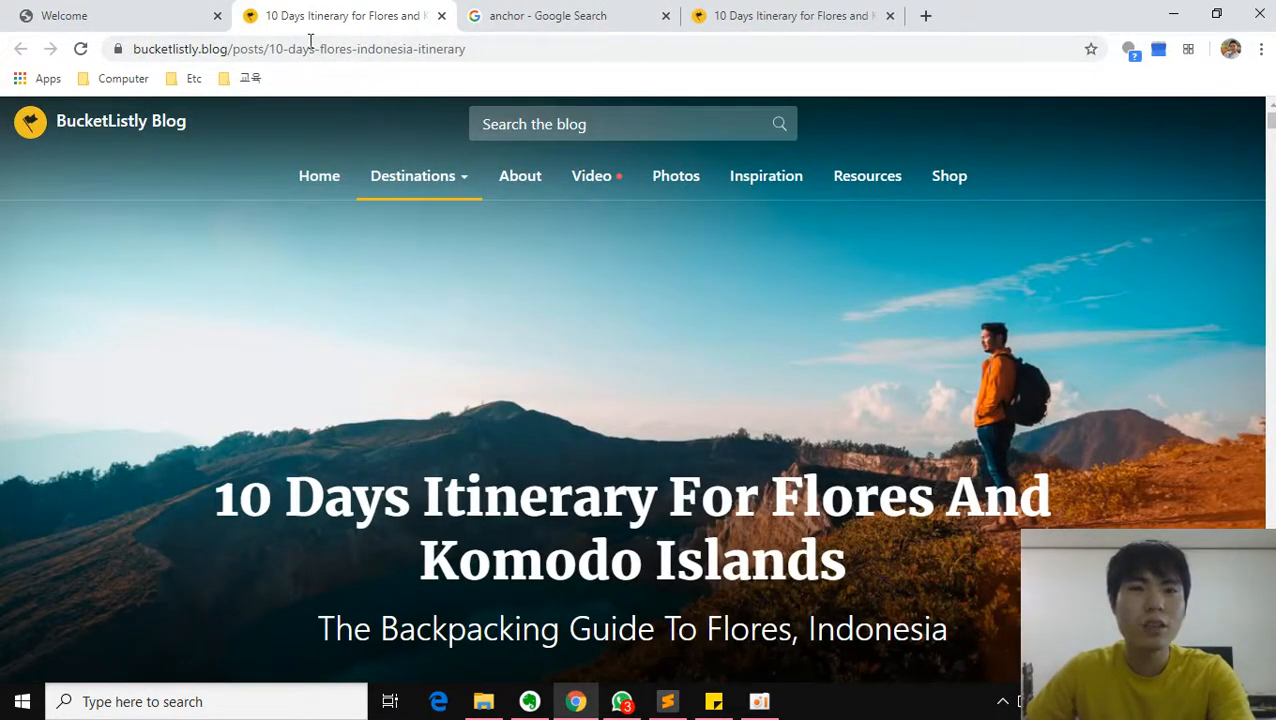
pyautogui.moveTo(440, 16)
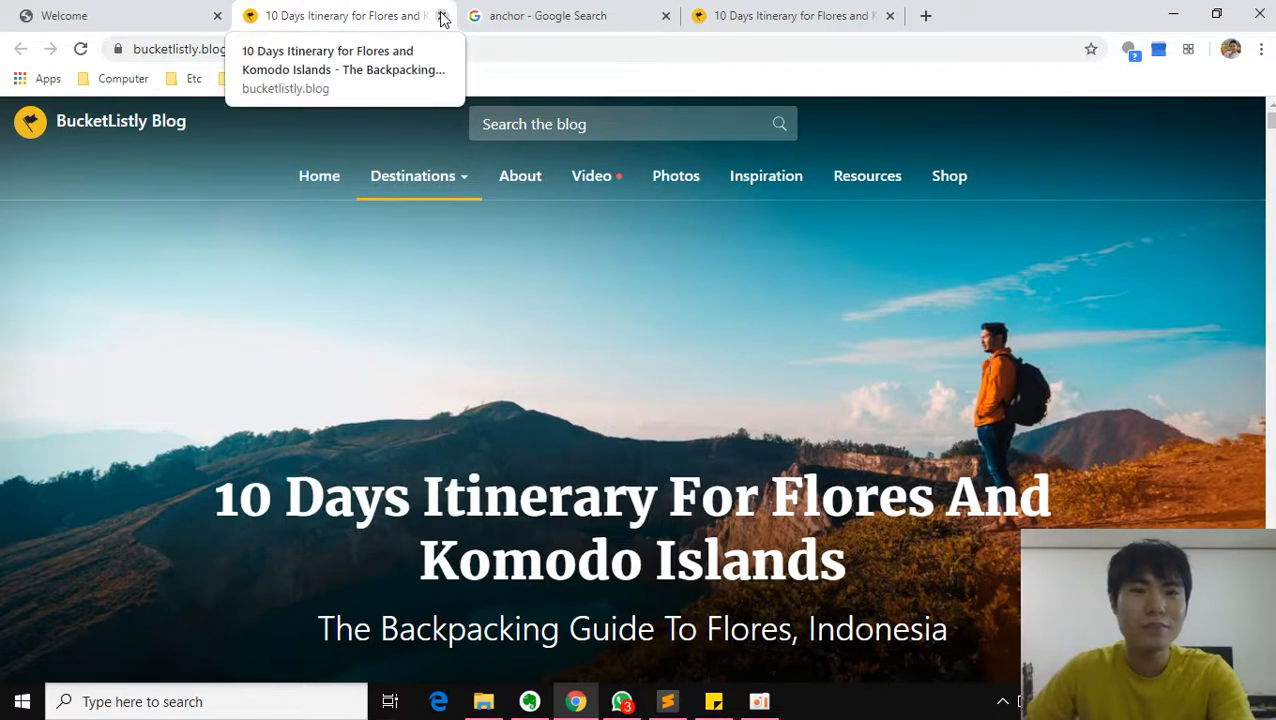
pyautogui.click(441, 15)
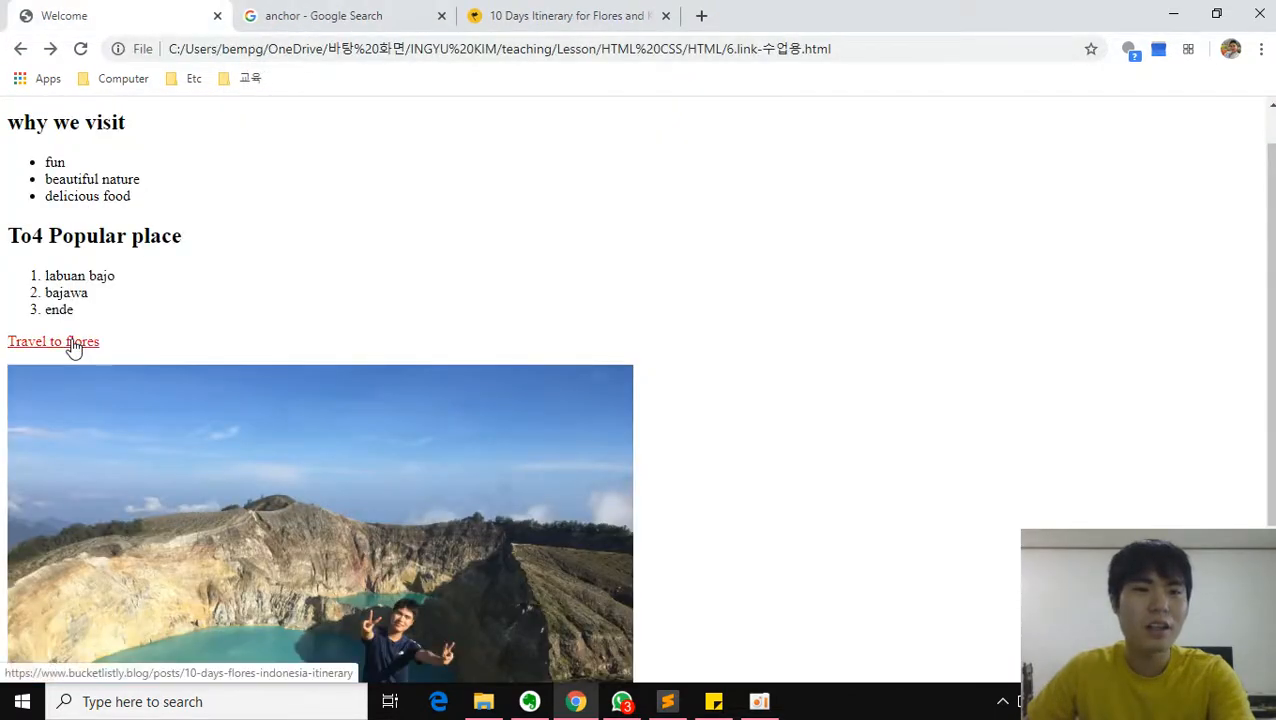
pyautogui.click(53, 341)
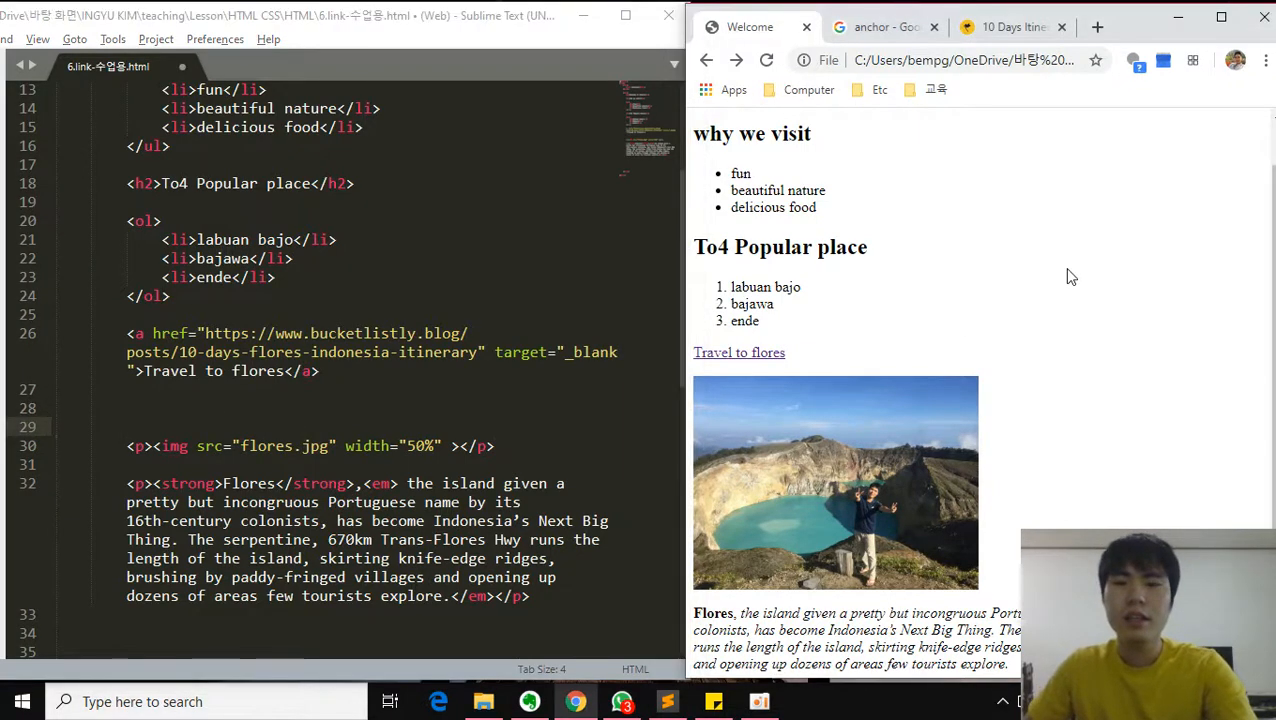
# - Insert an opening <a href> tag before the Flores image tag
pyautogui.scroll(3)
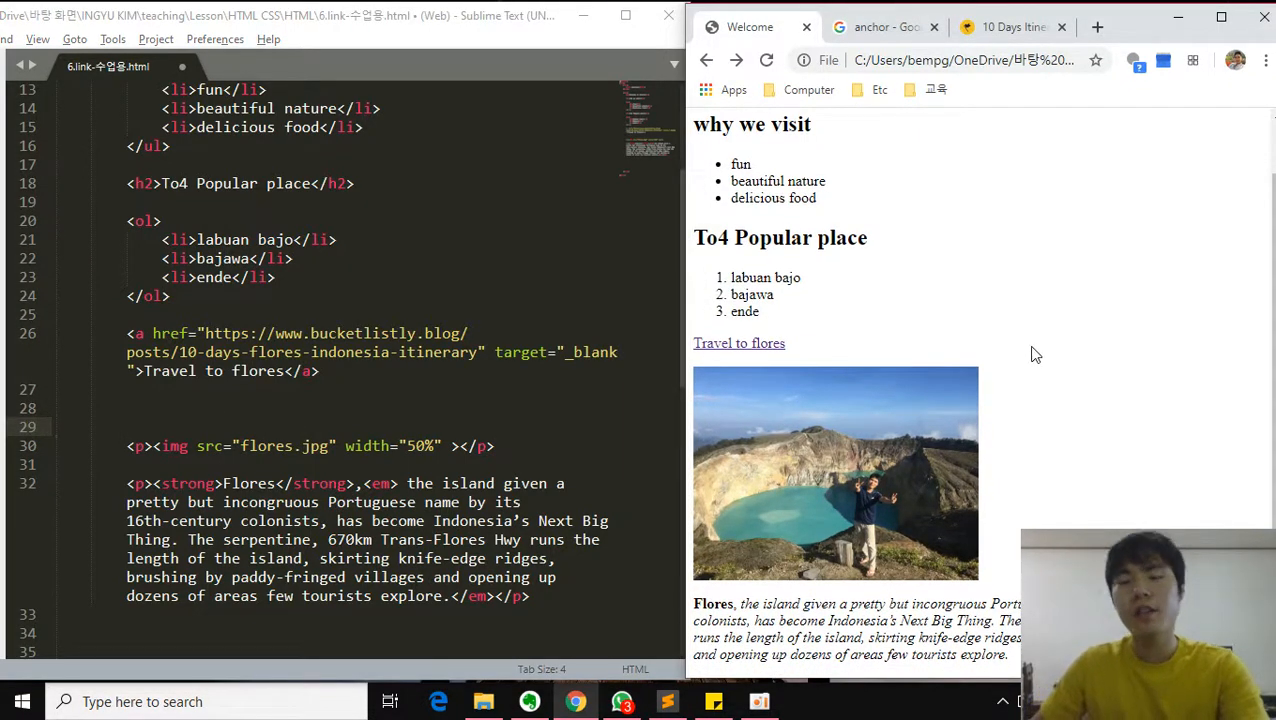
pyautogui.moveTo(869, 391)
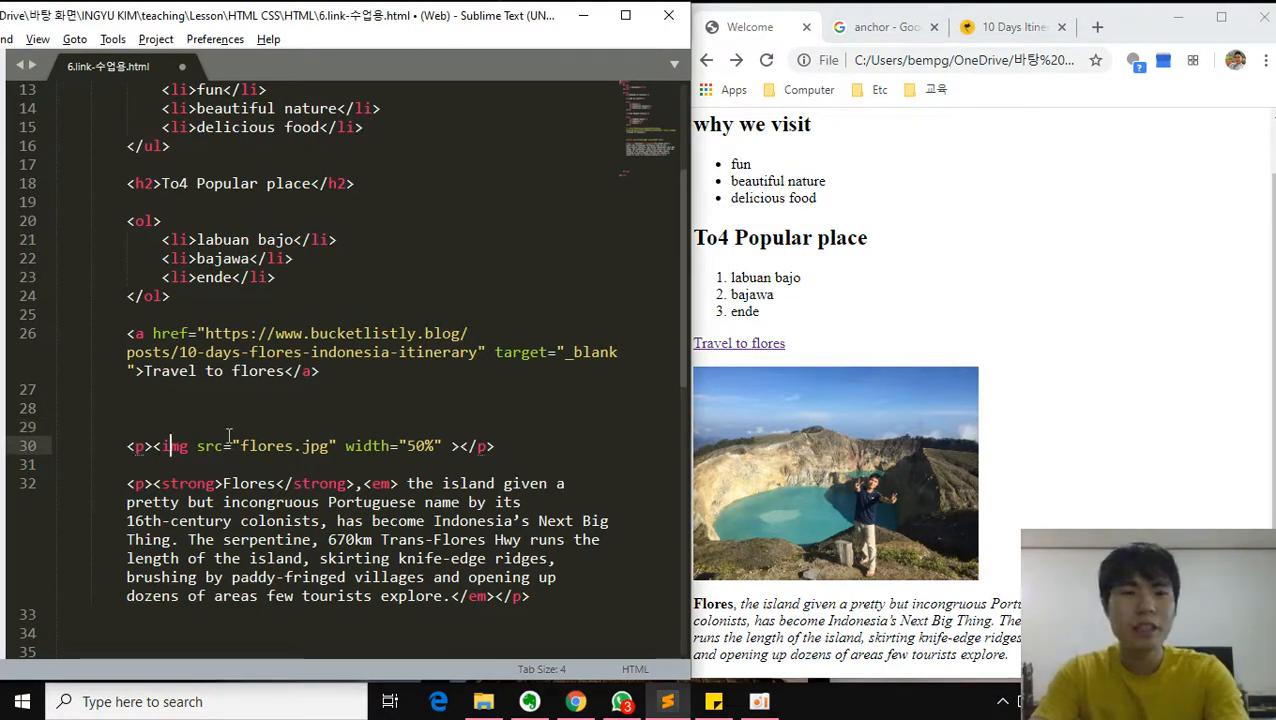
pyautogui.press('ctrl+s')
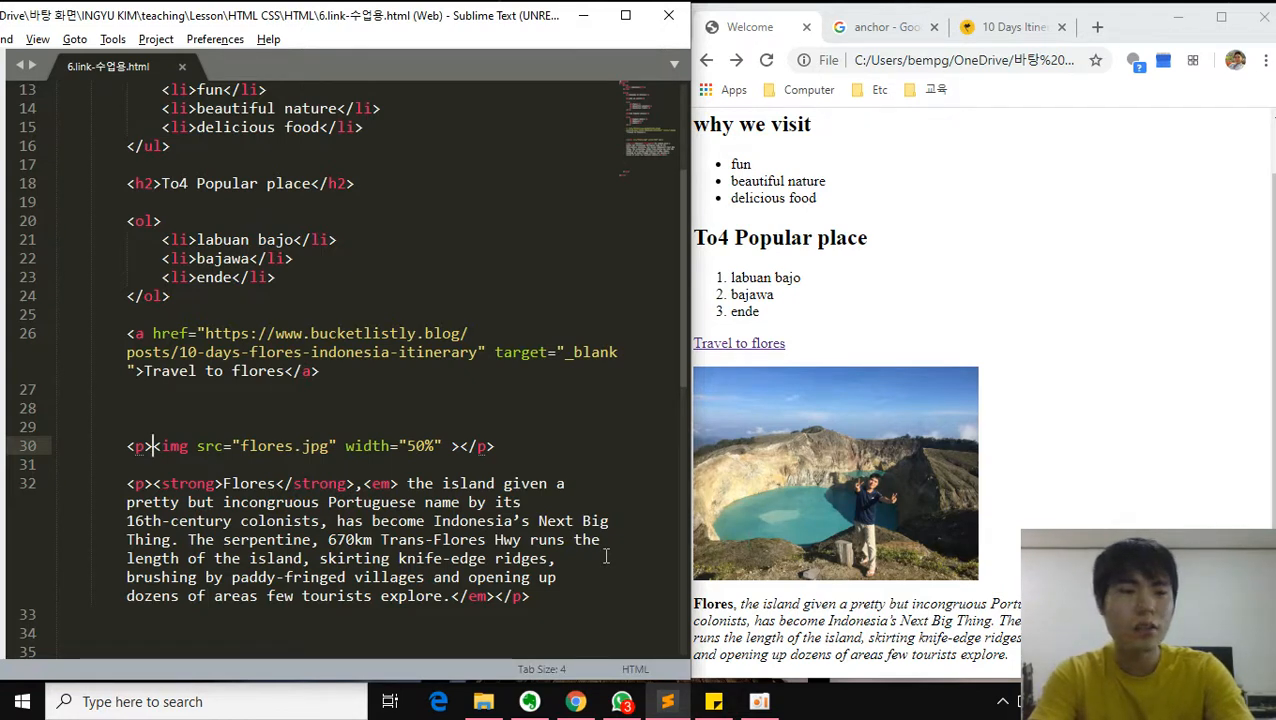
pyautogui.write('<a>')
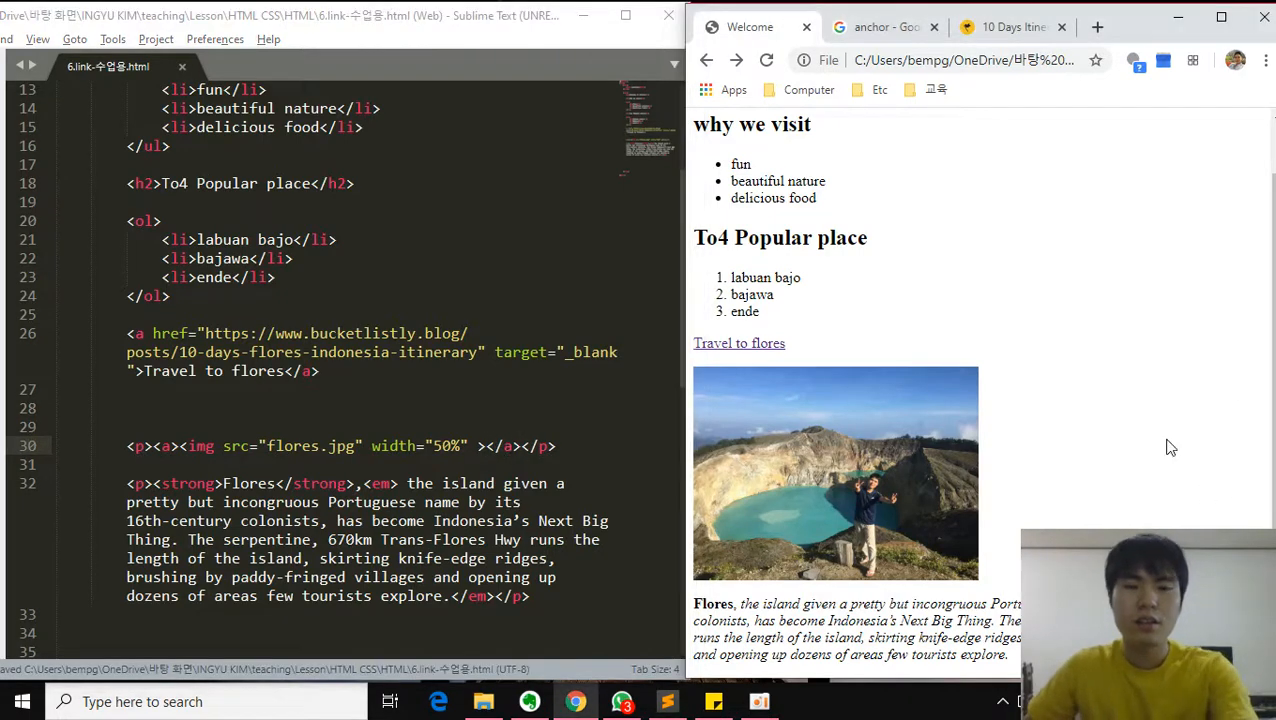
pyautogui.click(170, 446)
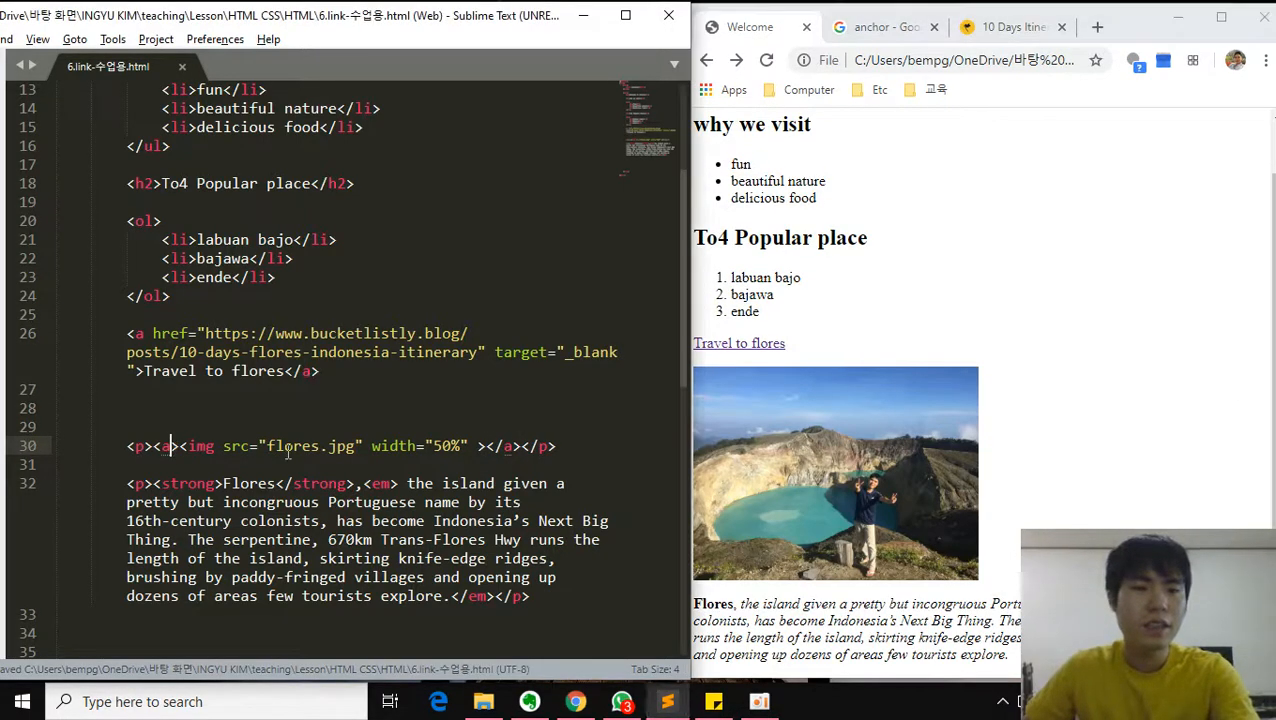
pyautogui.write('href="https://www.bucketlistly.blog/posts/10-days-flores-indonesia-itinerary')
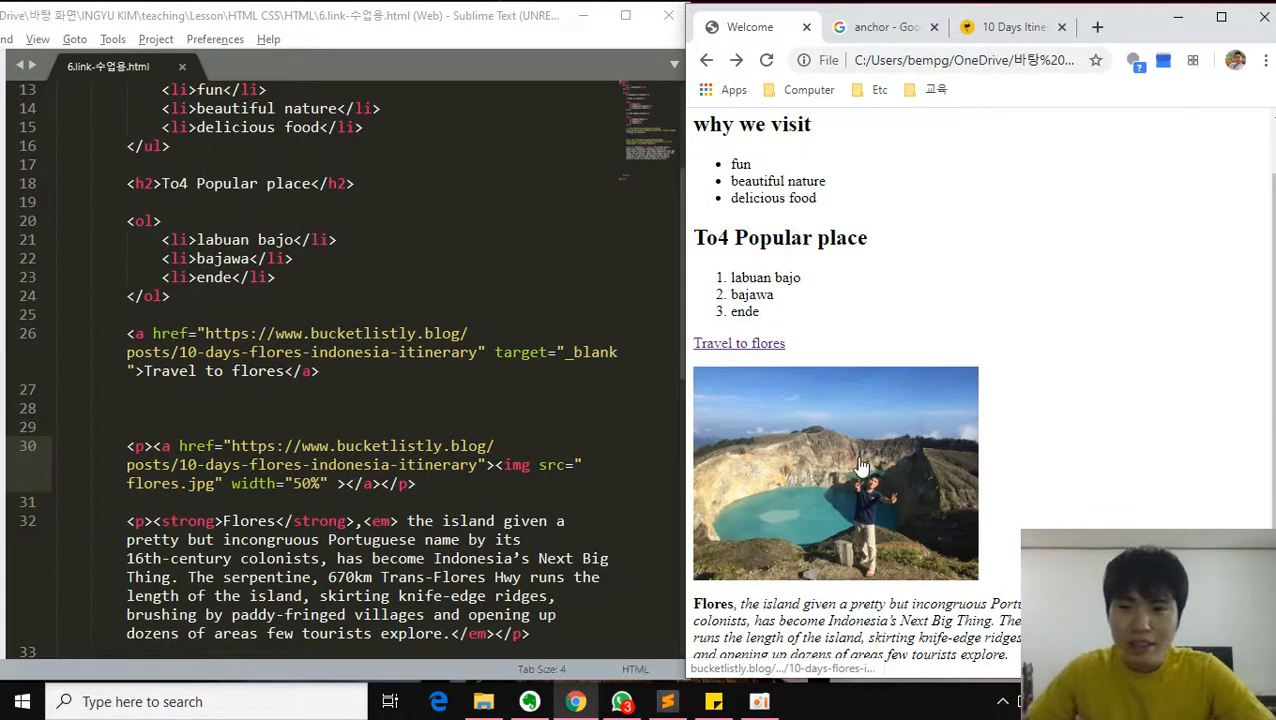
pyautogui.moveTo(817, 467)
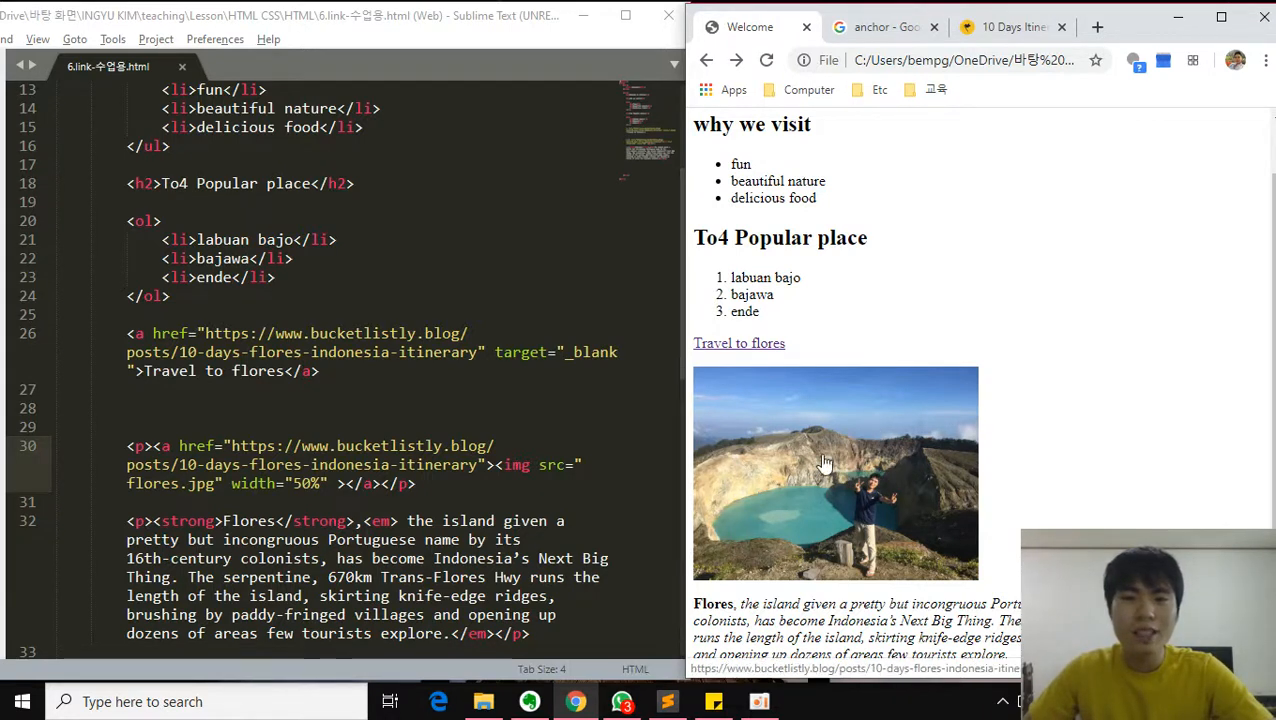
pyautogui.moveTo(848, 433)
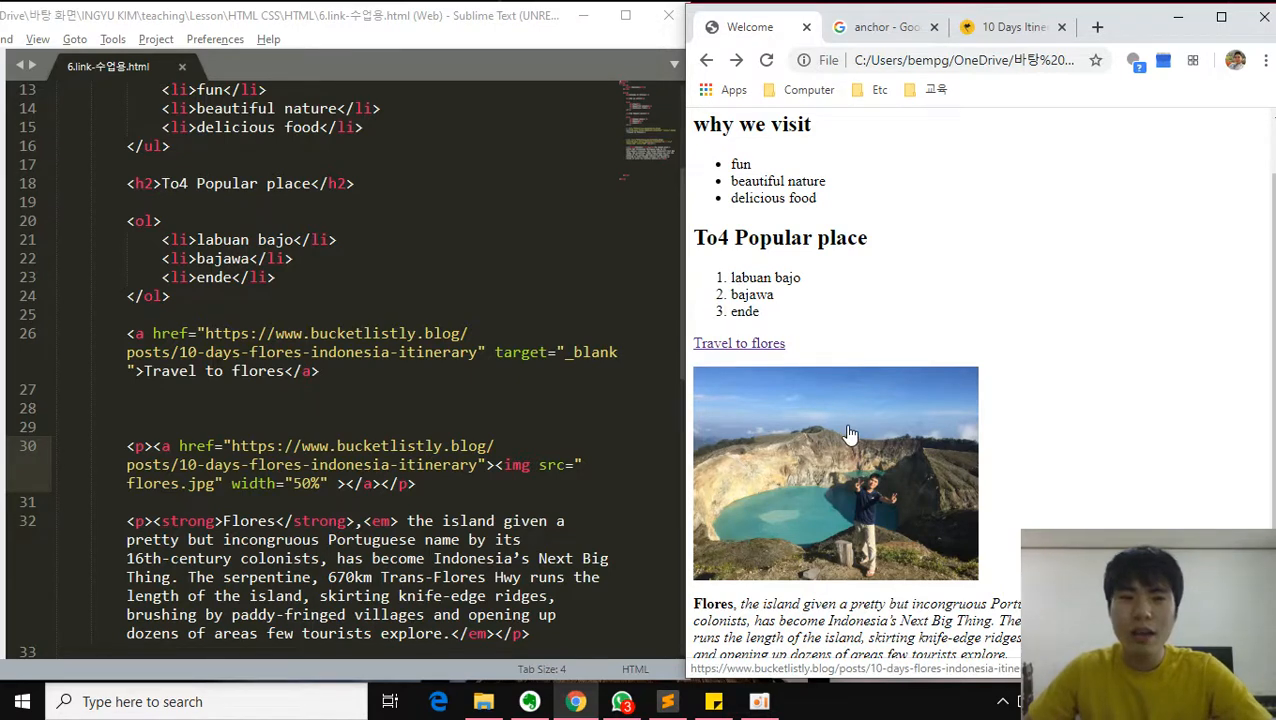
pyautogui.click(739, 343)
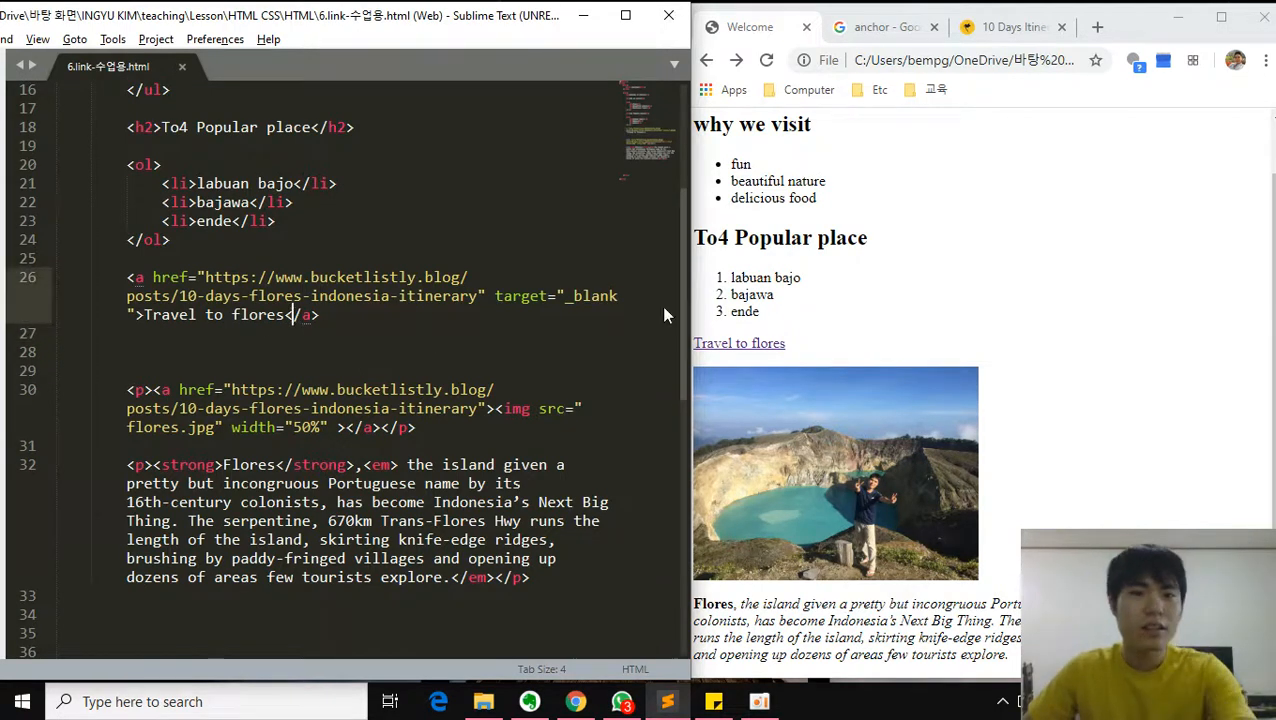
# - Add a title attribute reading 'flores to travel' to the photo's anchor tag
pyautogui.scroll(-3)
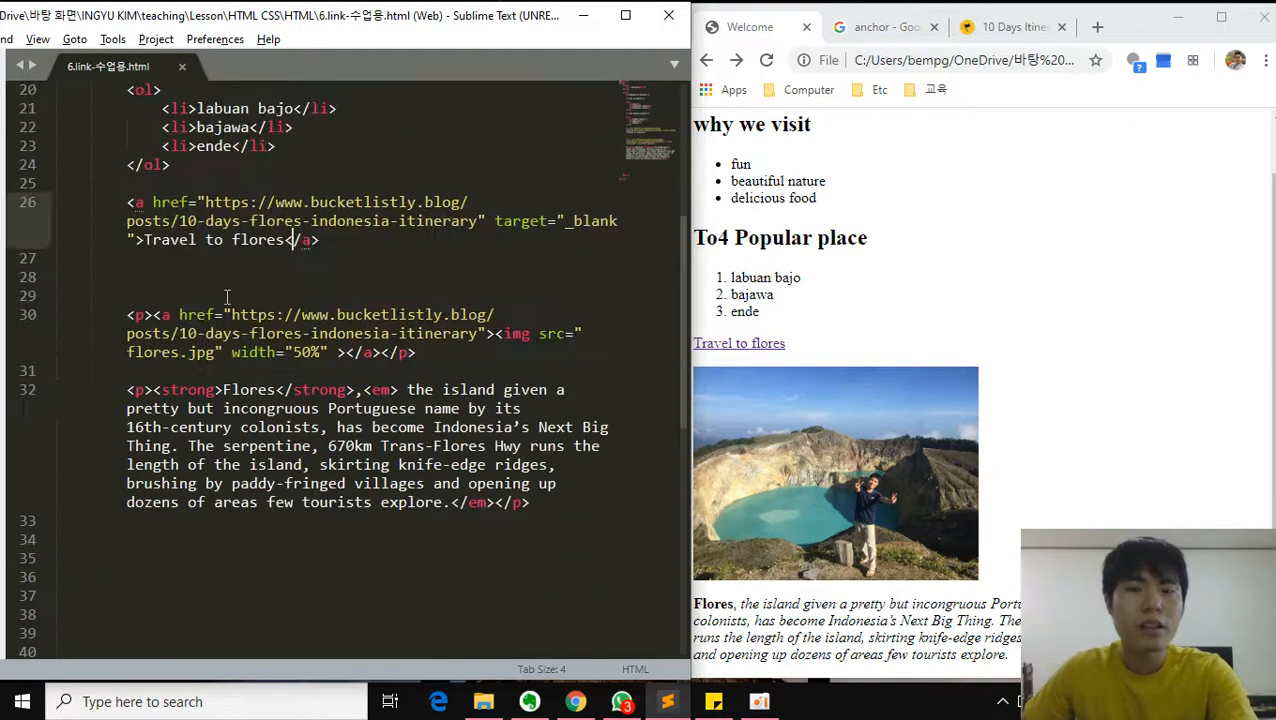
pyautogui.scroll(3)
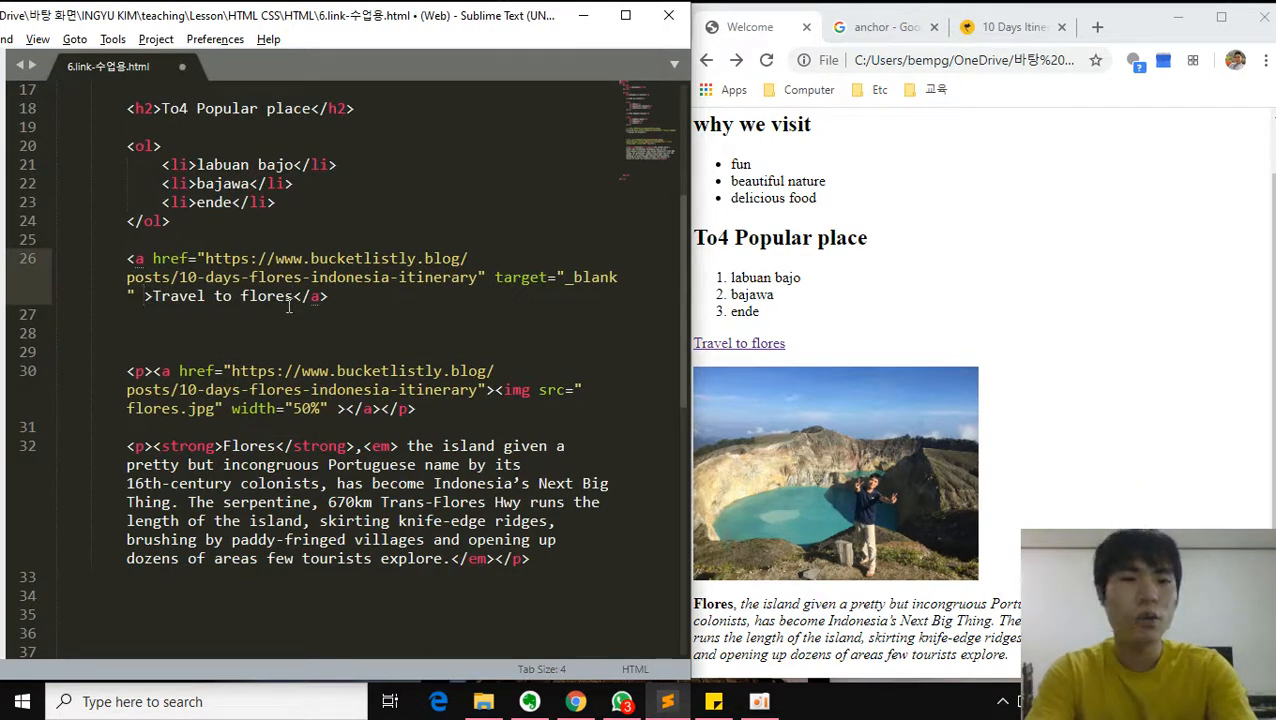
pyautogui.write('title="flore to travel')
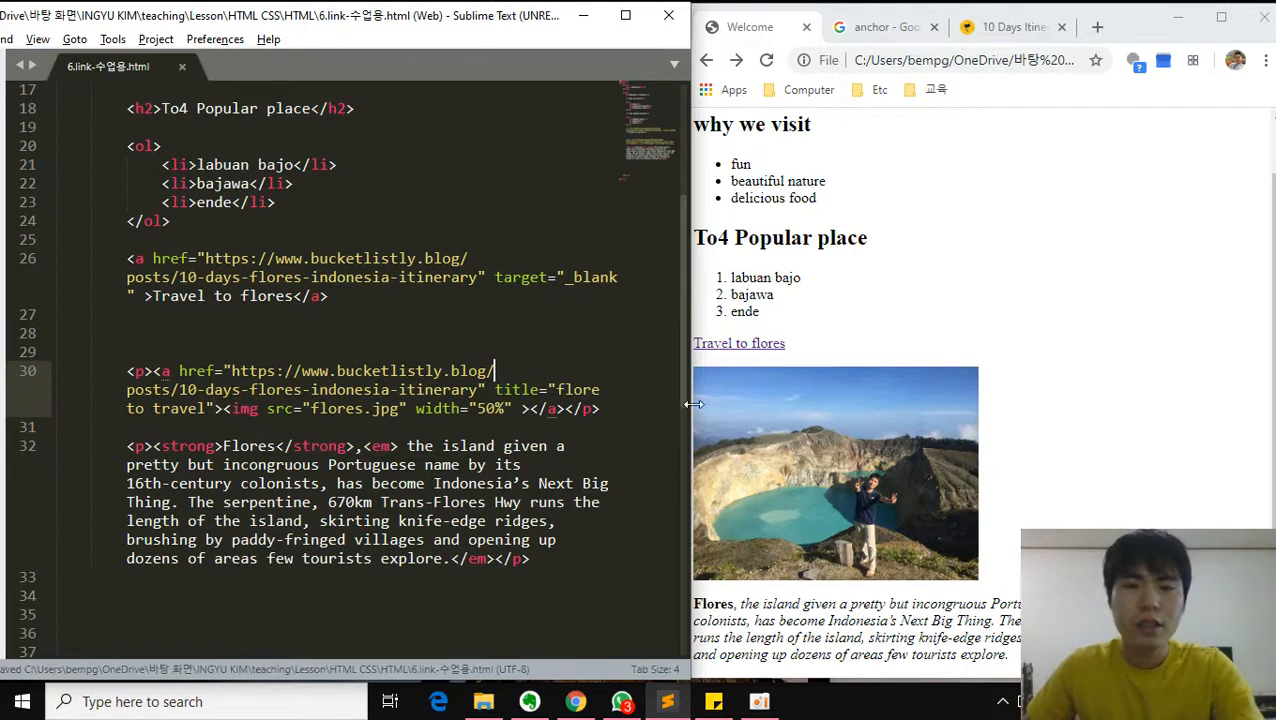
pyautogui.moveTo(930, 498)
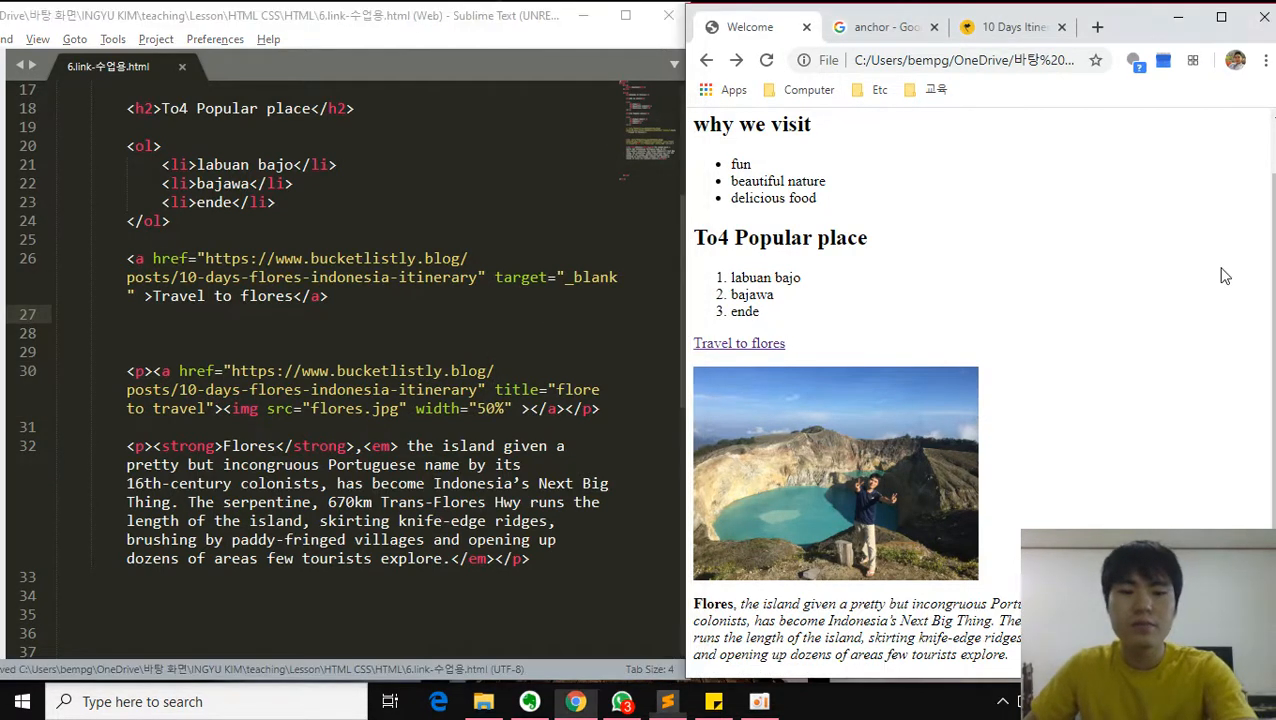
pyautogui.moveTo(910, 513)
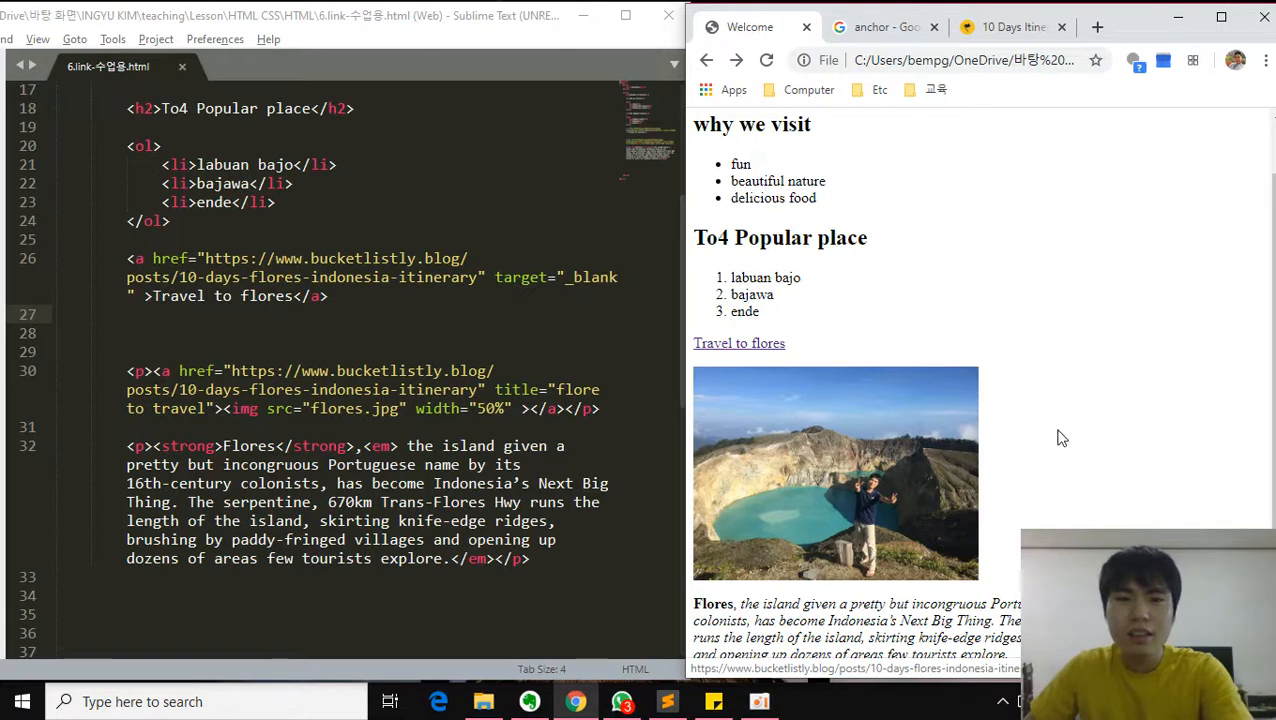
pyautogui.moveTo(928, 487)
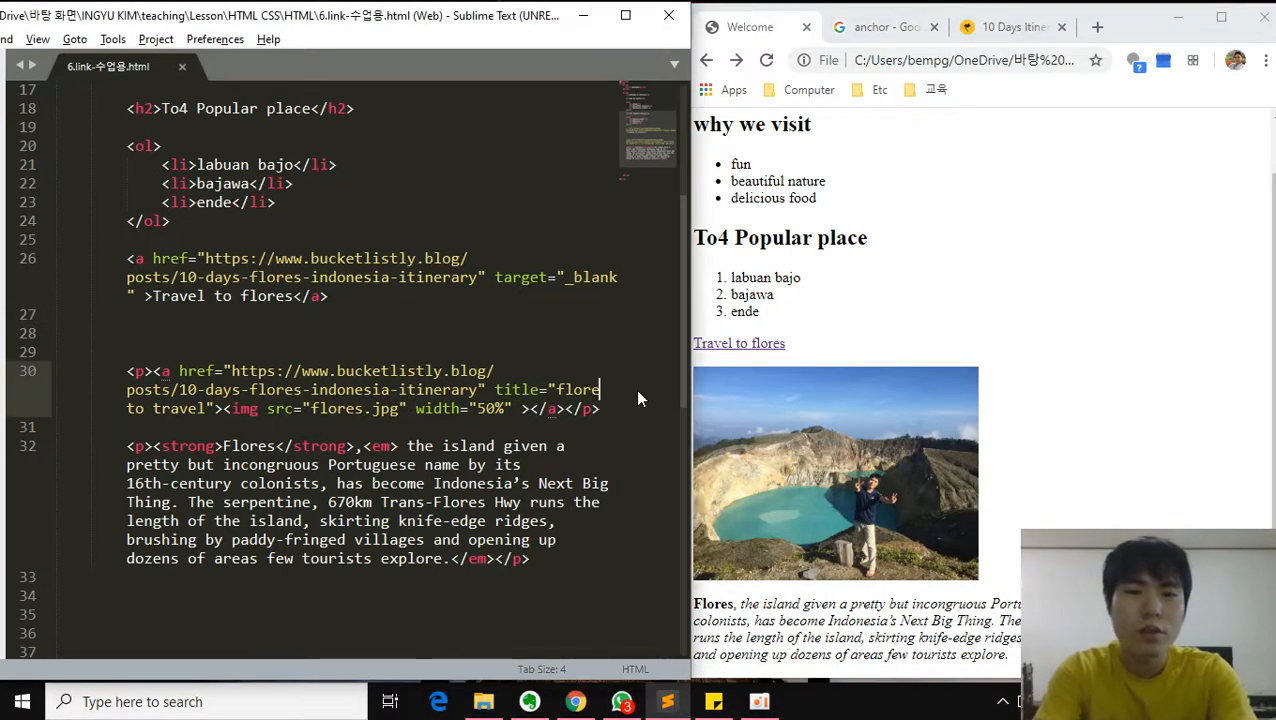
pyautogui.scroll(-3)
pyautogui.write('s')
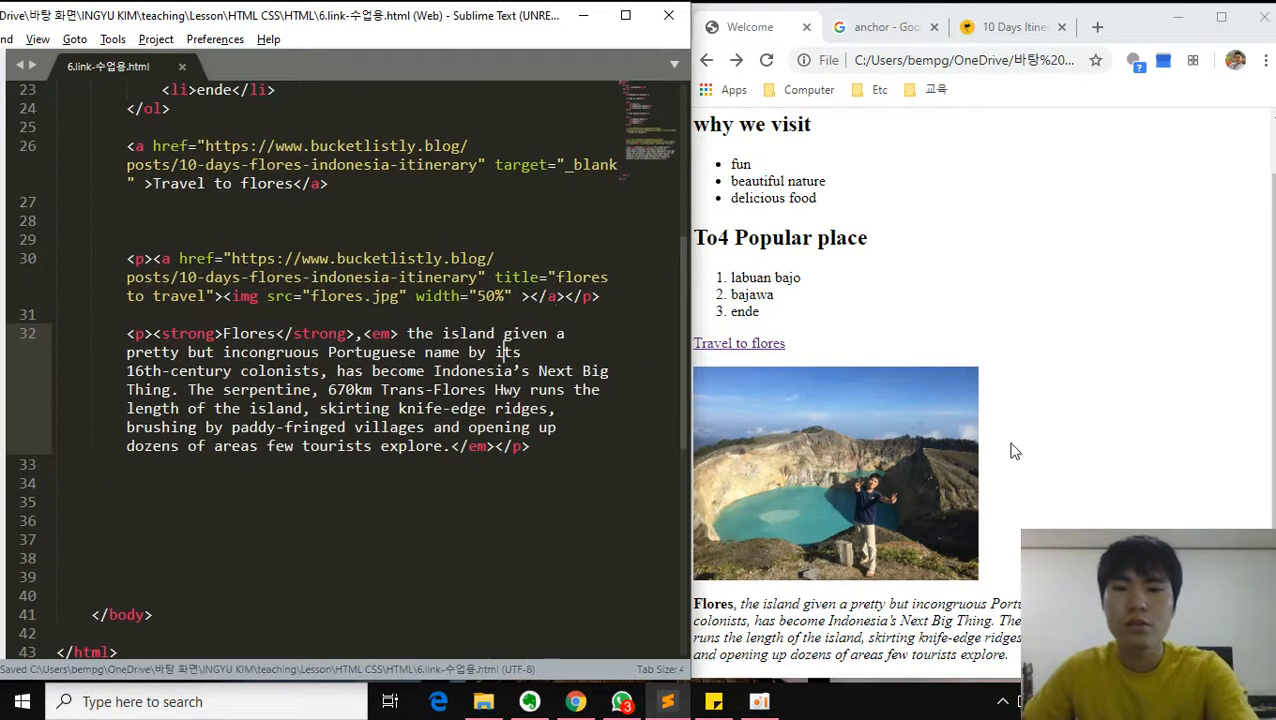
pyautogui.moveTo(775, 470)
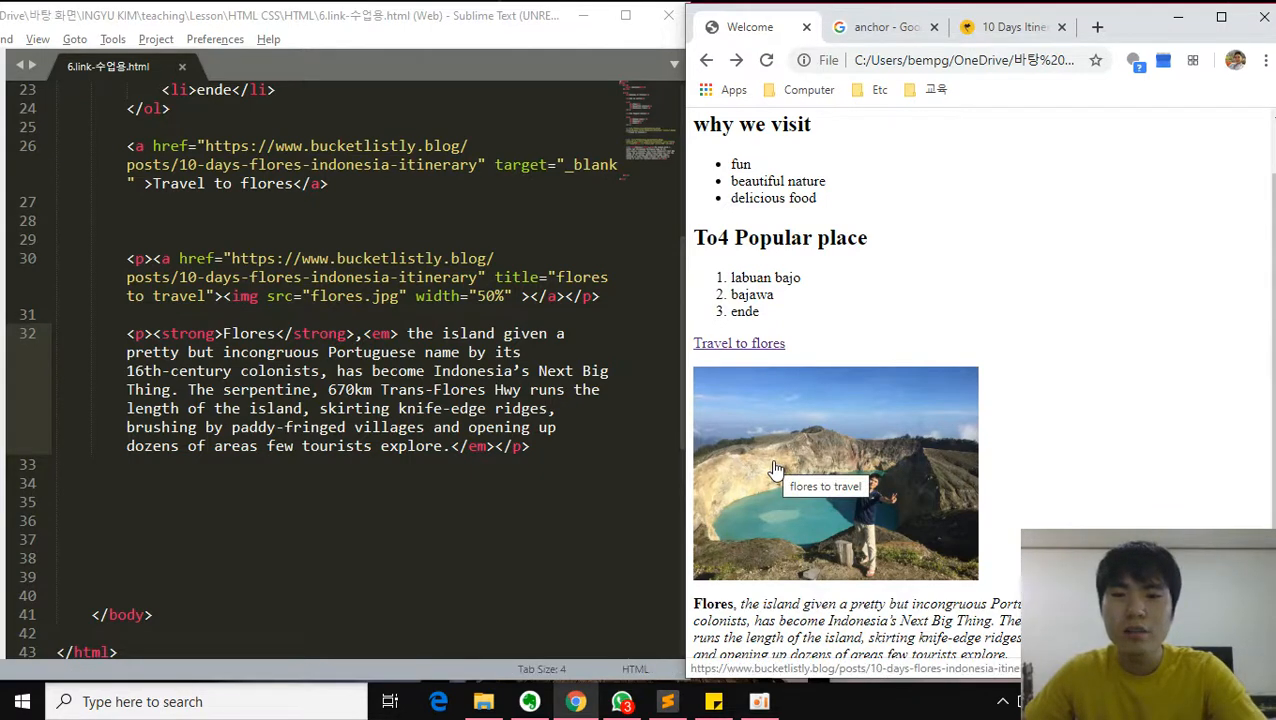
pyautogui.scroll(3)
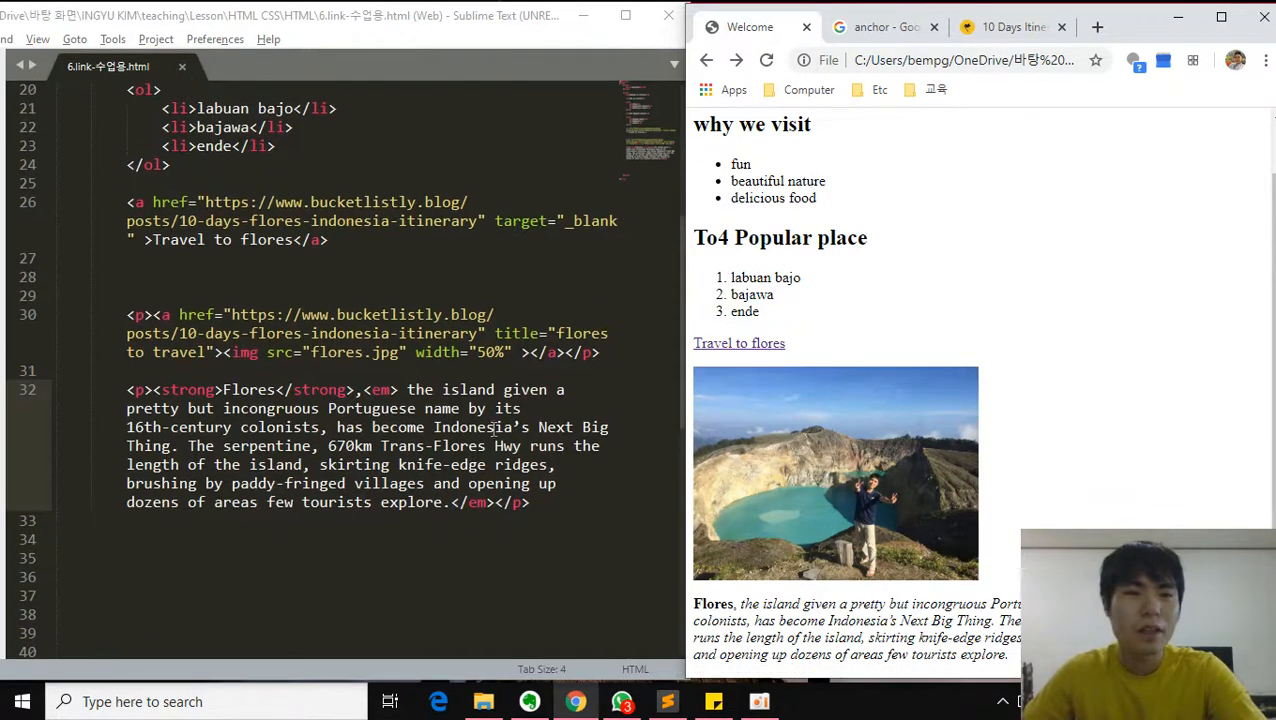
pyautogui.scroll(3)
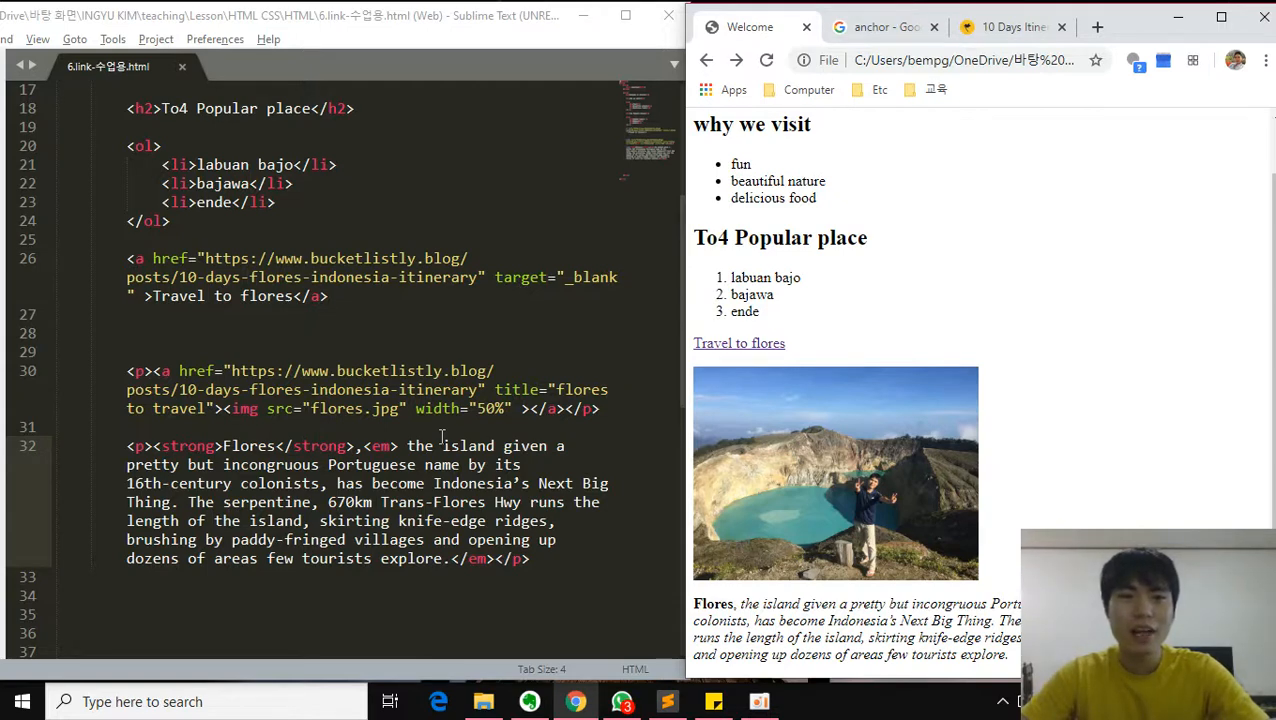
pyautogui.scroll(3)
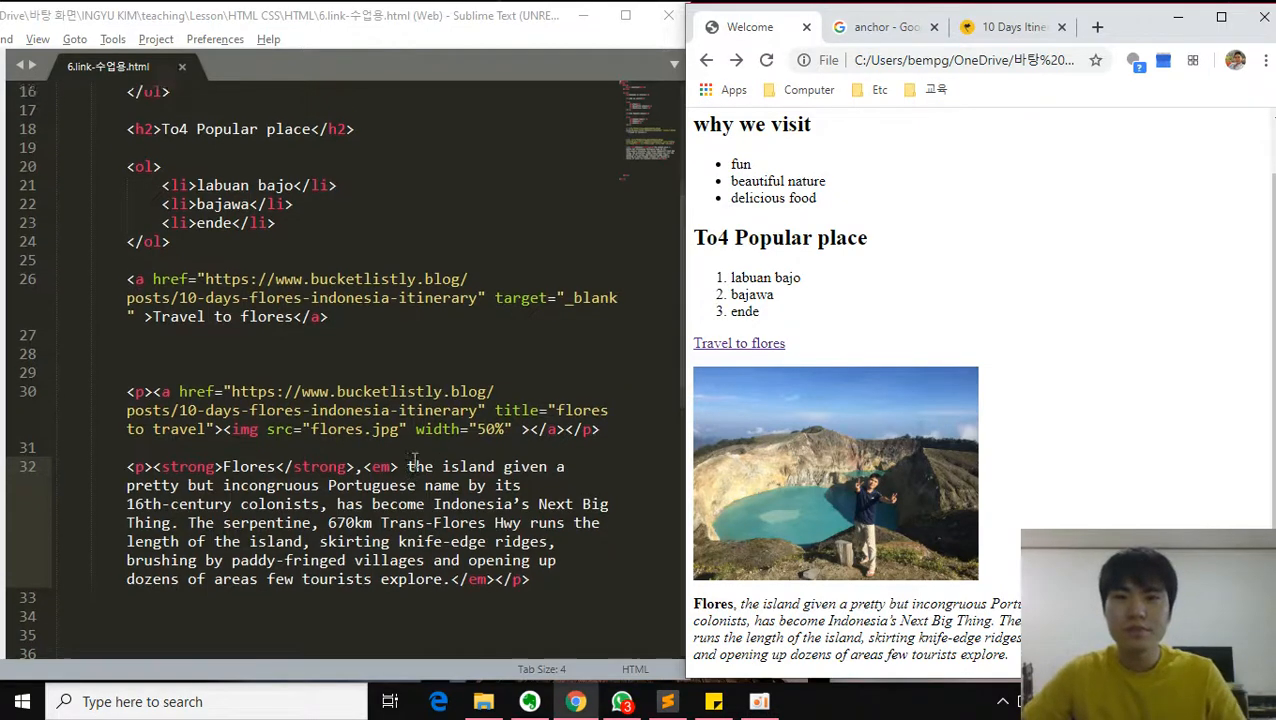
pyautogui.scroll(3)
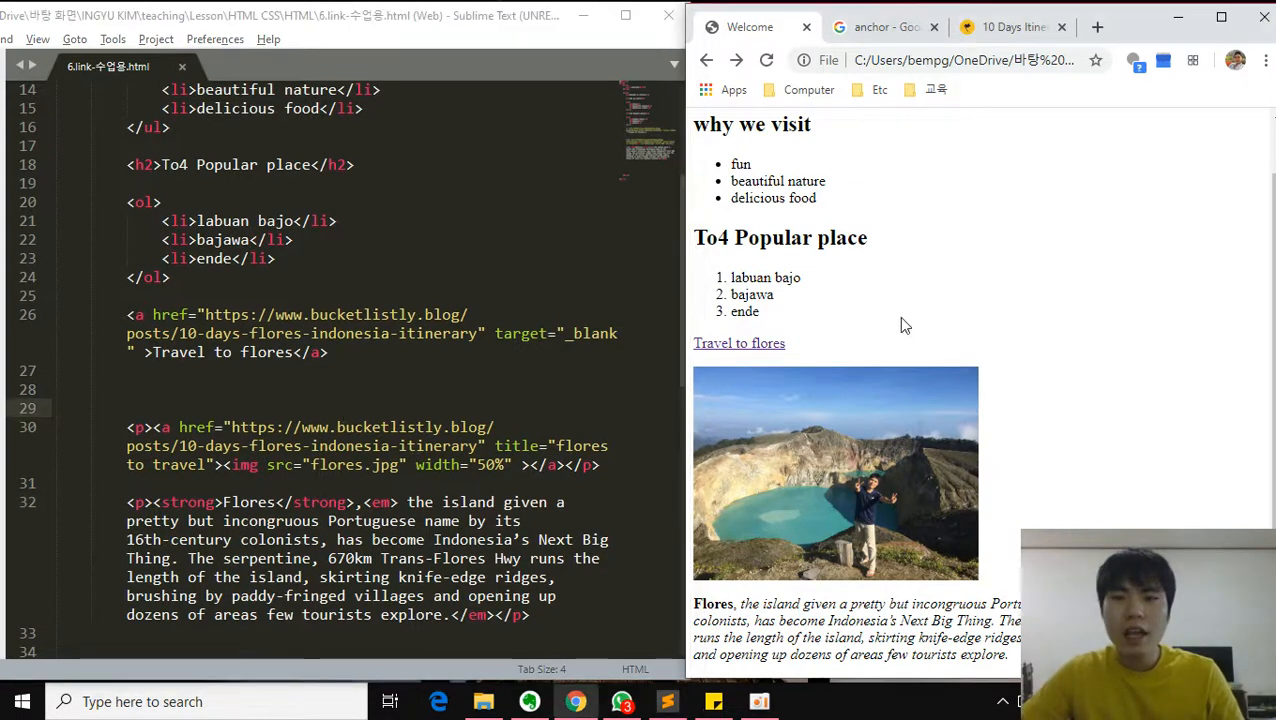
pyautogui.moveTo(925, 510)
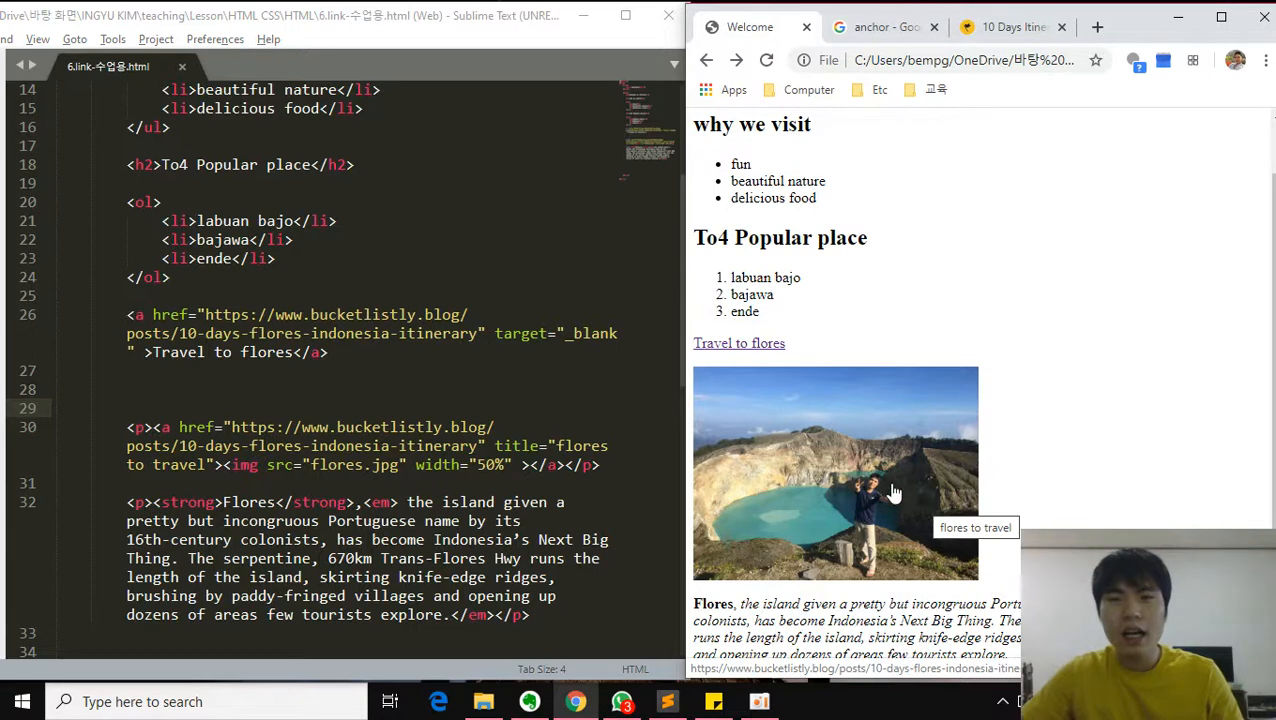
pyautogui.moveTo(873, 503)
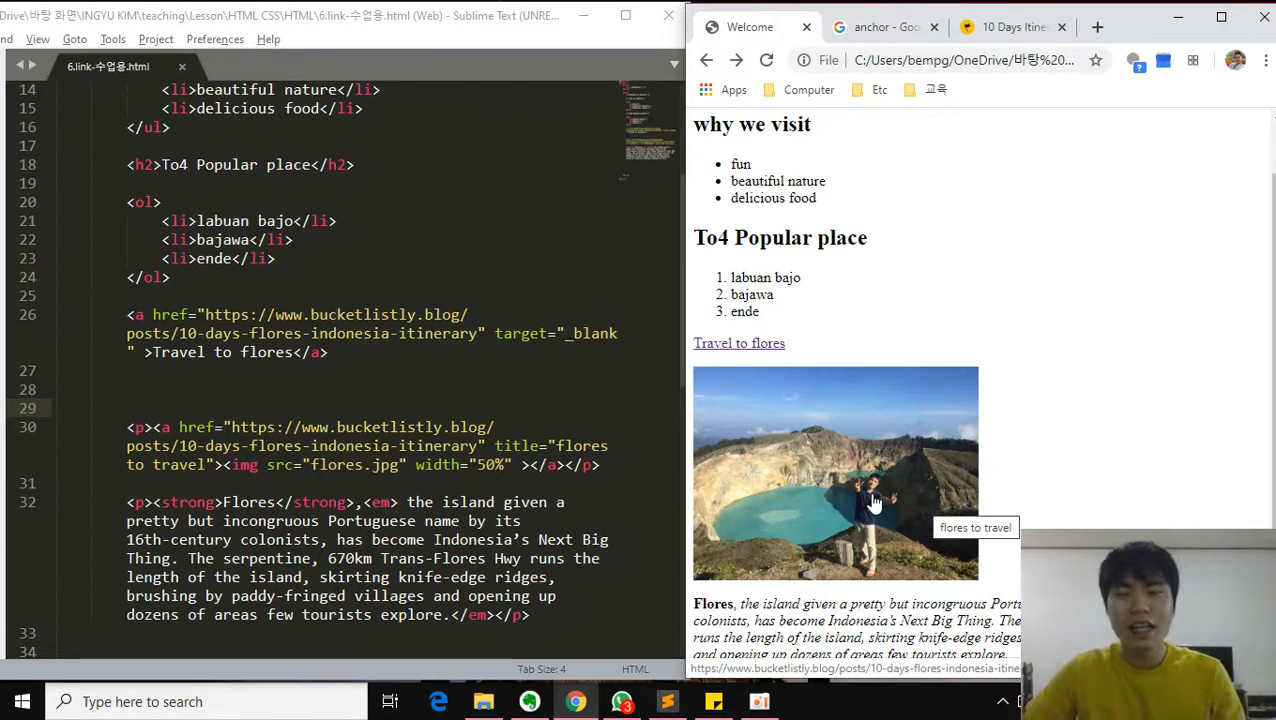
pyautogui.moveTo(950, 530)
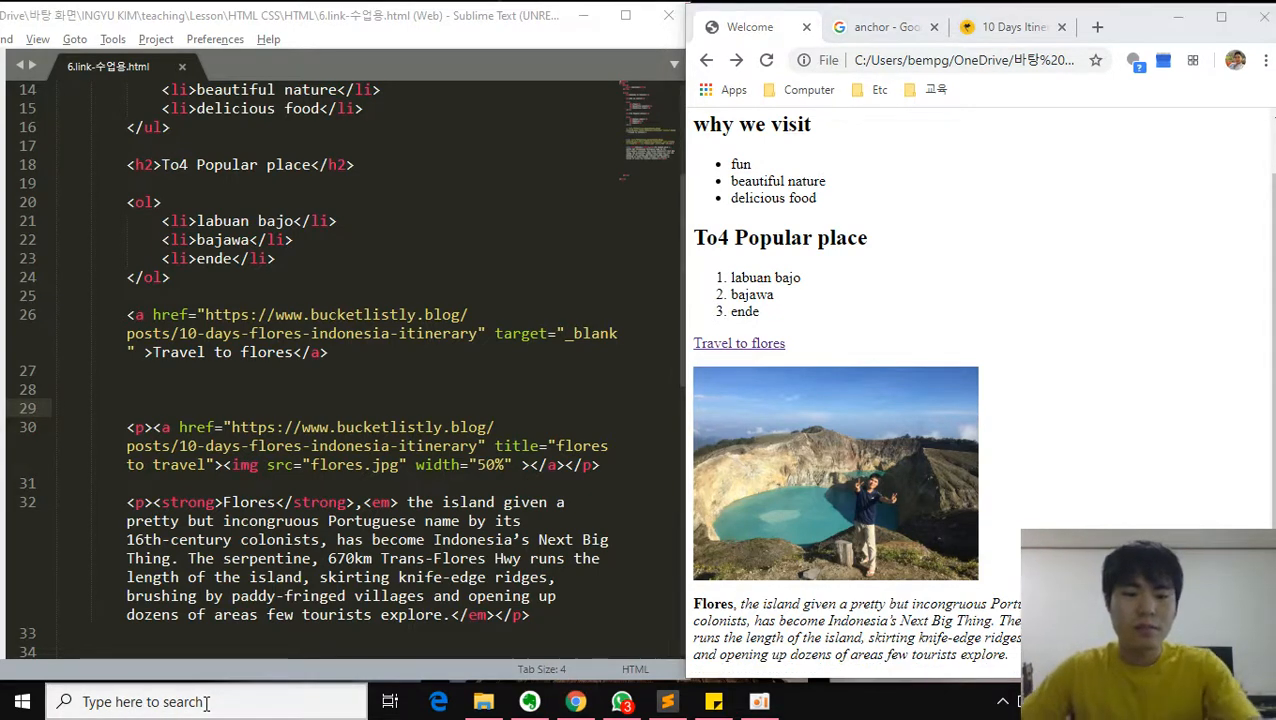
# - Scroll the '6. link' note down to the HTML Links anchor syntax example
pyautogui.write('zoom')
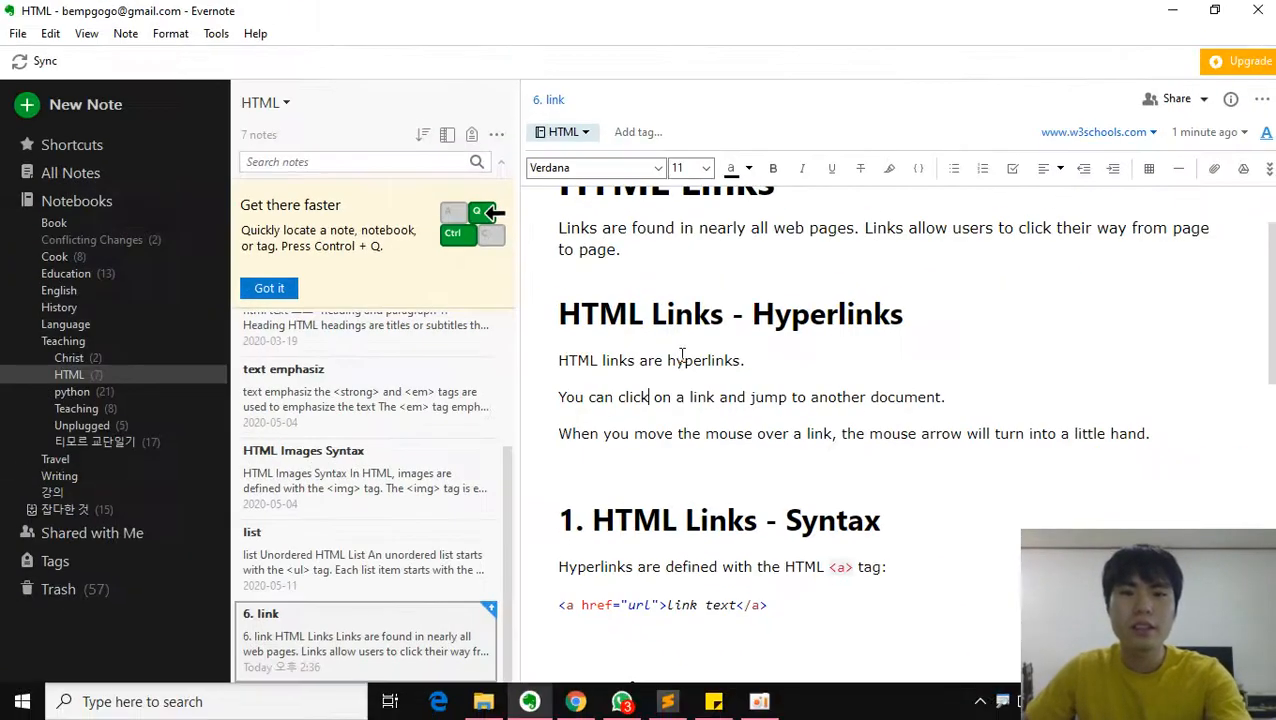
pyautogui.scroll(3)
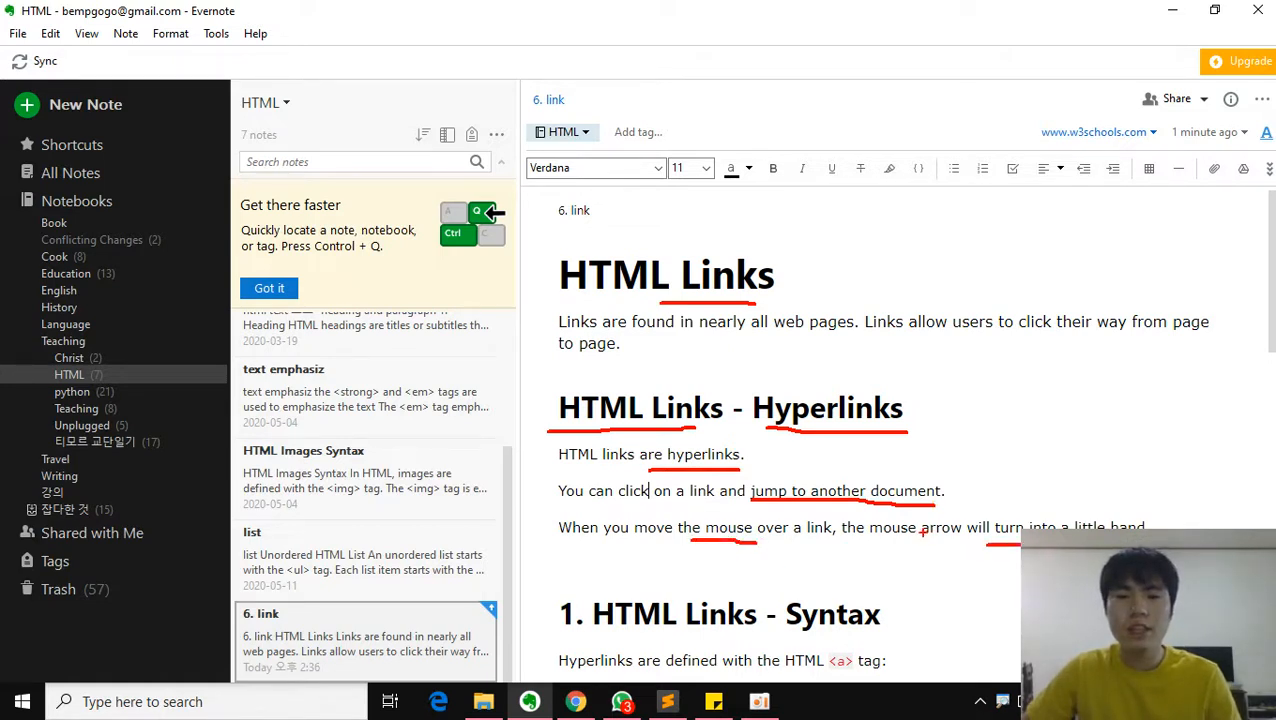
pyautogui.scroll(-3)
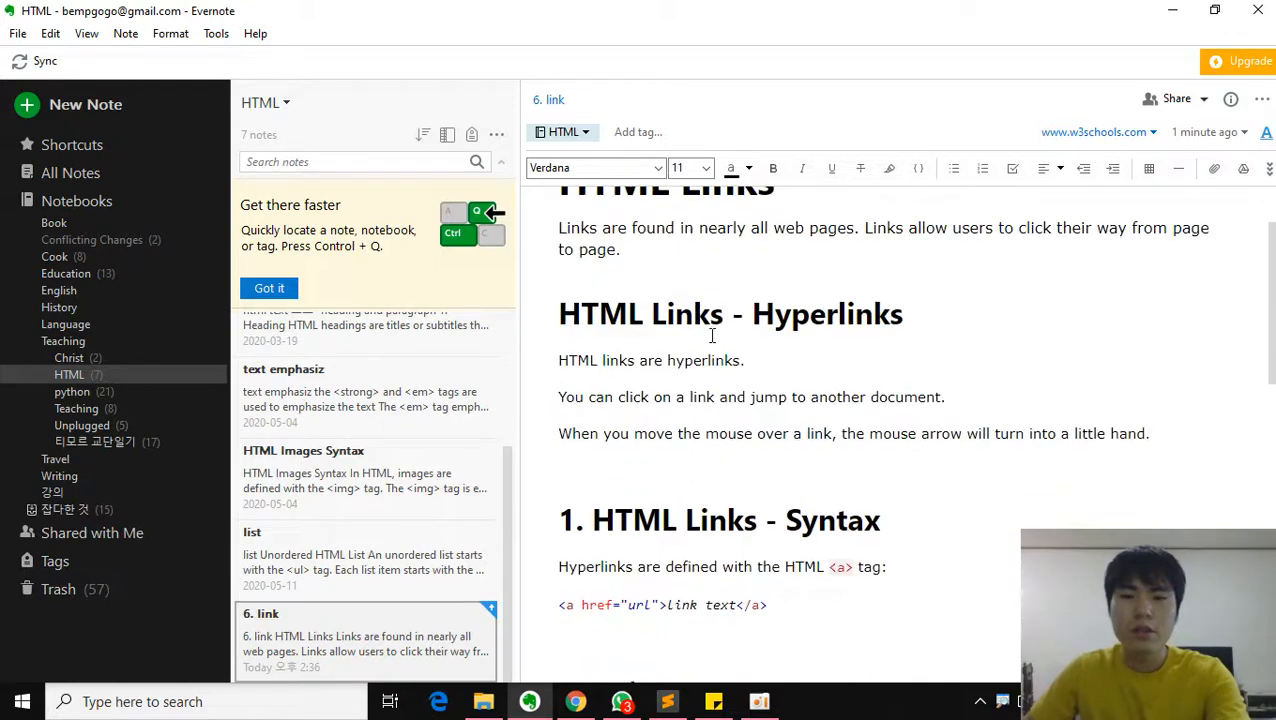
pyautogui.scroll(-3)
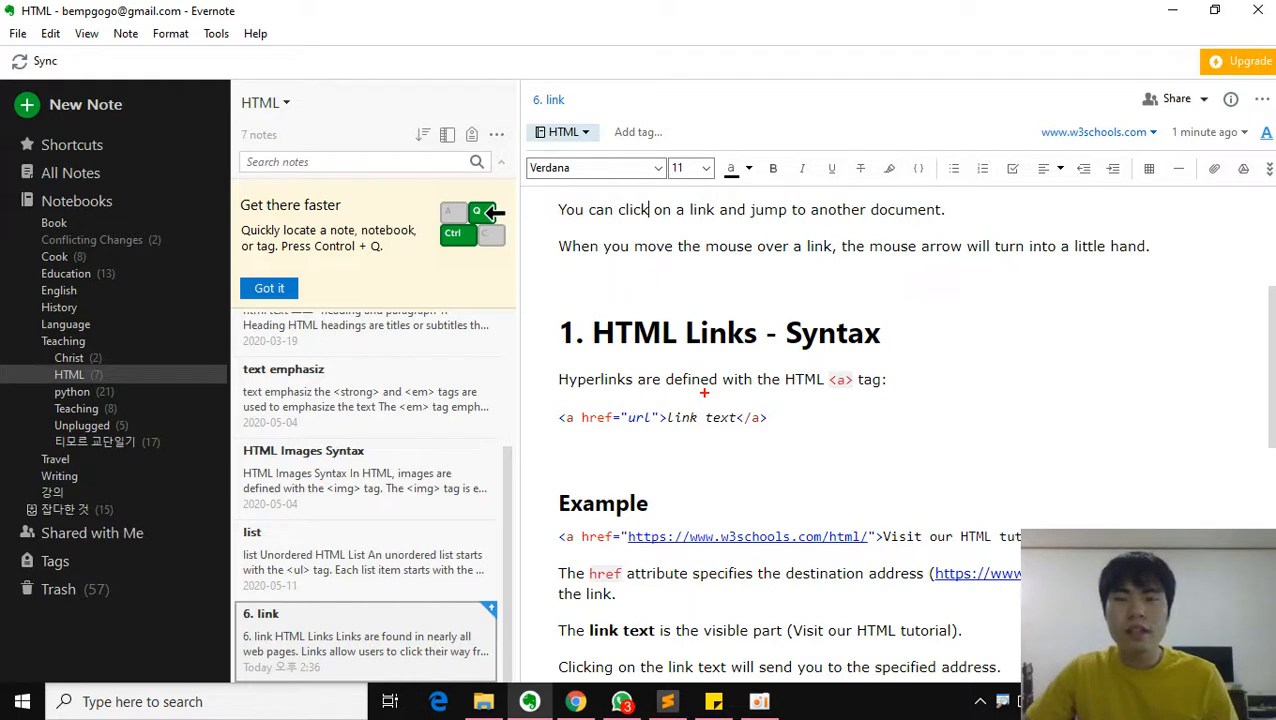
pyautogui.moveTo(781, 399)
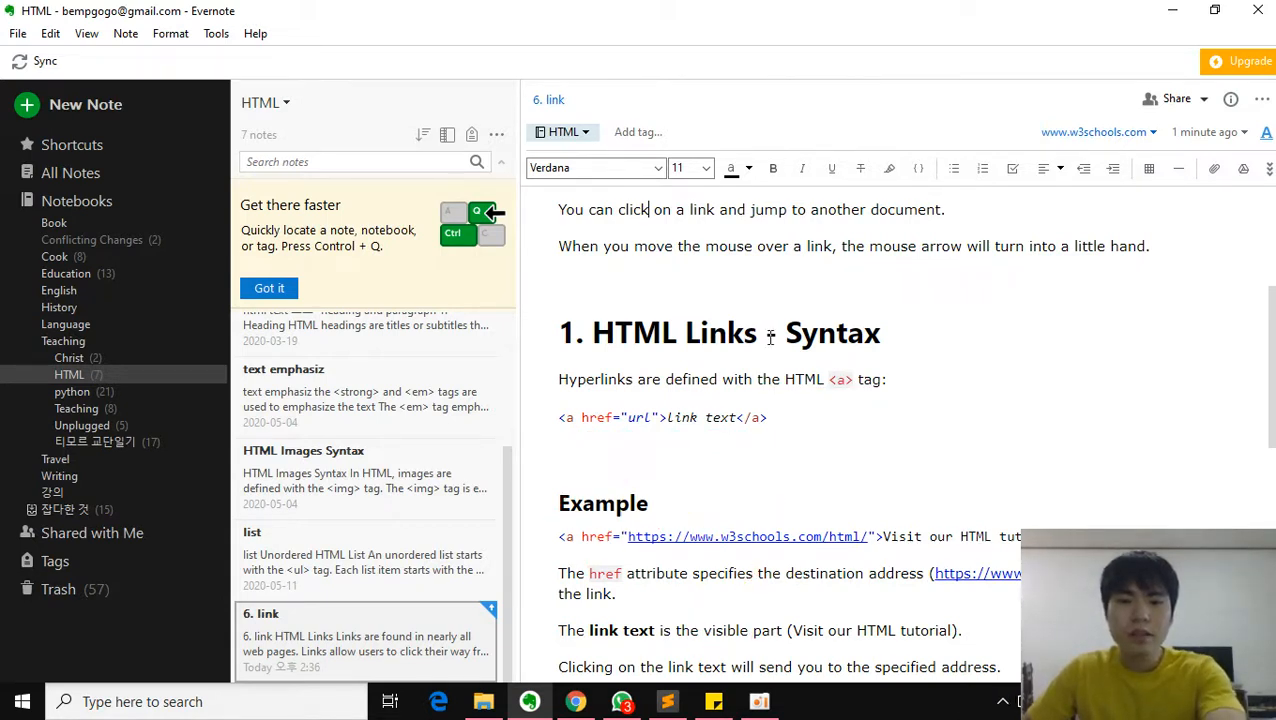
# - Scroll the note through the target attribute, _blank and local links sections
pyautogui.scroll(-3)
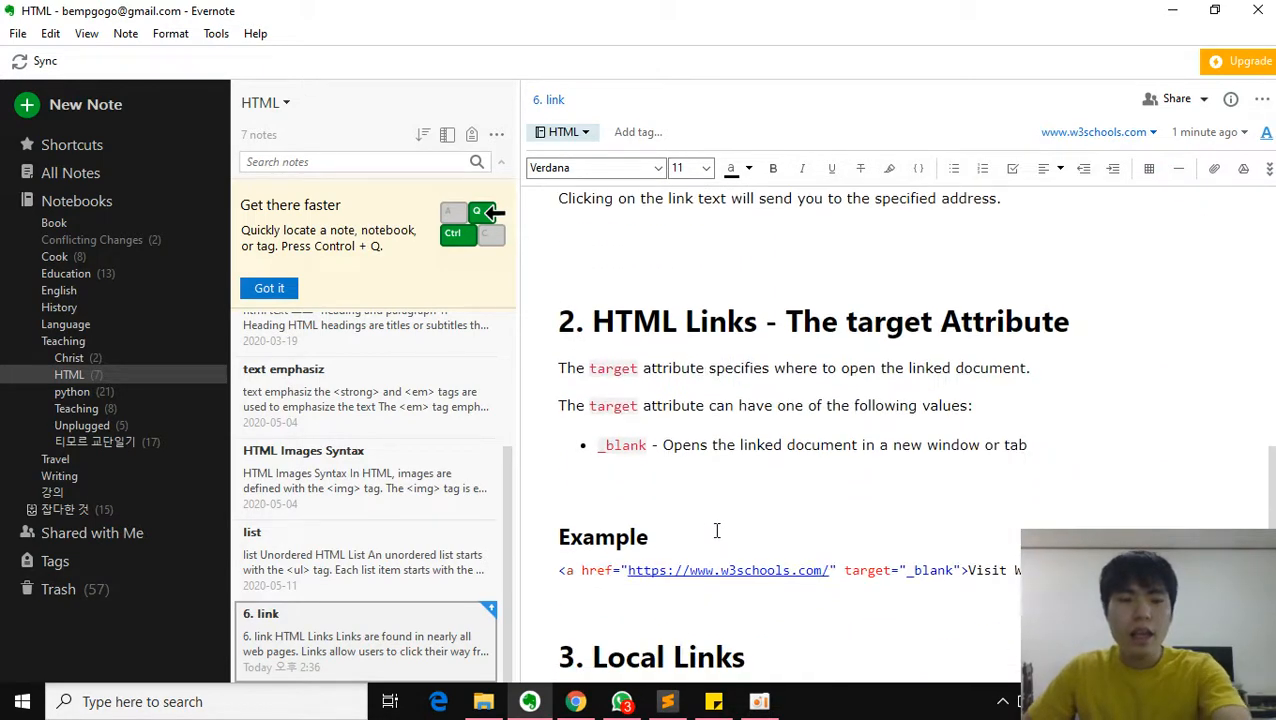
pyautogui.moveTo(798, 344)
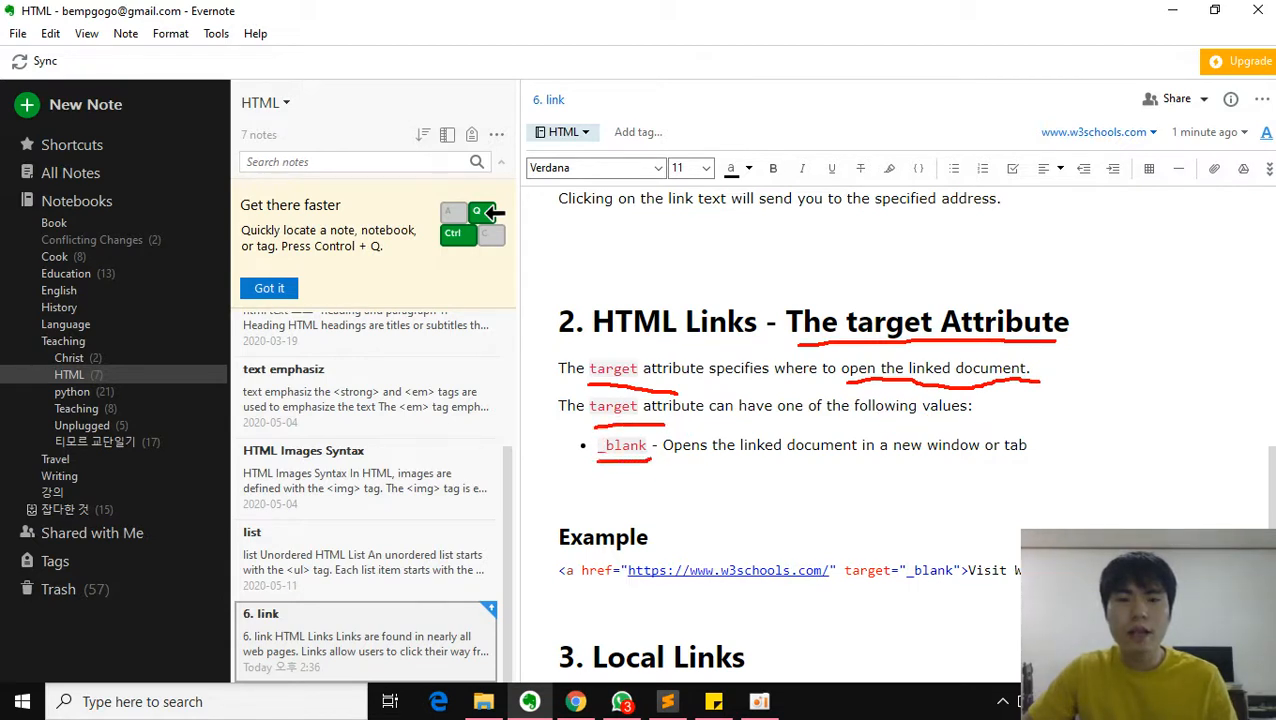
pyautogui.scroll(-3)
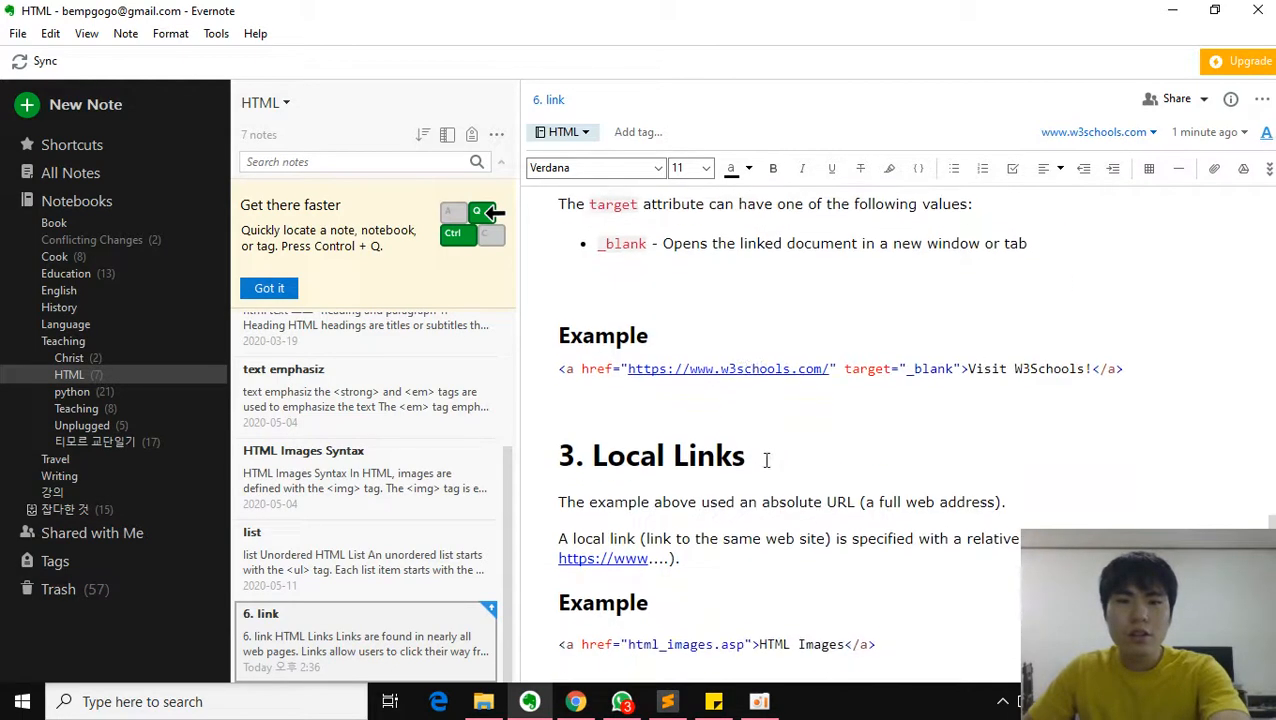
pyautogui.scroll(3)
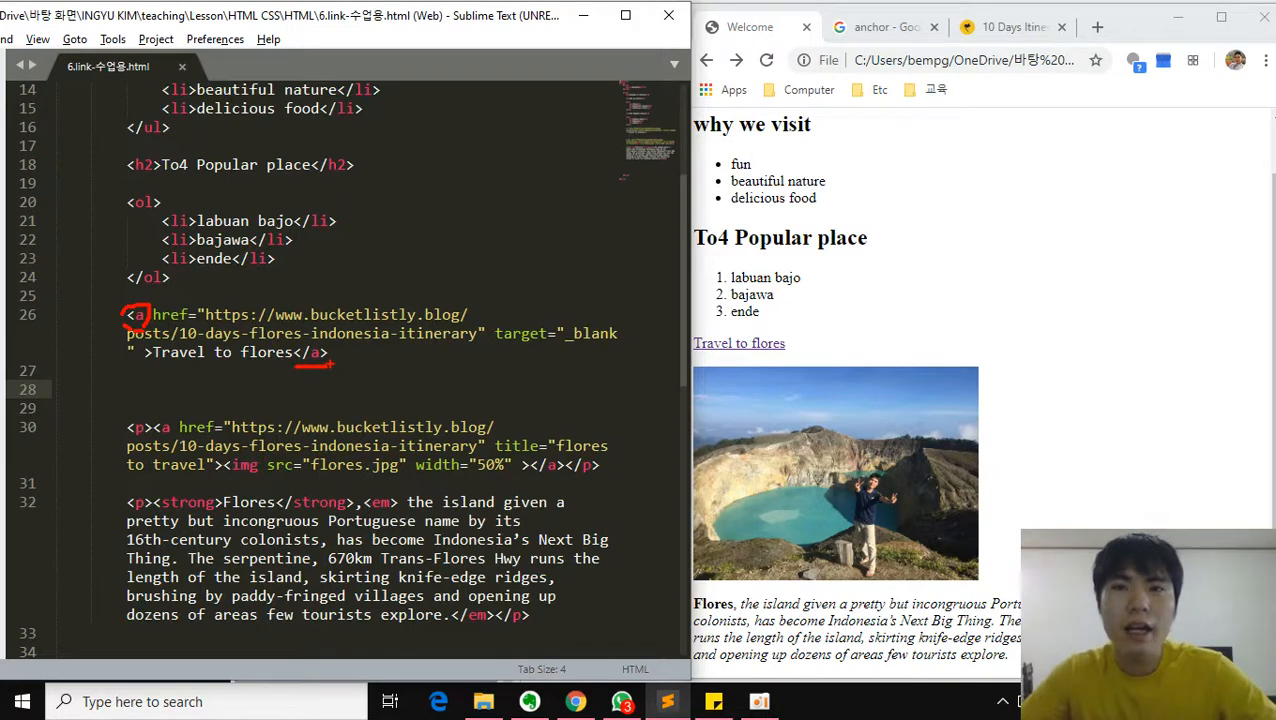
# - Bring up the 'anchor - Google Search' image results in Chrome
pyautogui.click(739, 342)
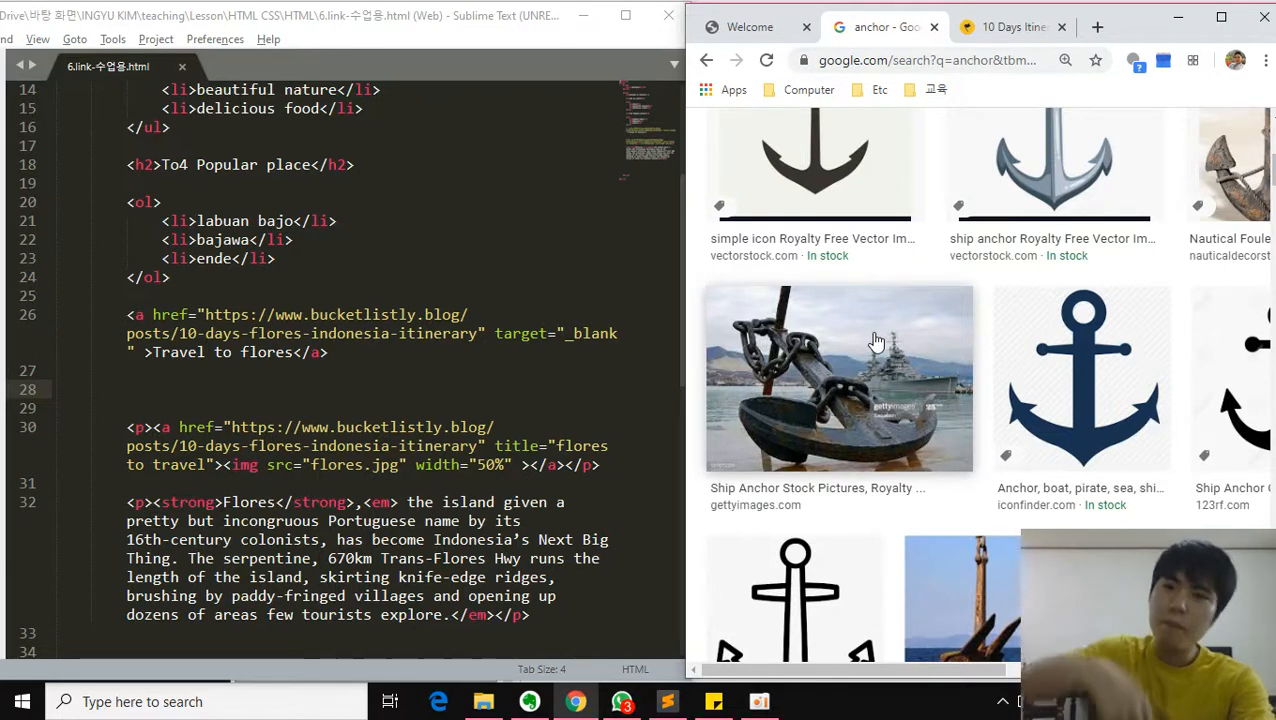
pyautogui.moveTo(772, 353)
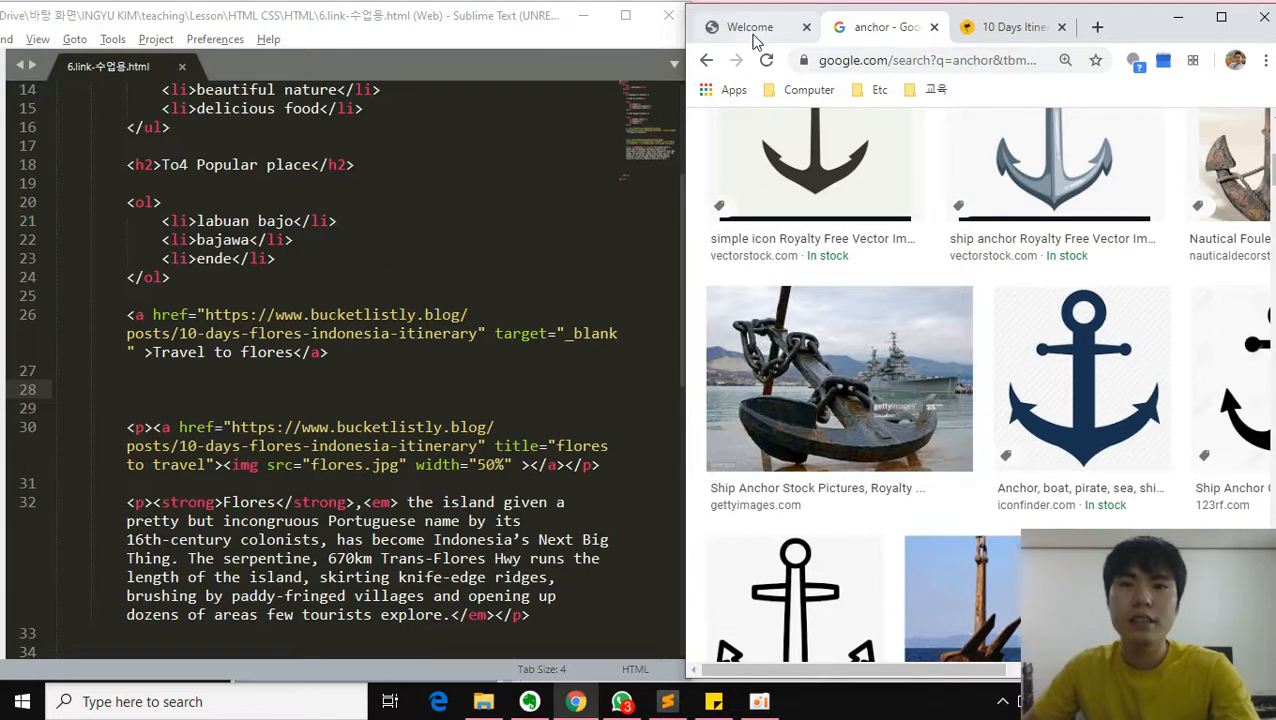
# - Follow Travel to flores from the Welcome page, then close the new itinerary tab
pyautogui.click(749, 27)
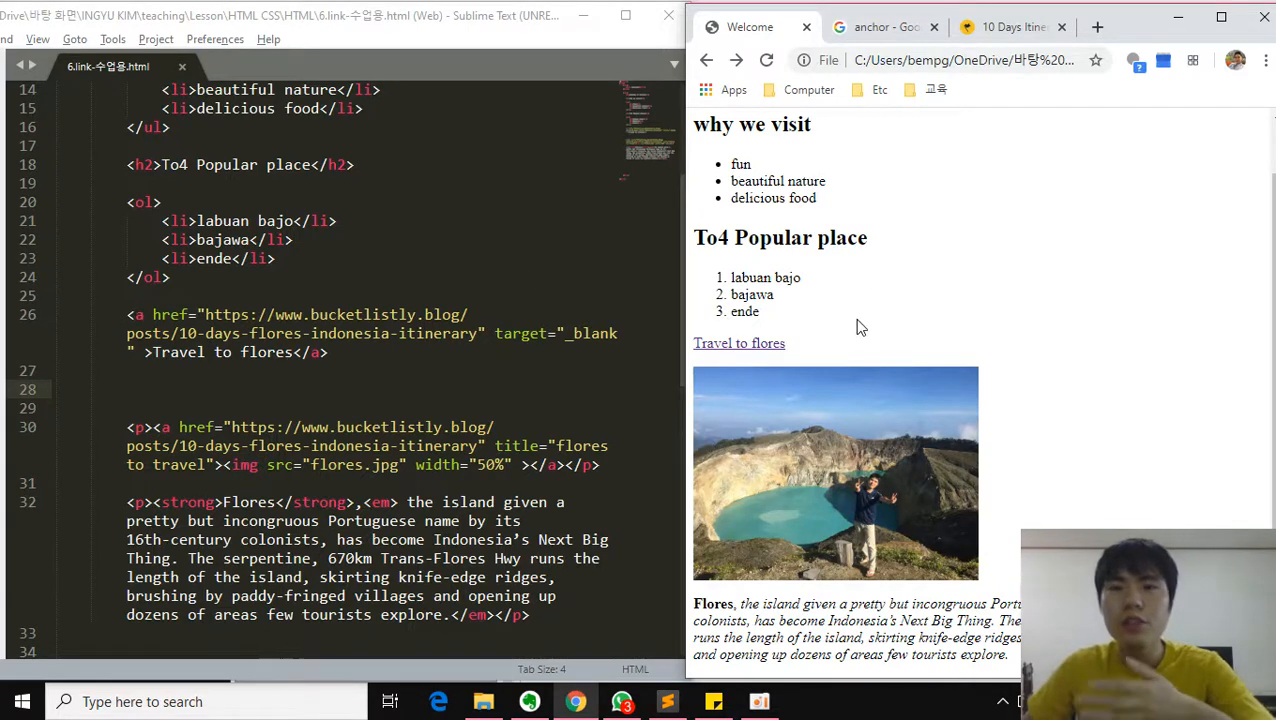
pyautogui.click(739, 343)
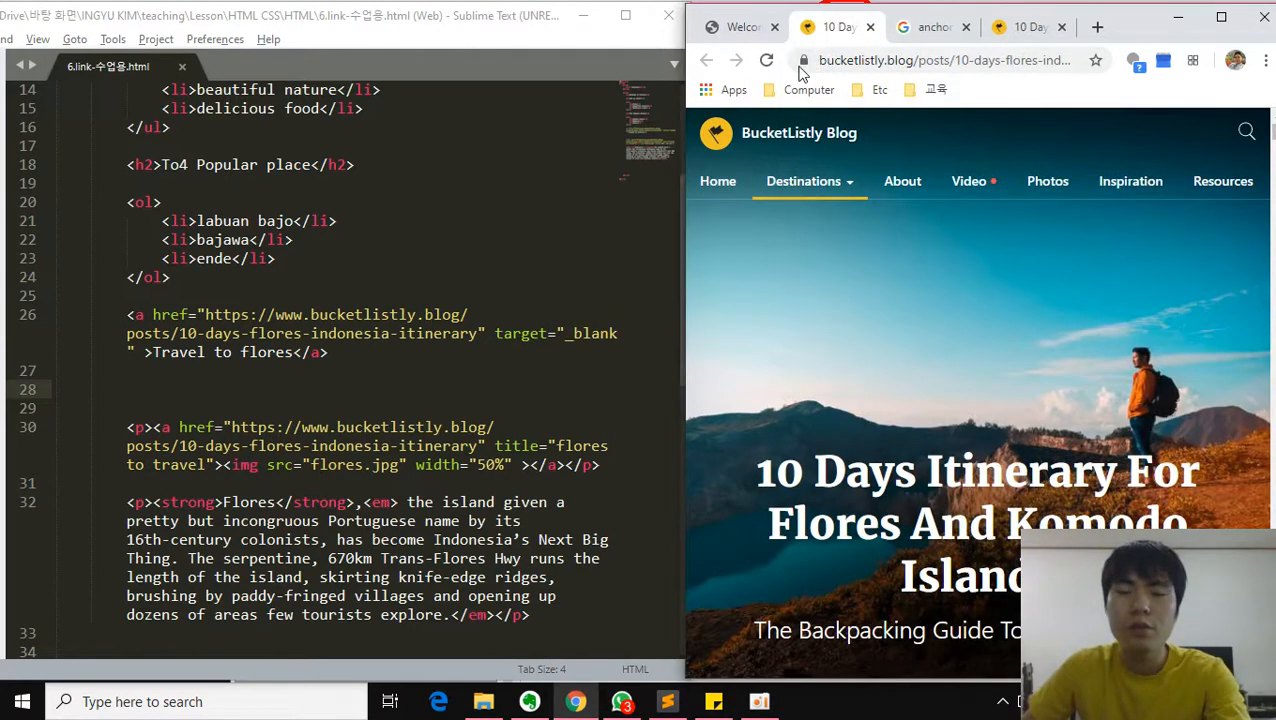
pyautogui.click(870, 27)
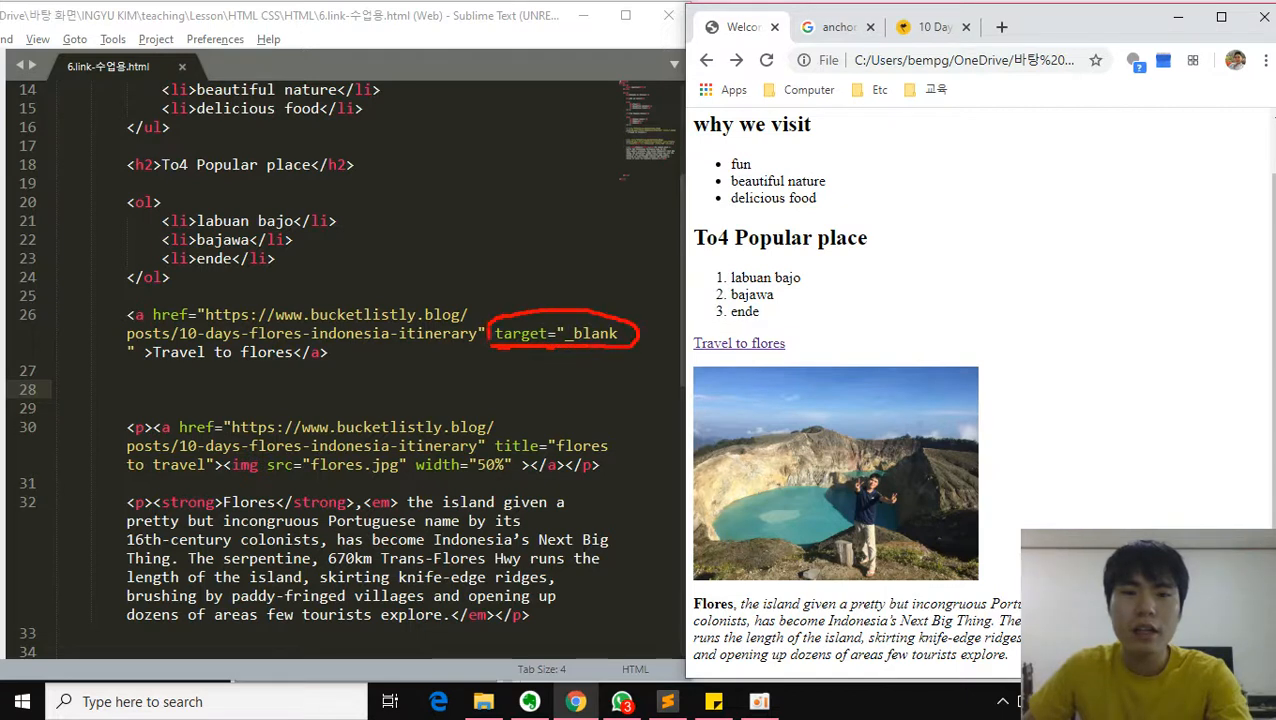
pyautogui.moveTo(782, 320)
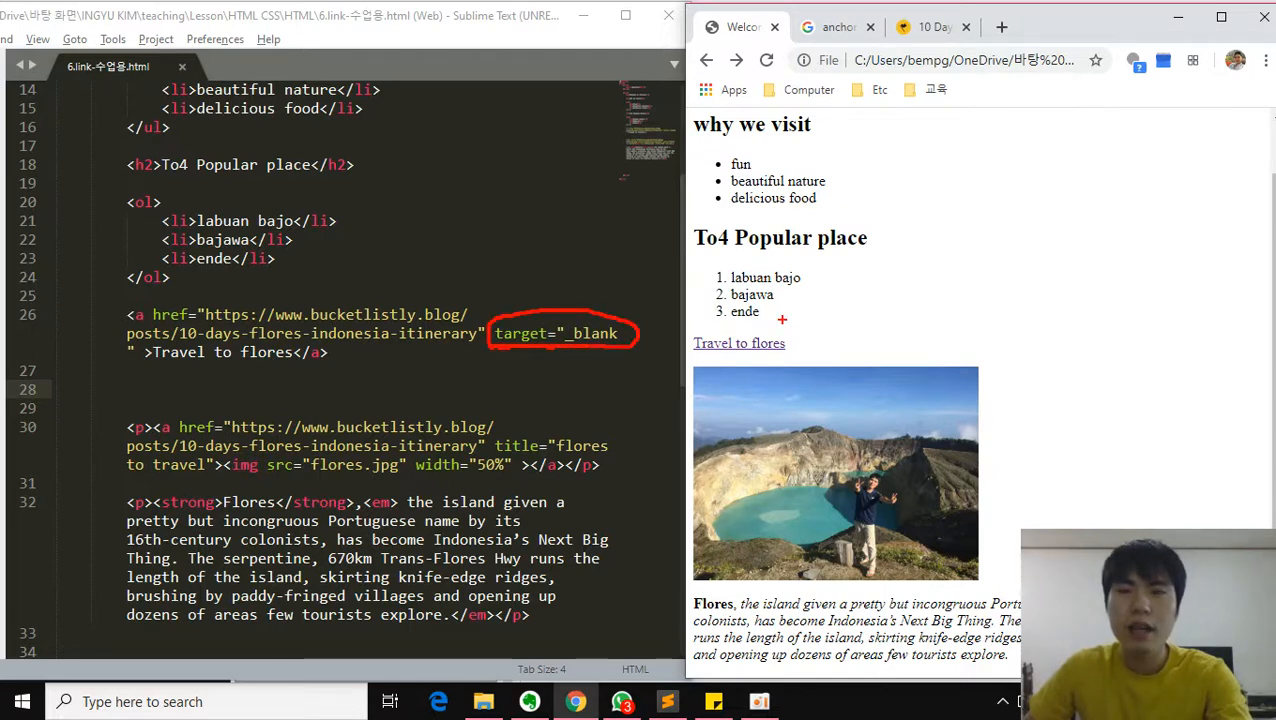
pyautogui.moveTo(872, 306)
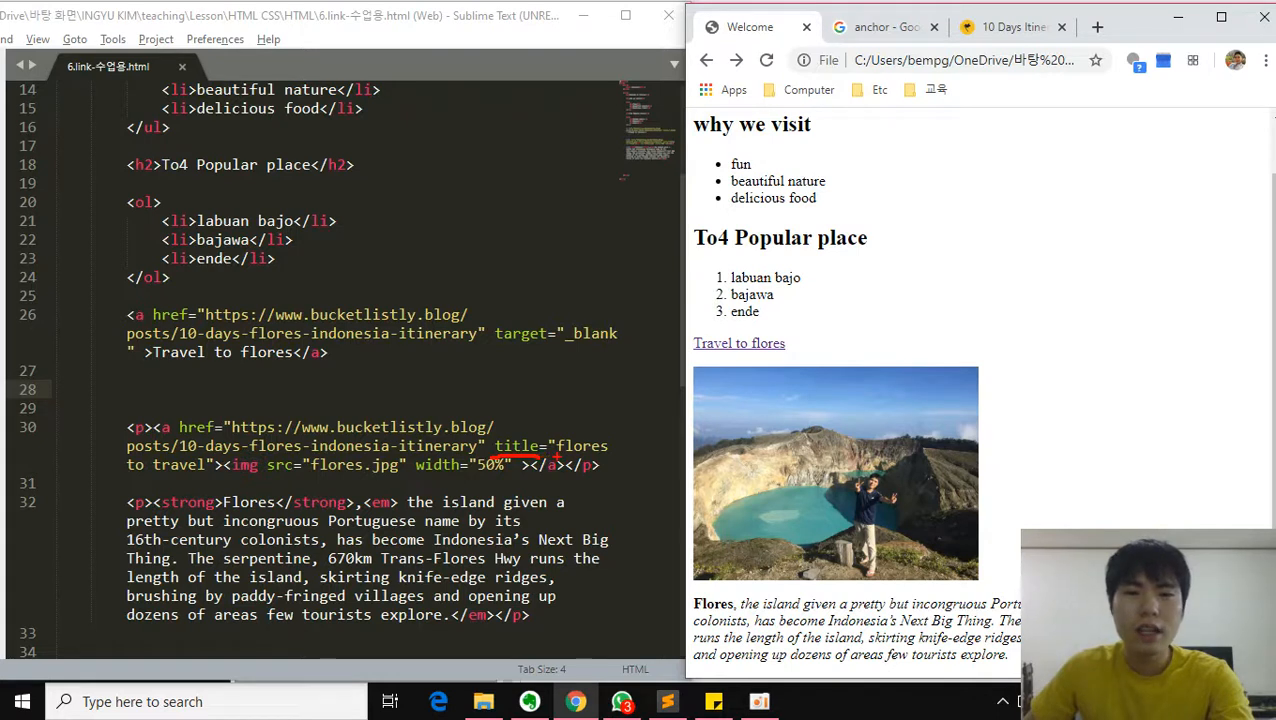
pyautogui.moveTo(903, 482)
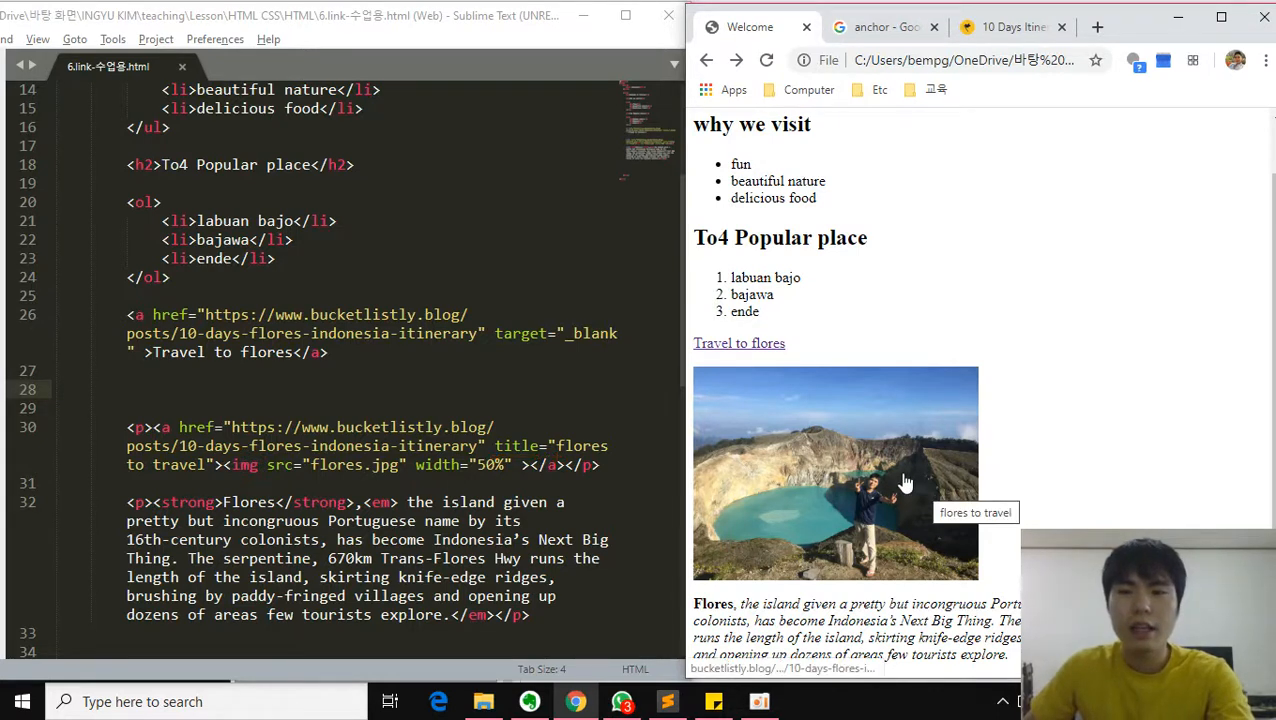
pyautogui.moveTo(888, 477)
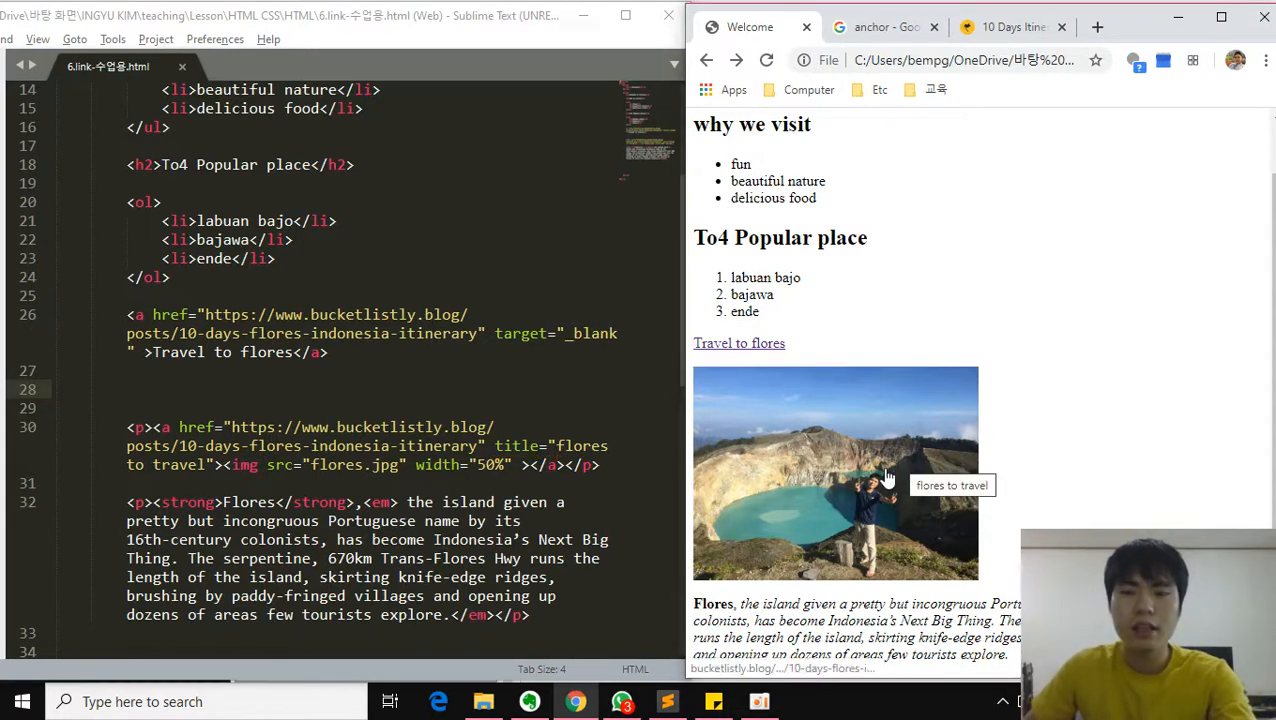
pyautogui.moveTo(918, 479)
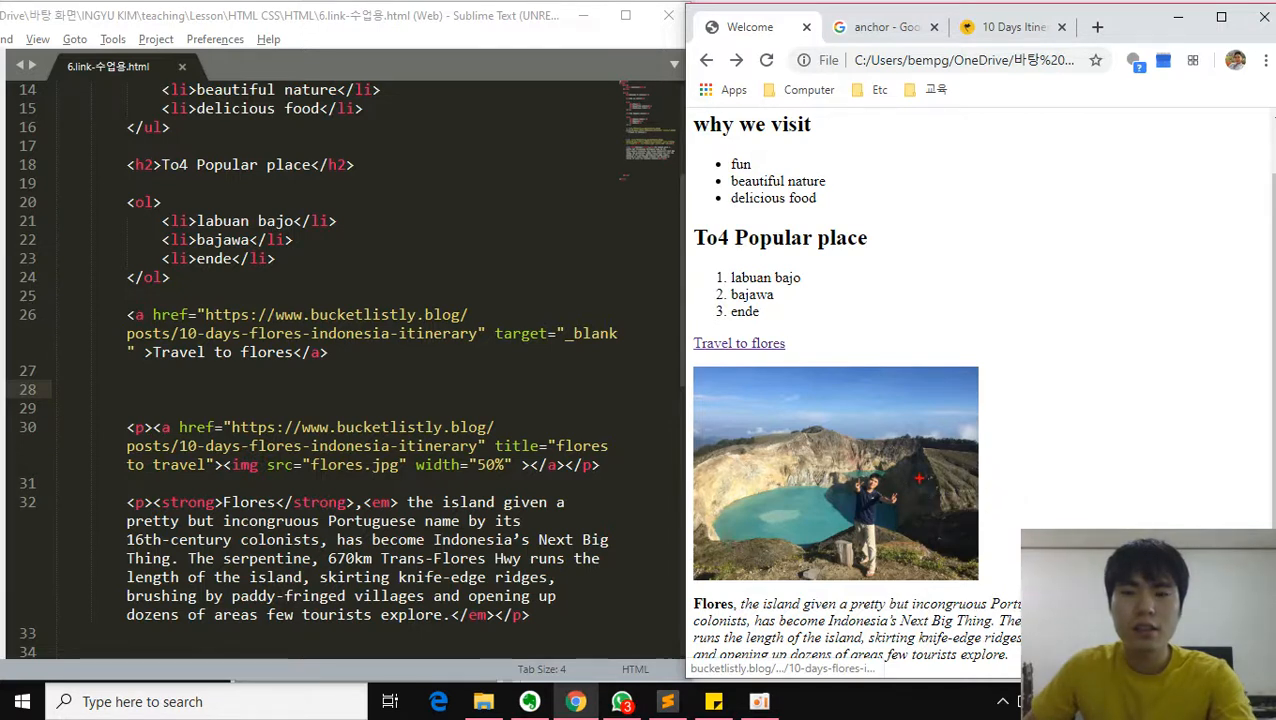
pyautogui.moveTo(897, 445)
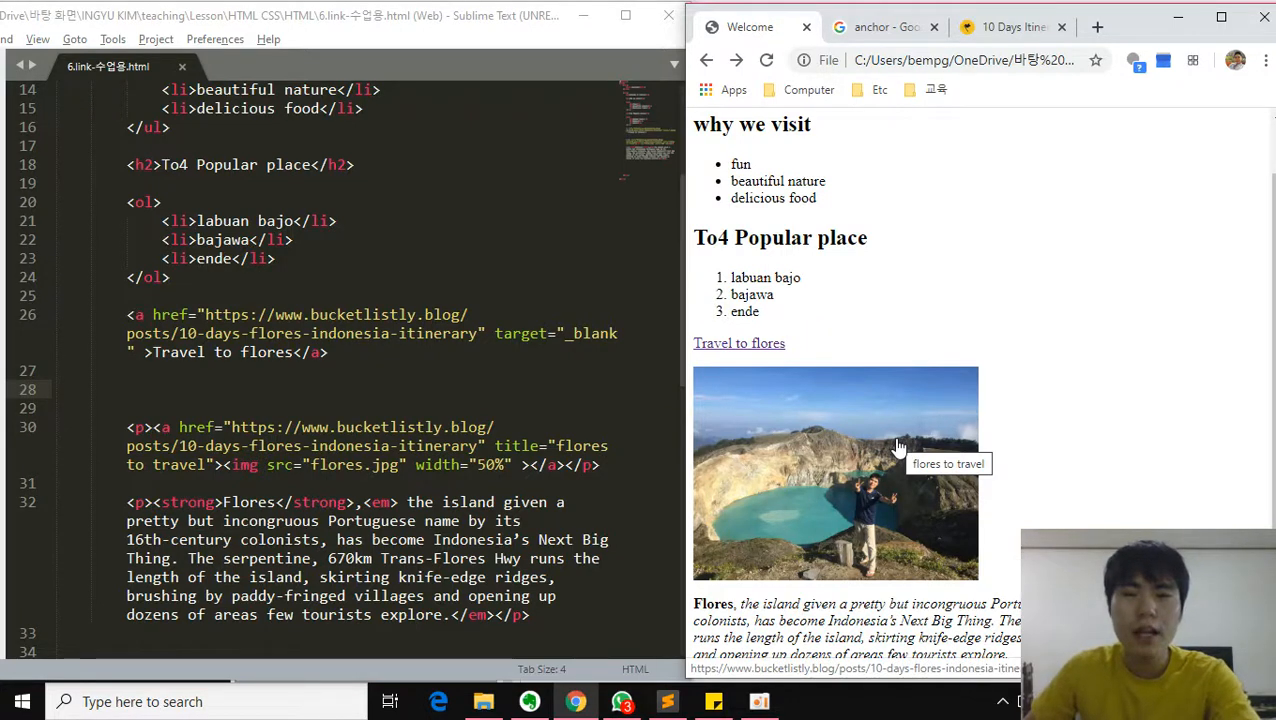
pyautogui.moveTo(770, 352)
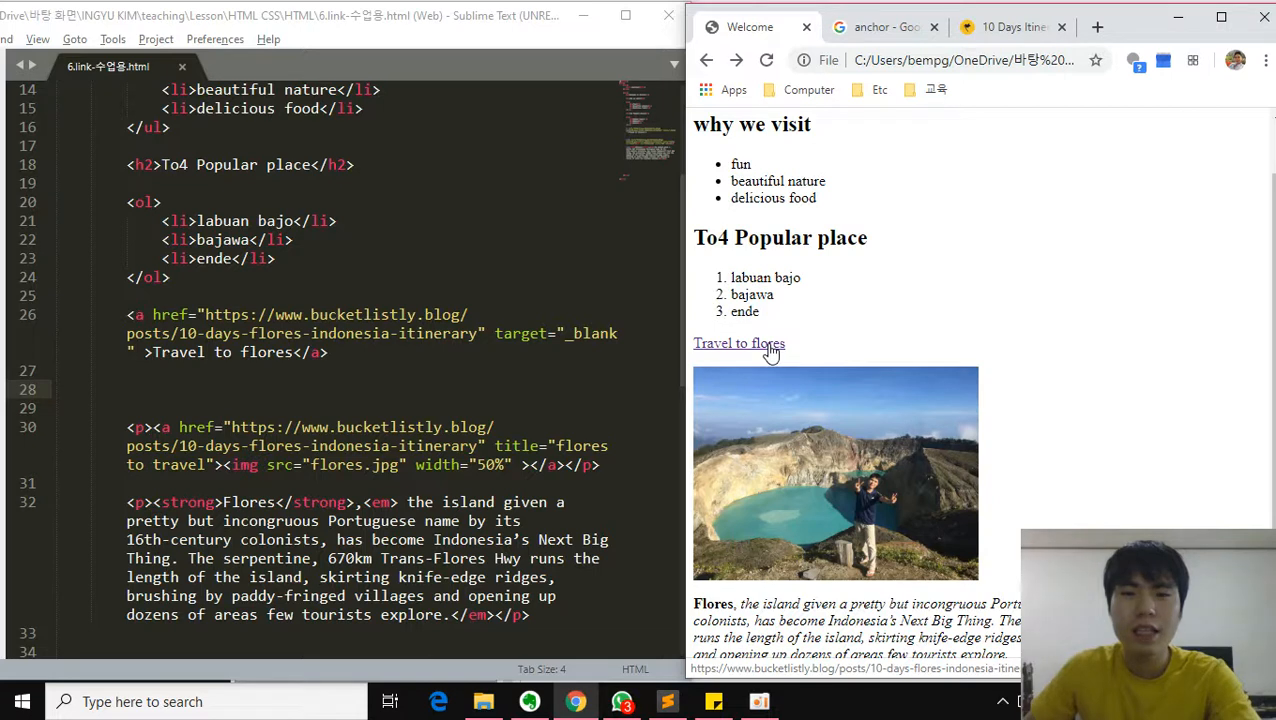
pyautogui.moveTo(862, 452)
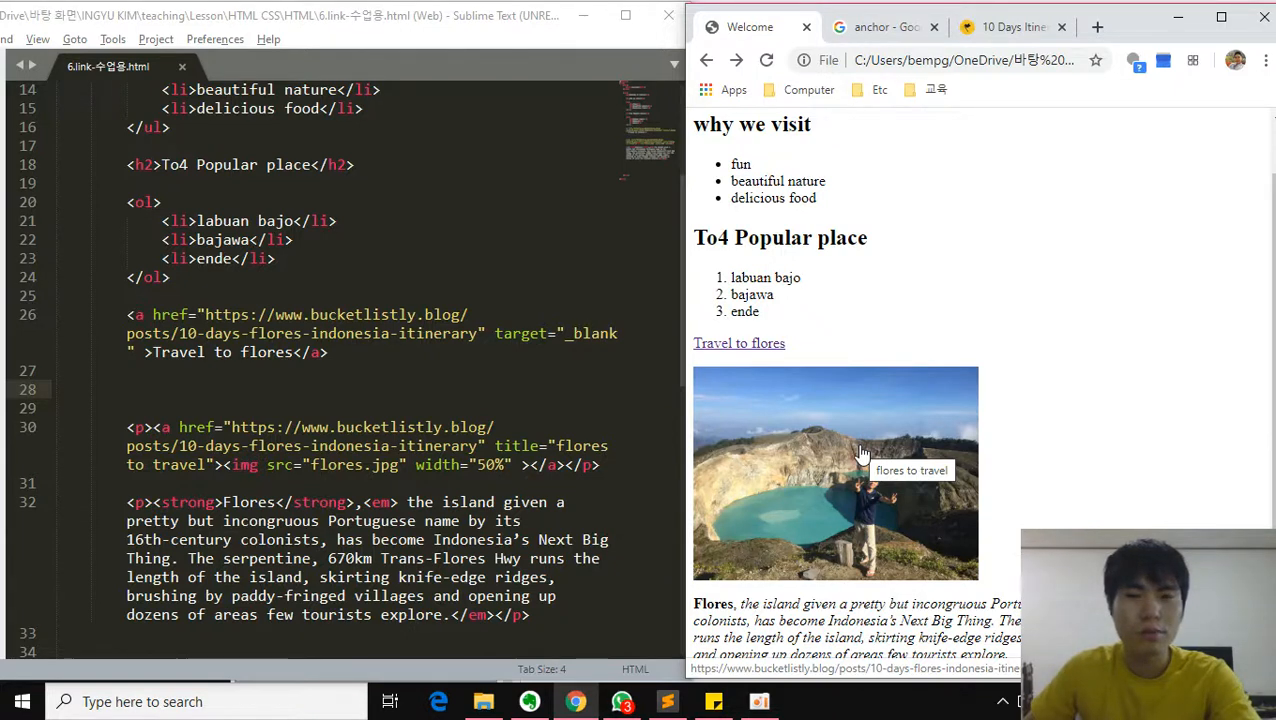
pyautogui.click(160, 389)
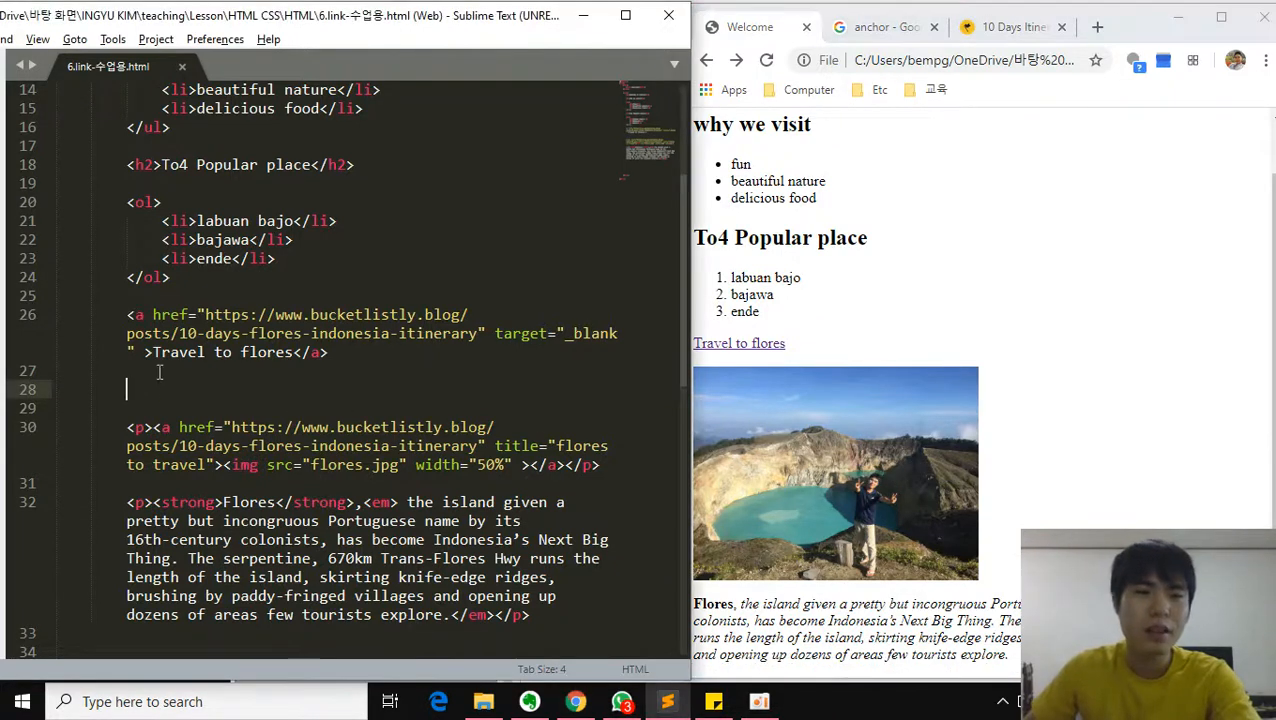